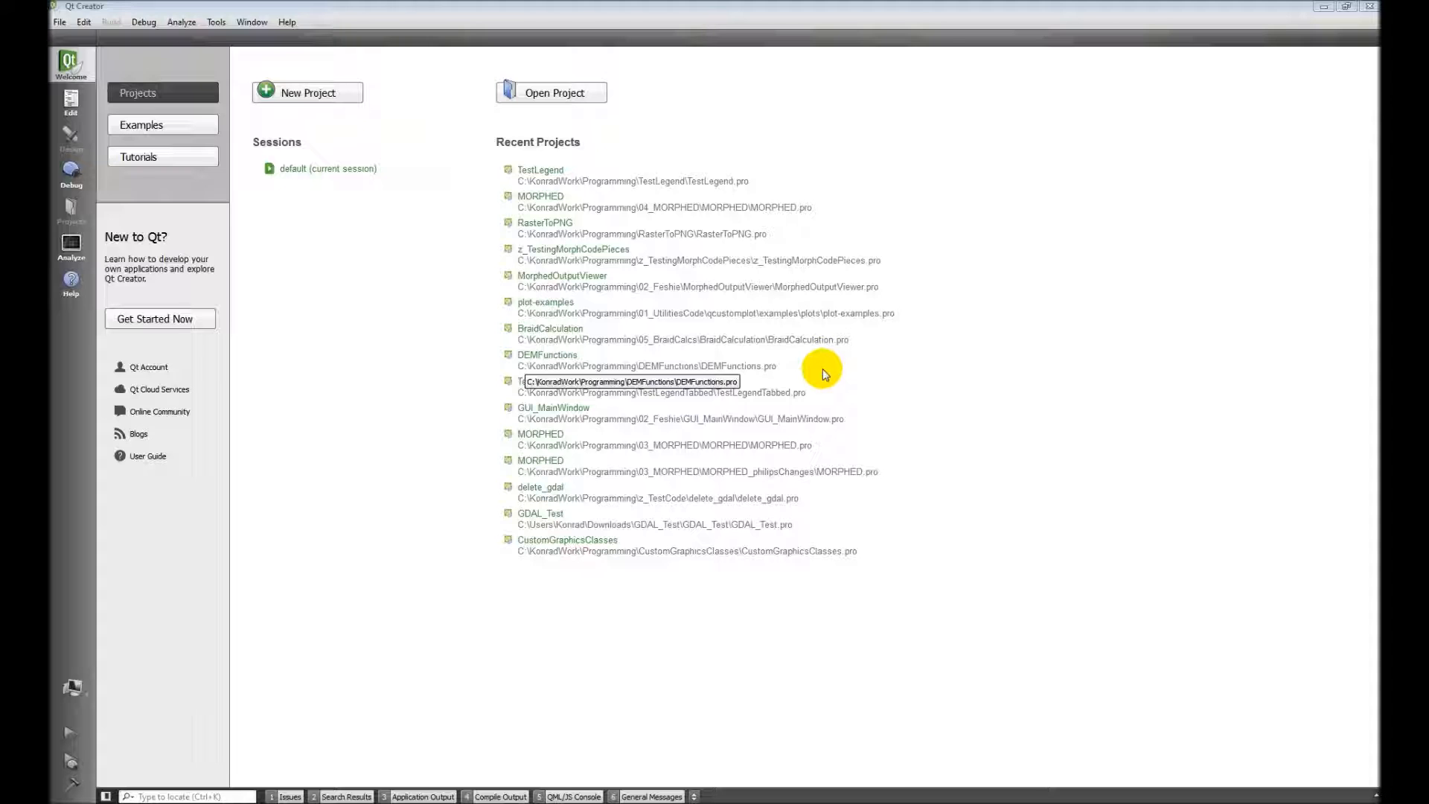
mouse_move(828, 364)
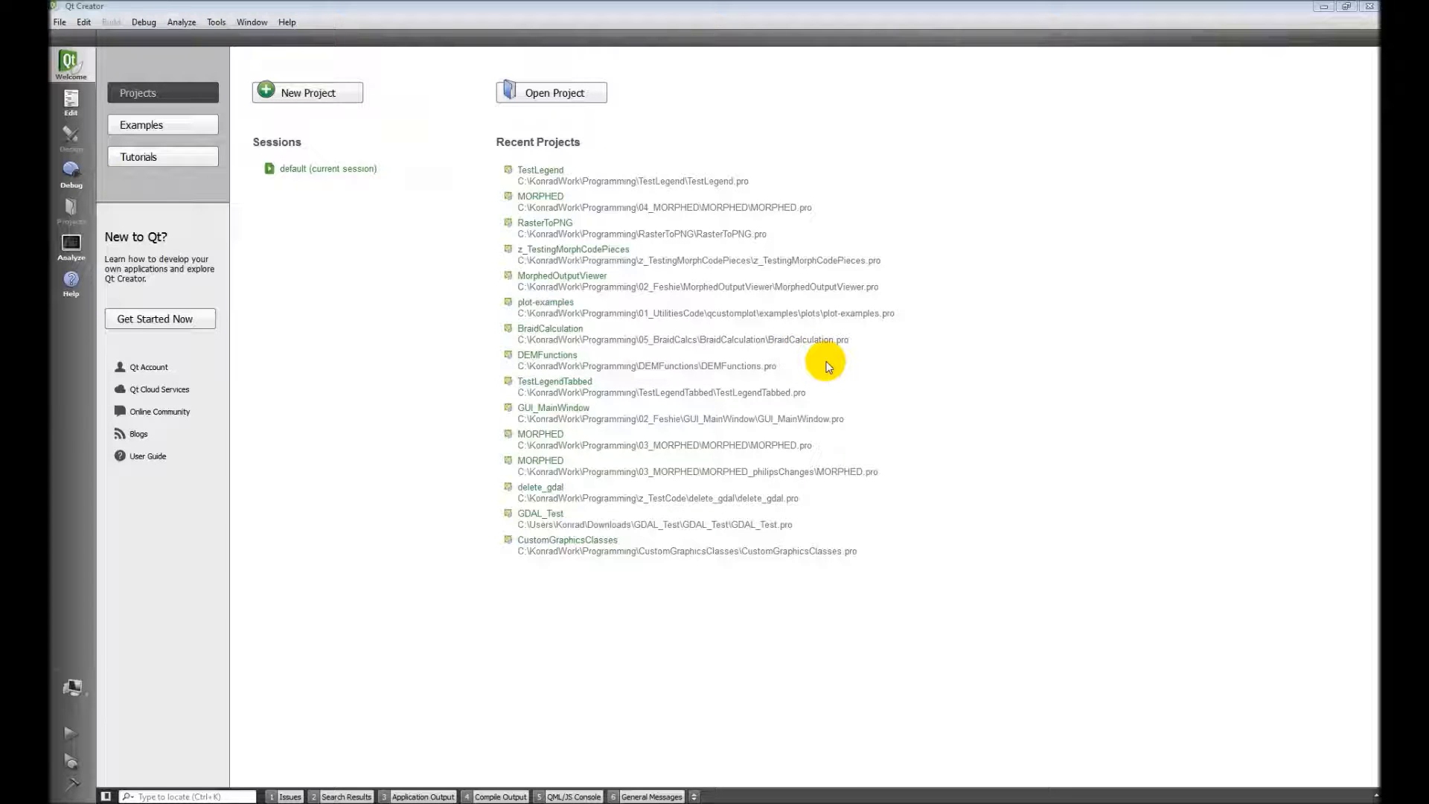
mouse_move(417, 238)
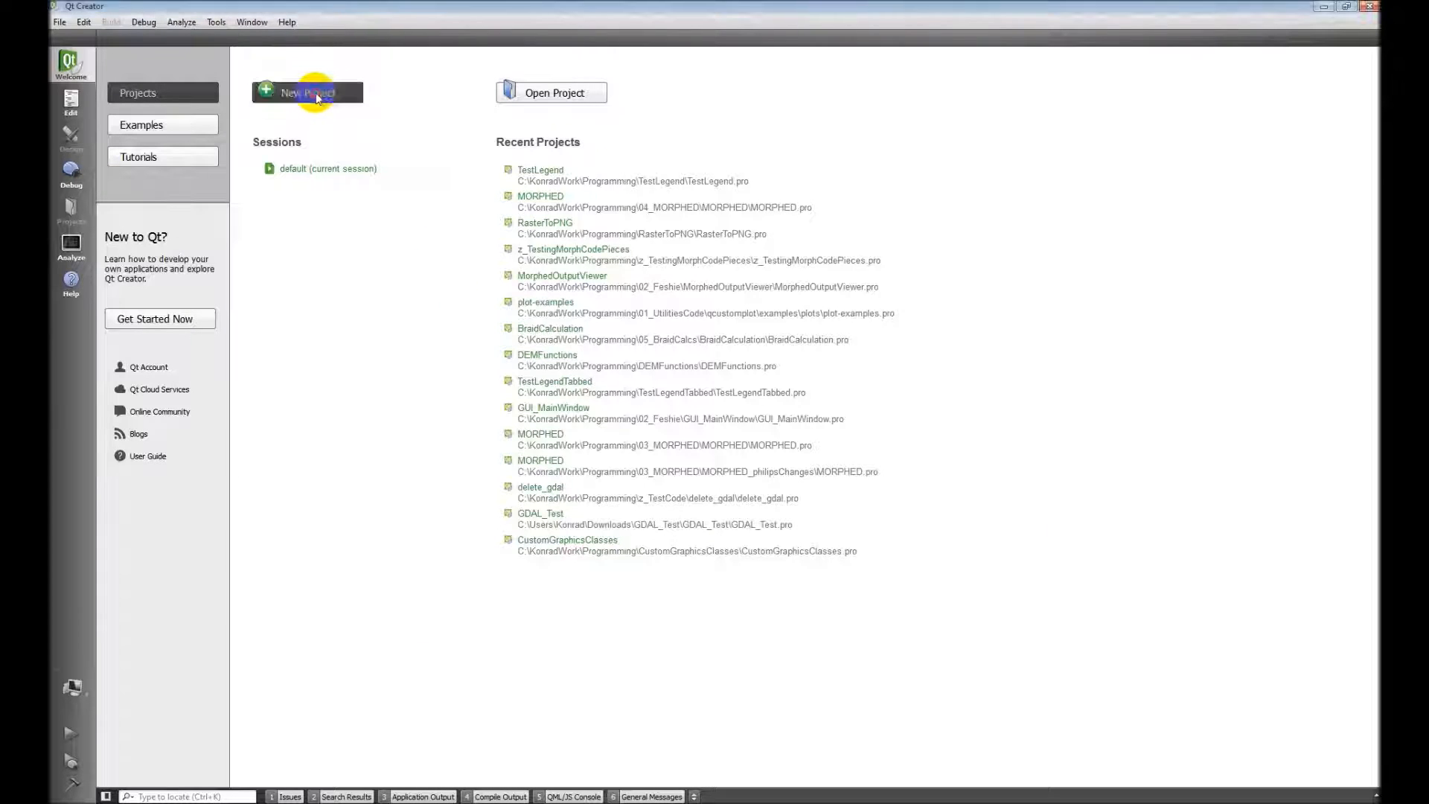
Step: Start a new Qt Console Application project located in C:\Test\z_crap
left_click(306, 92)
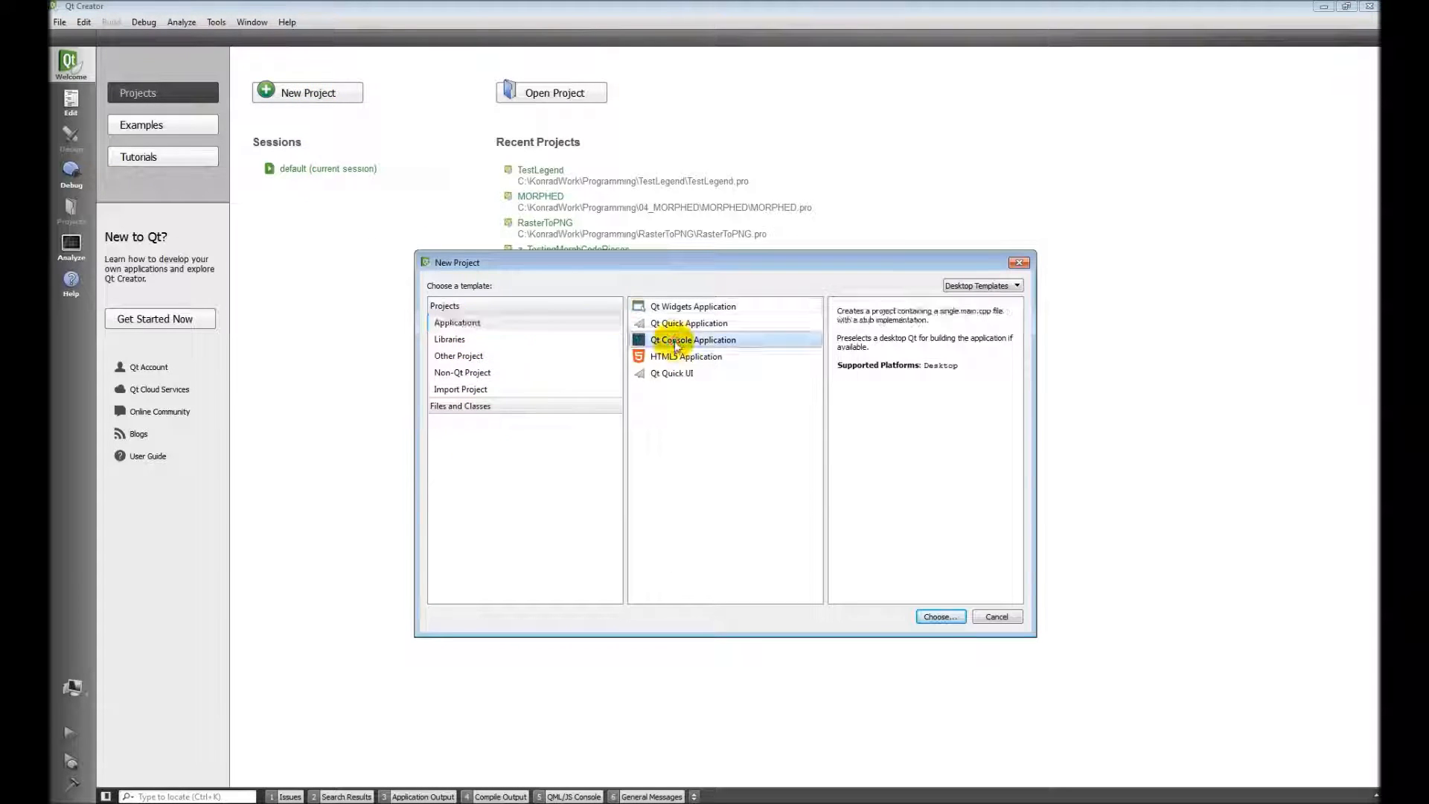
left_click(940, 616)
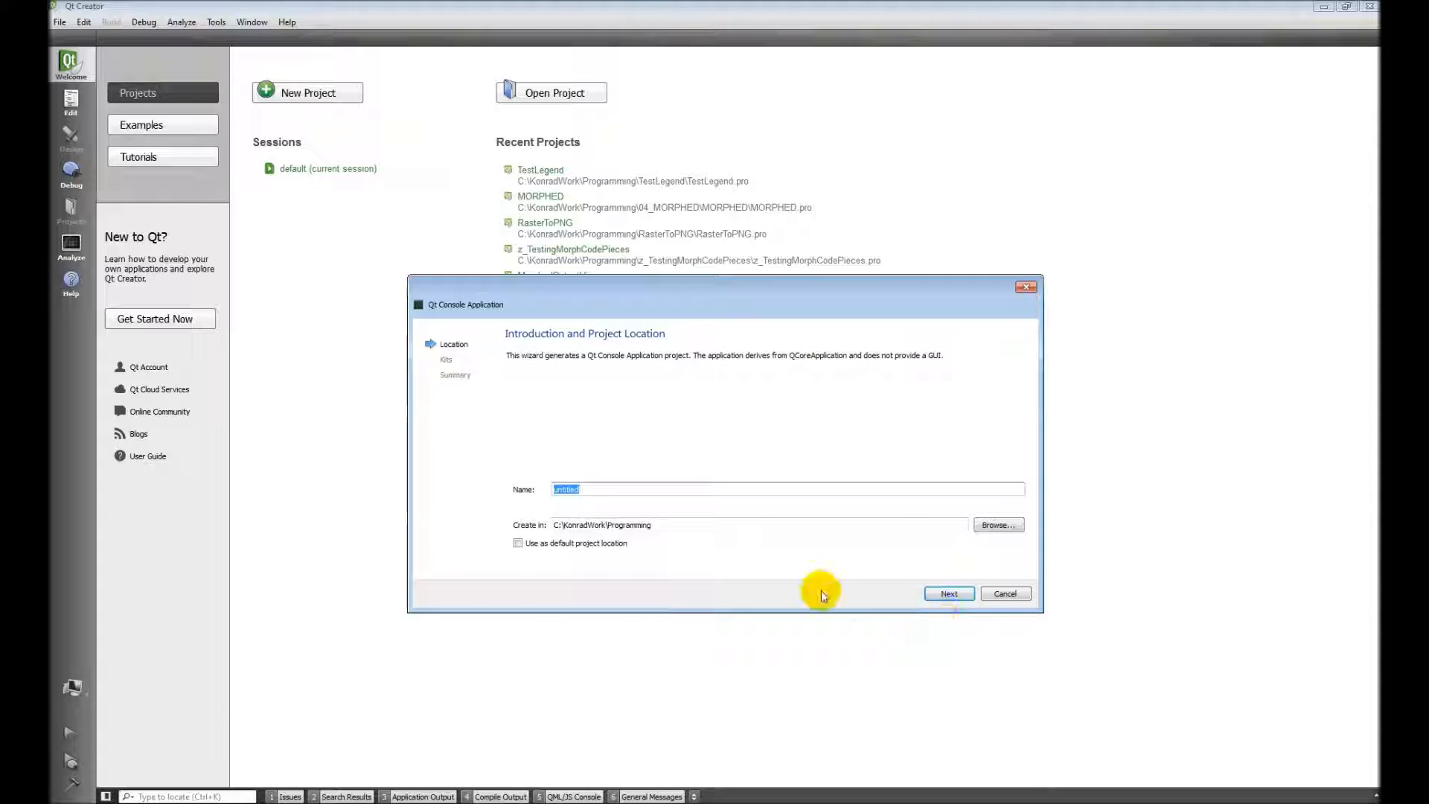
left_click(997, 524)
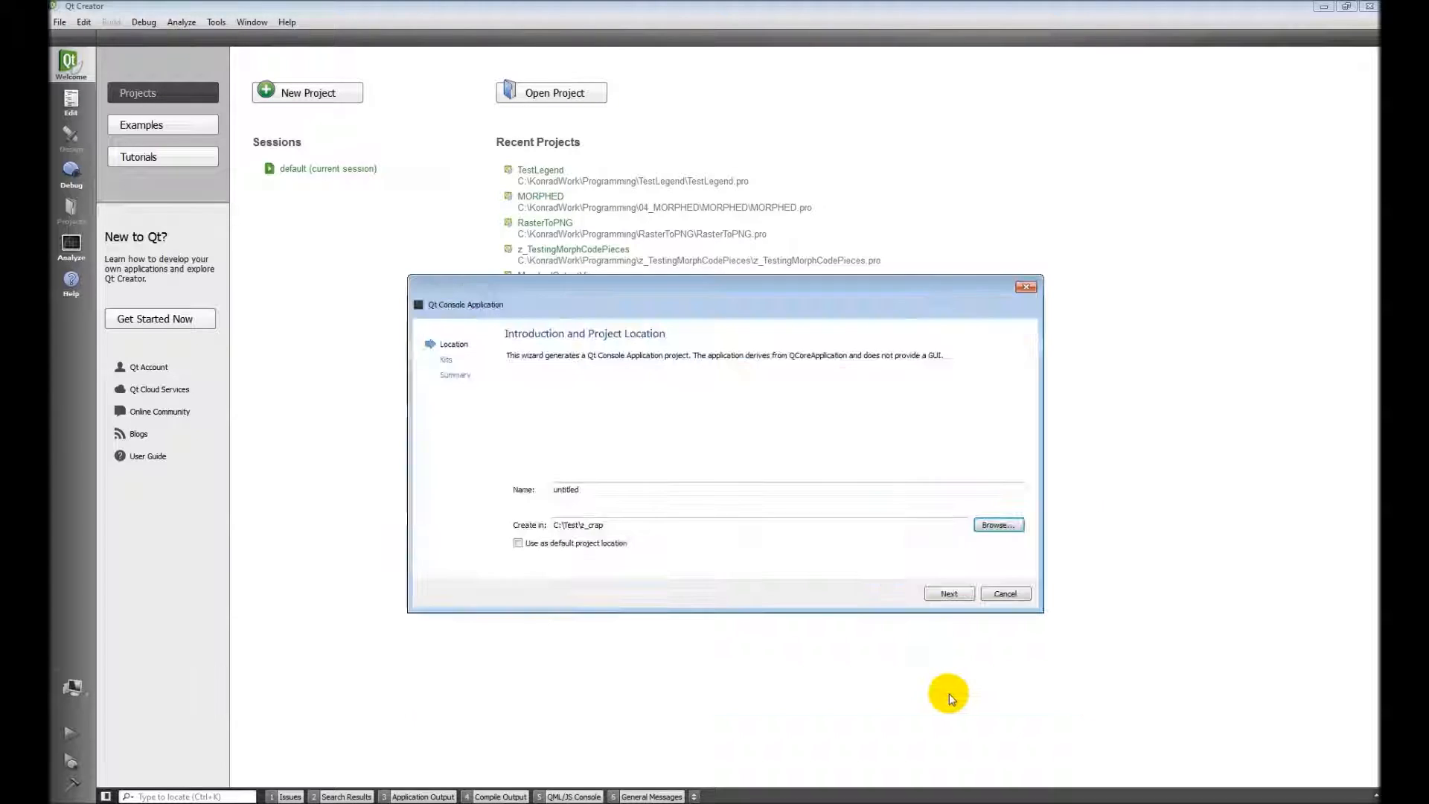
Step: Name the project GDAL_OpenCreate and advance to kit selection
triple_click(565, 489)
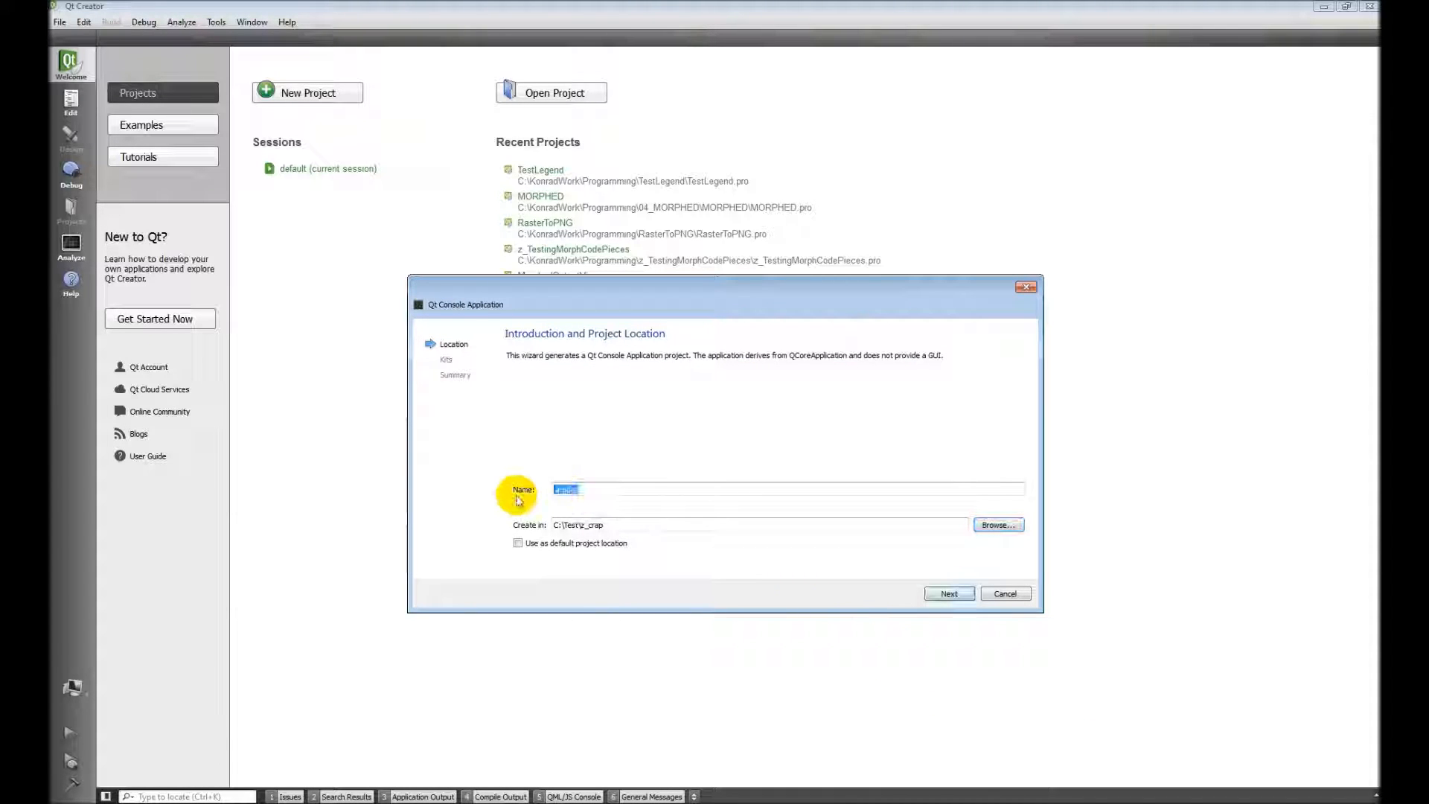
type("GDAu_")
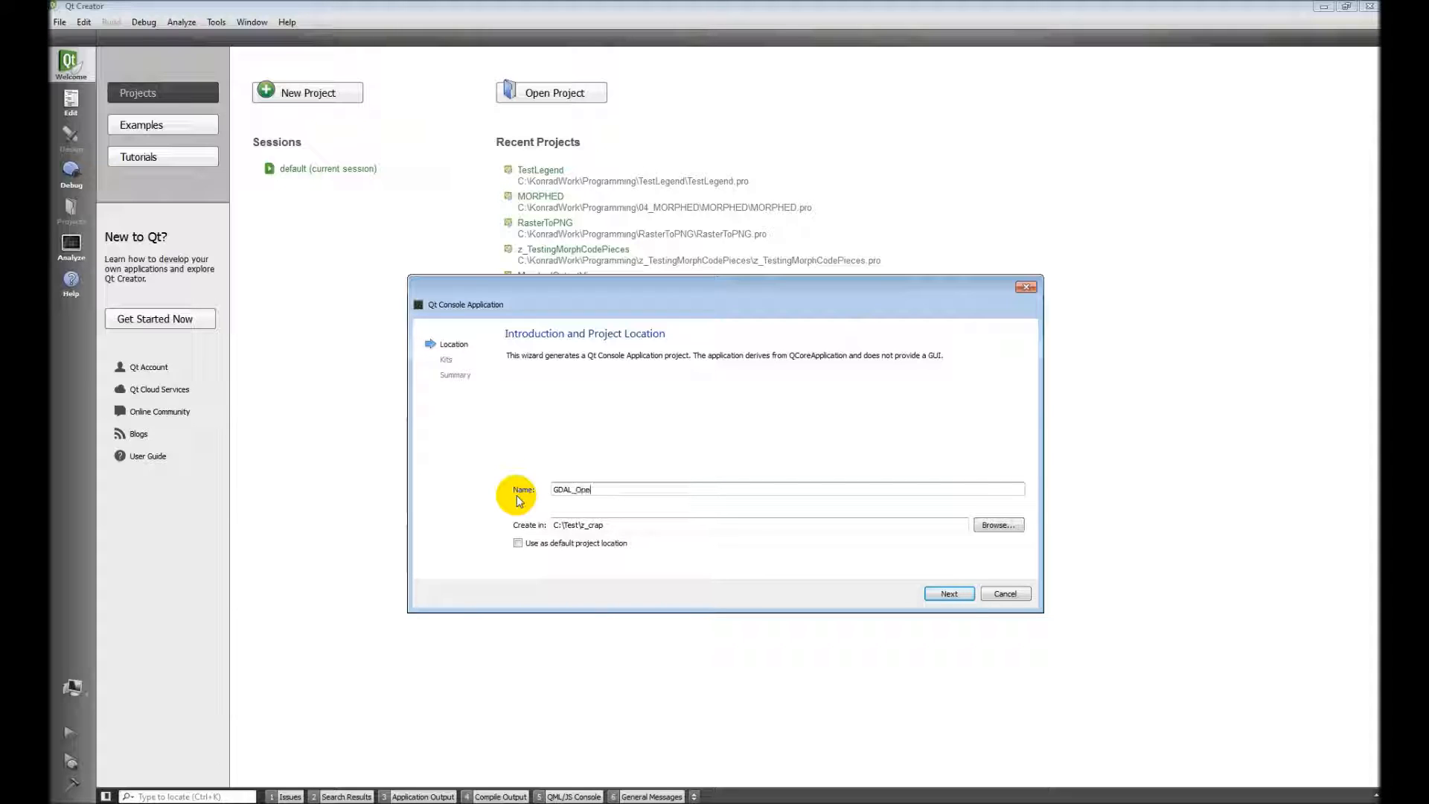
type("Create")
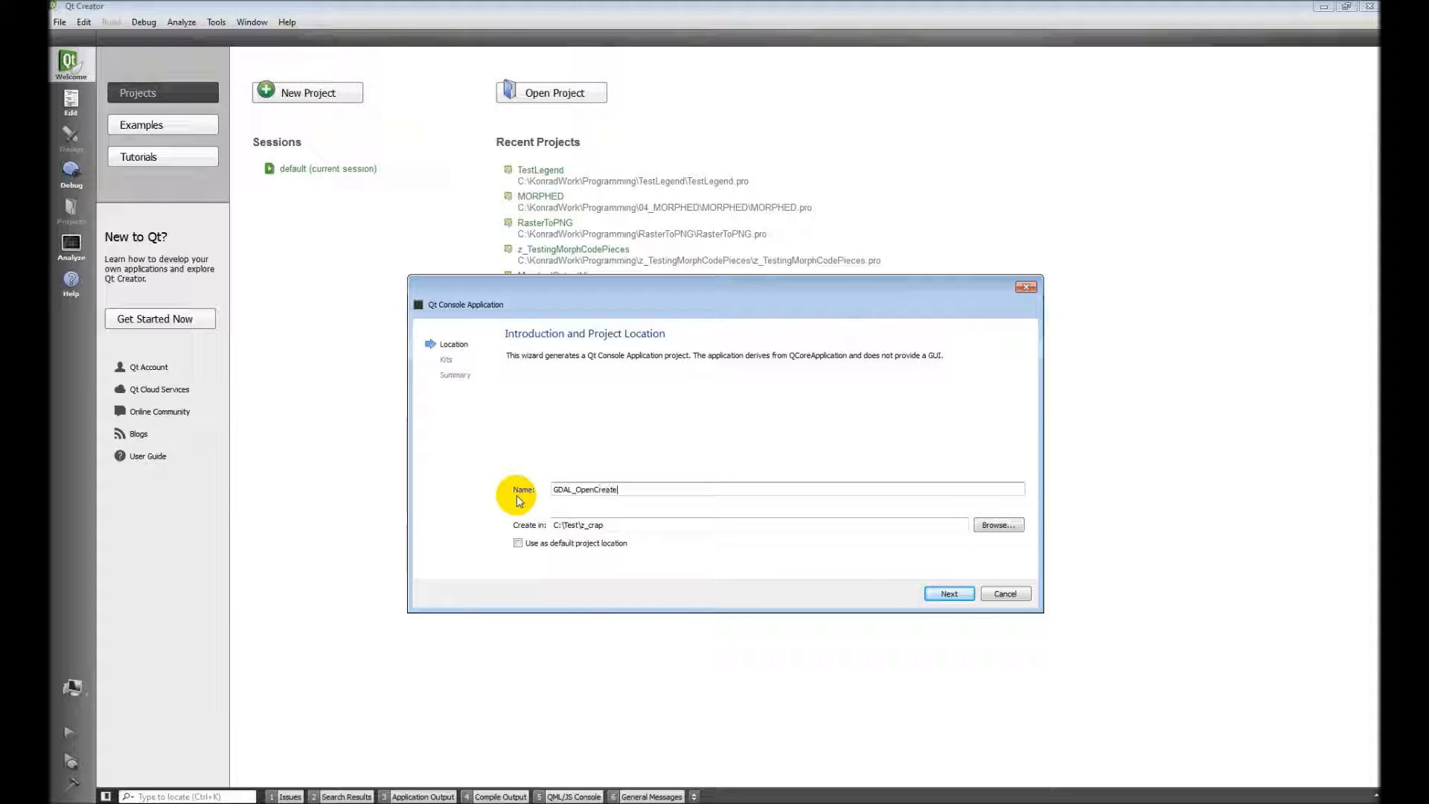
left_click(950, 592)
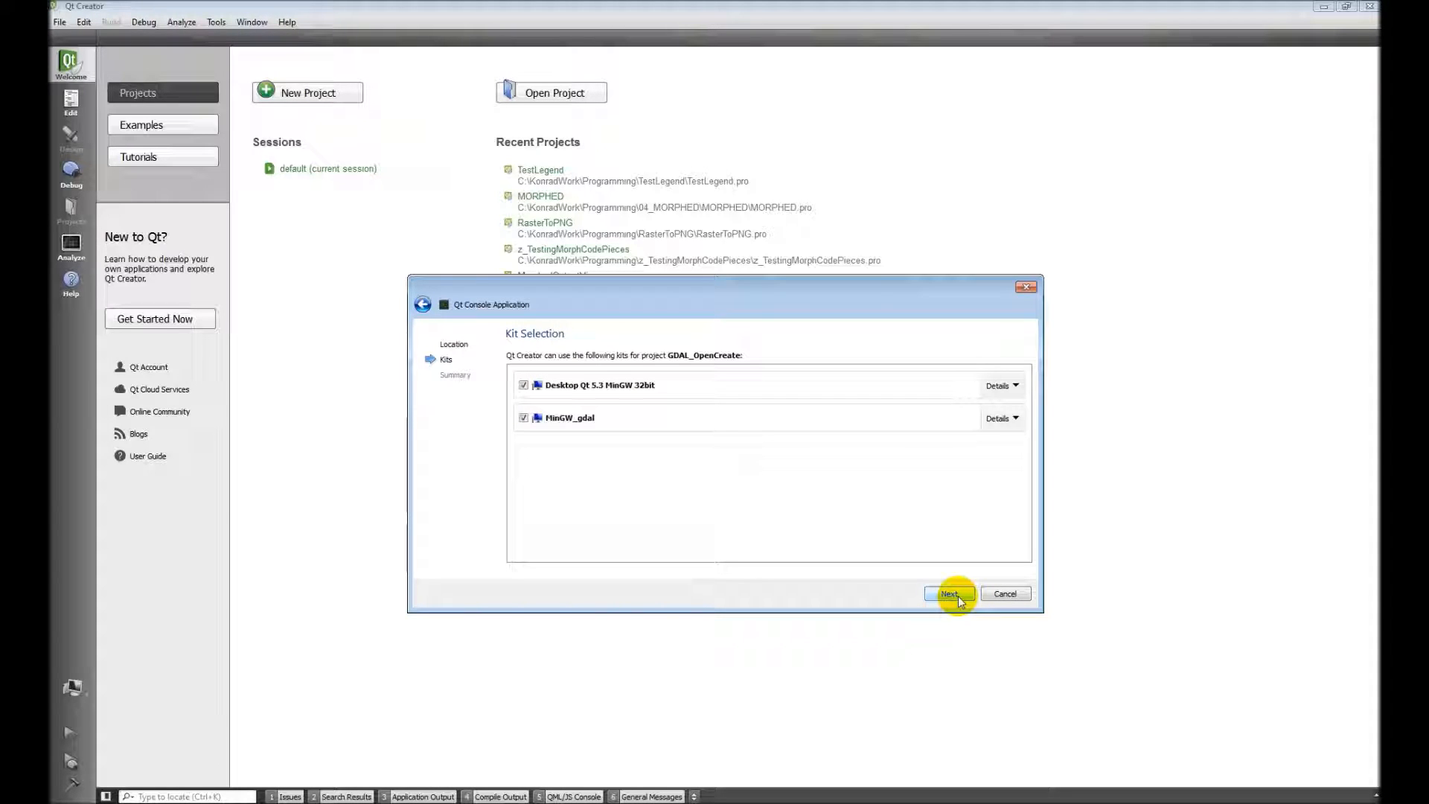
mouse_move(577, 402)
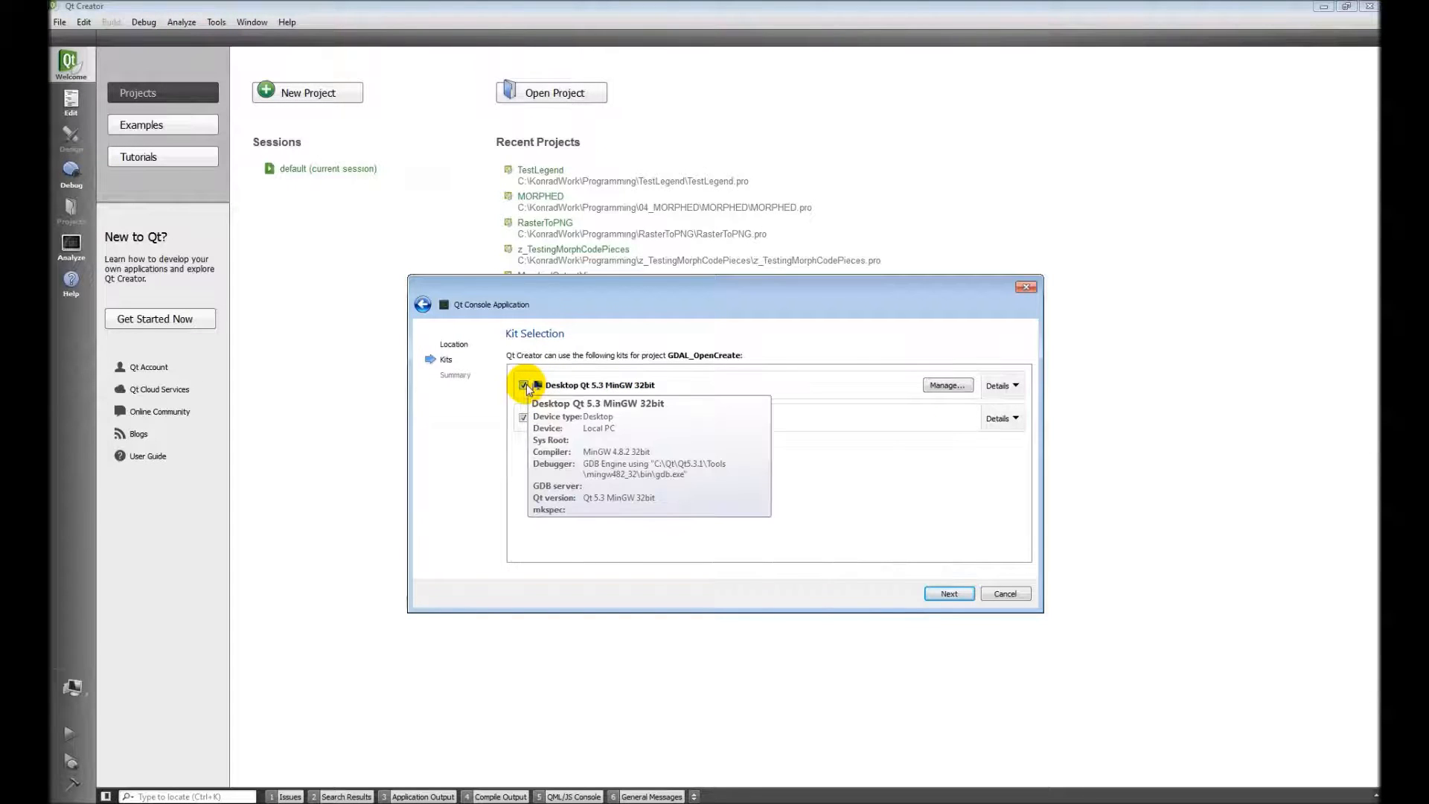
Step: Keep only the MinGW_gdal kit, finish creating GDAL_OpenCreate and select its project root
left_click(521, 385)
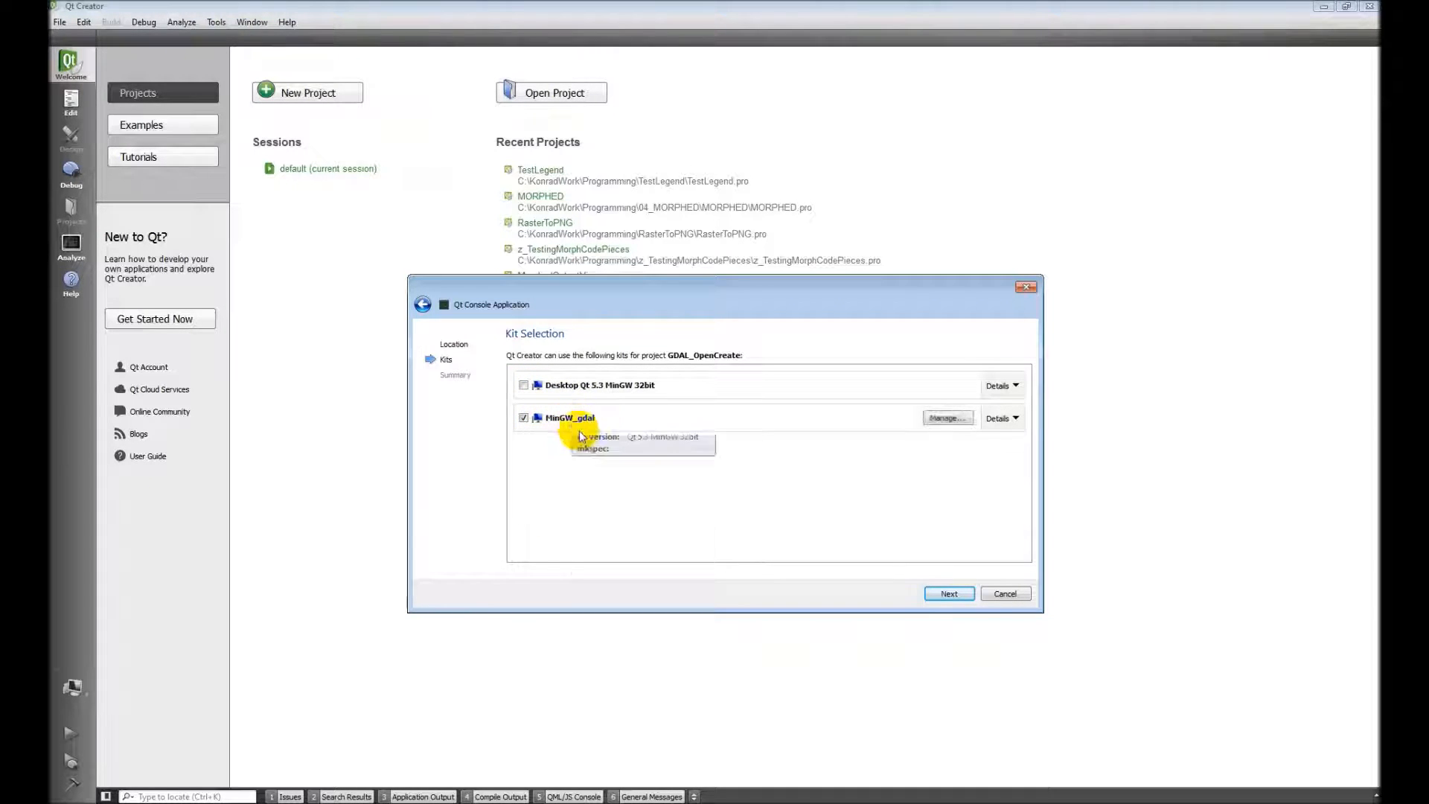
mouse_move(604, 452)
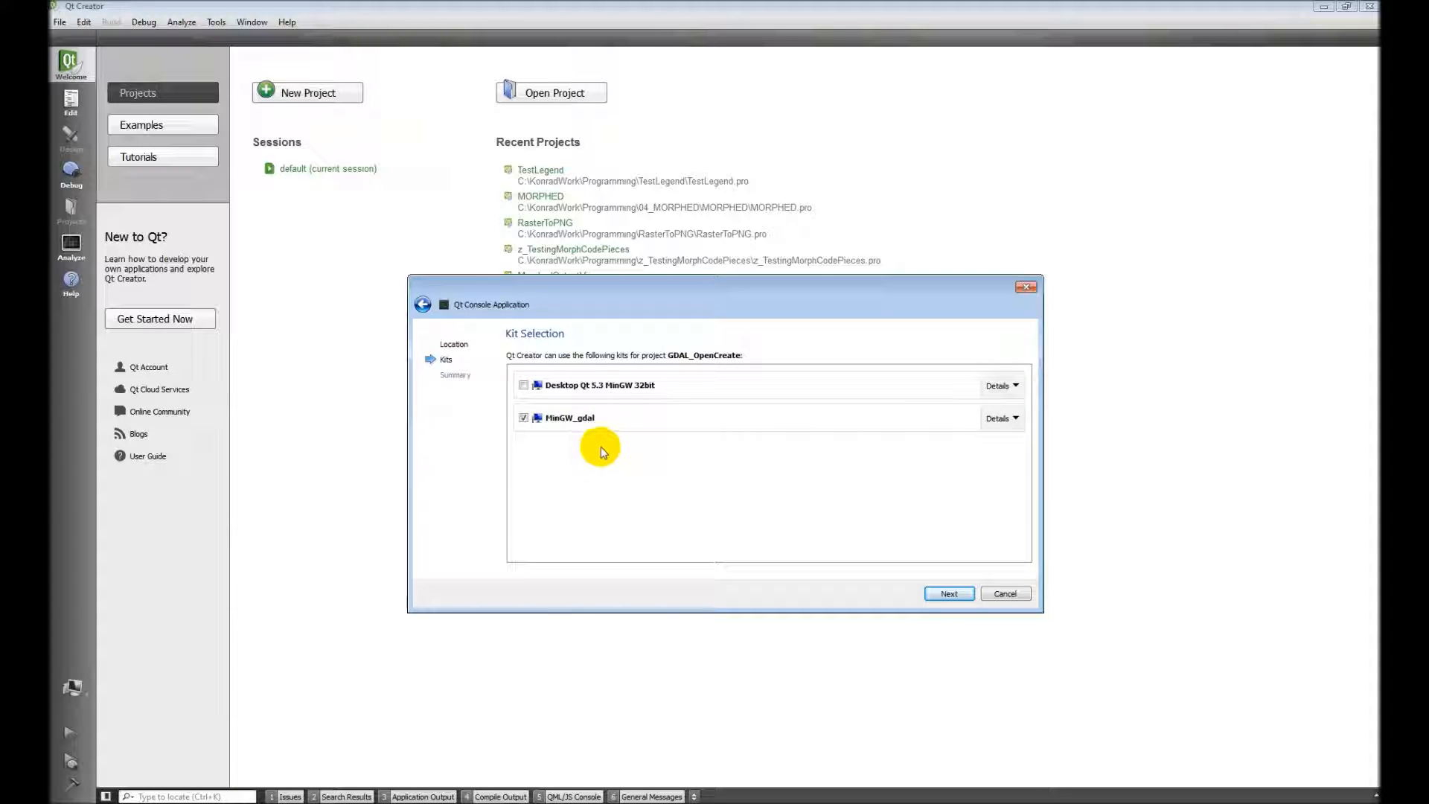
mouse_move(575, 420)
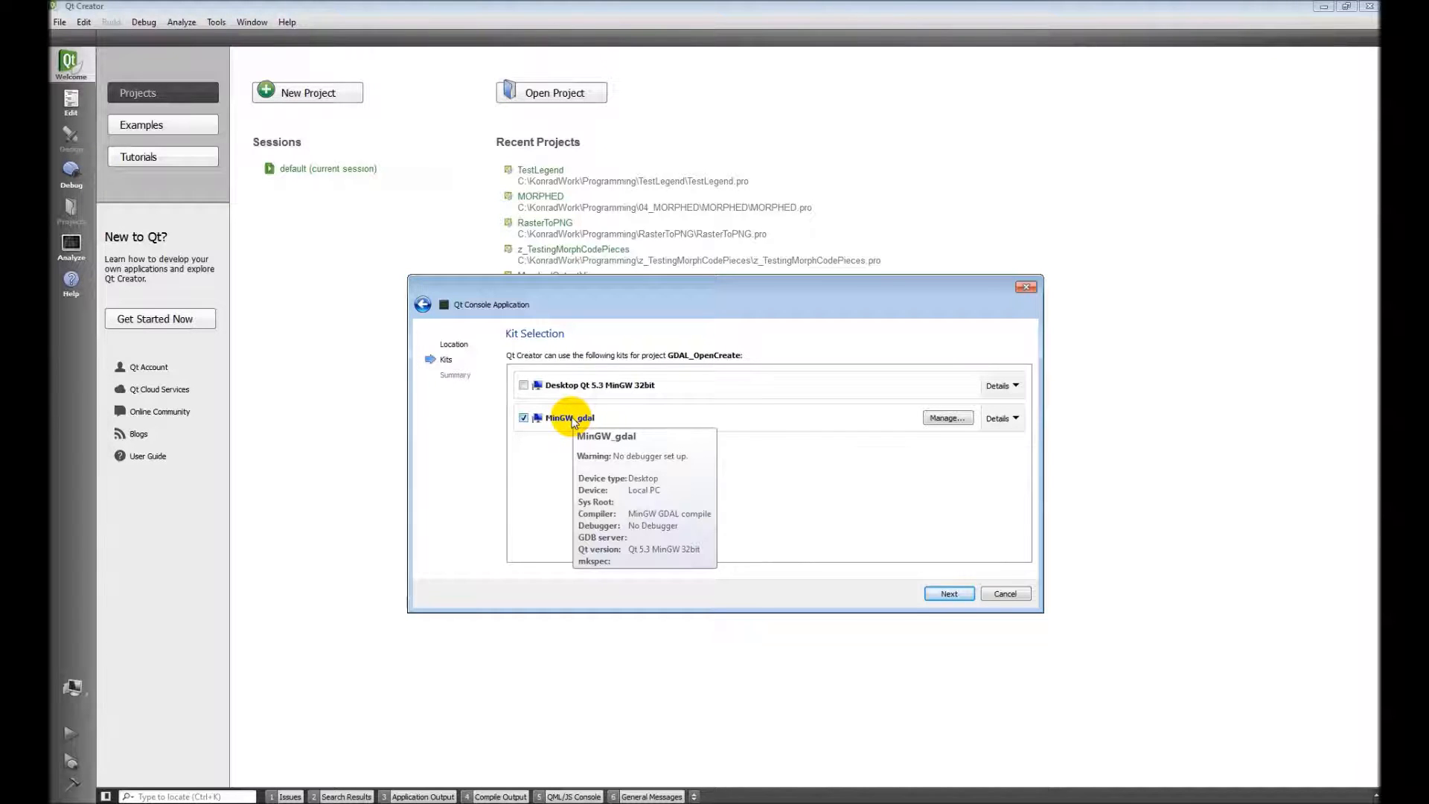
mouse_move(582, 390)
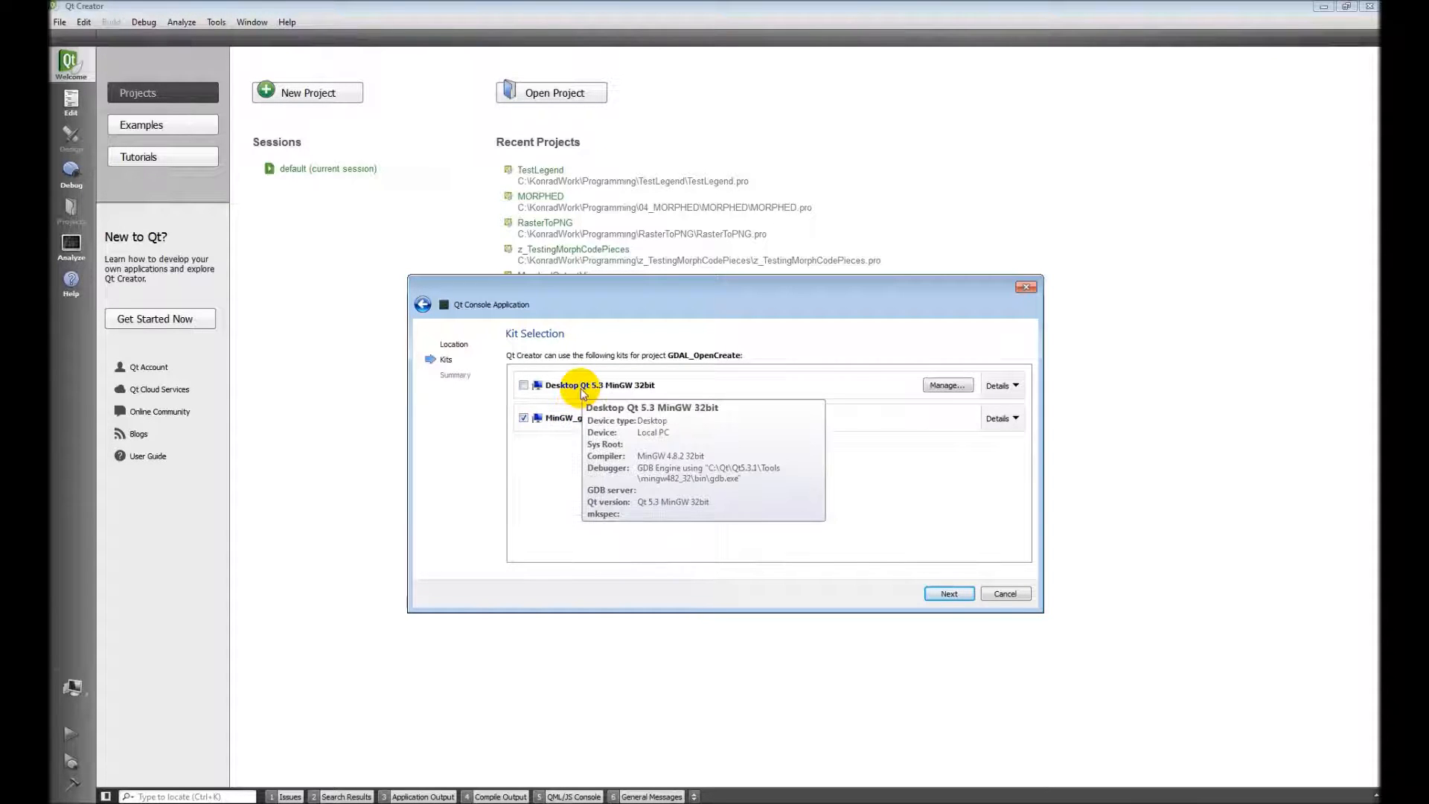
mouse_move(579, 423)
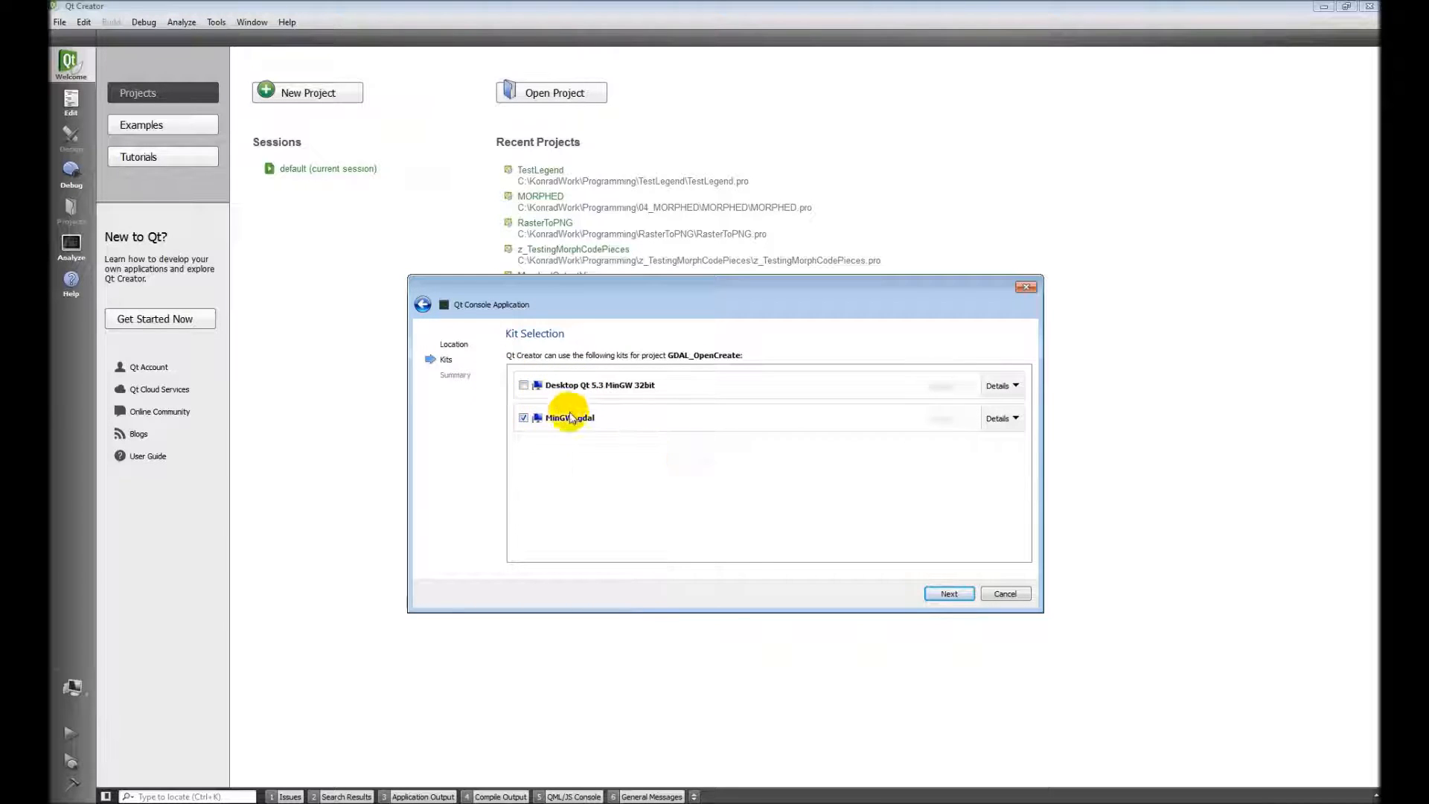
mouse_move(570, 420)
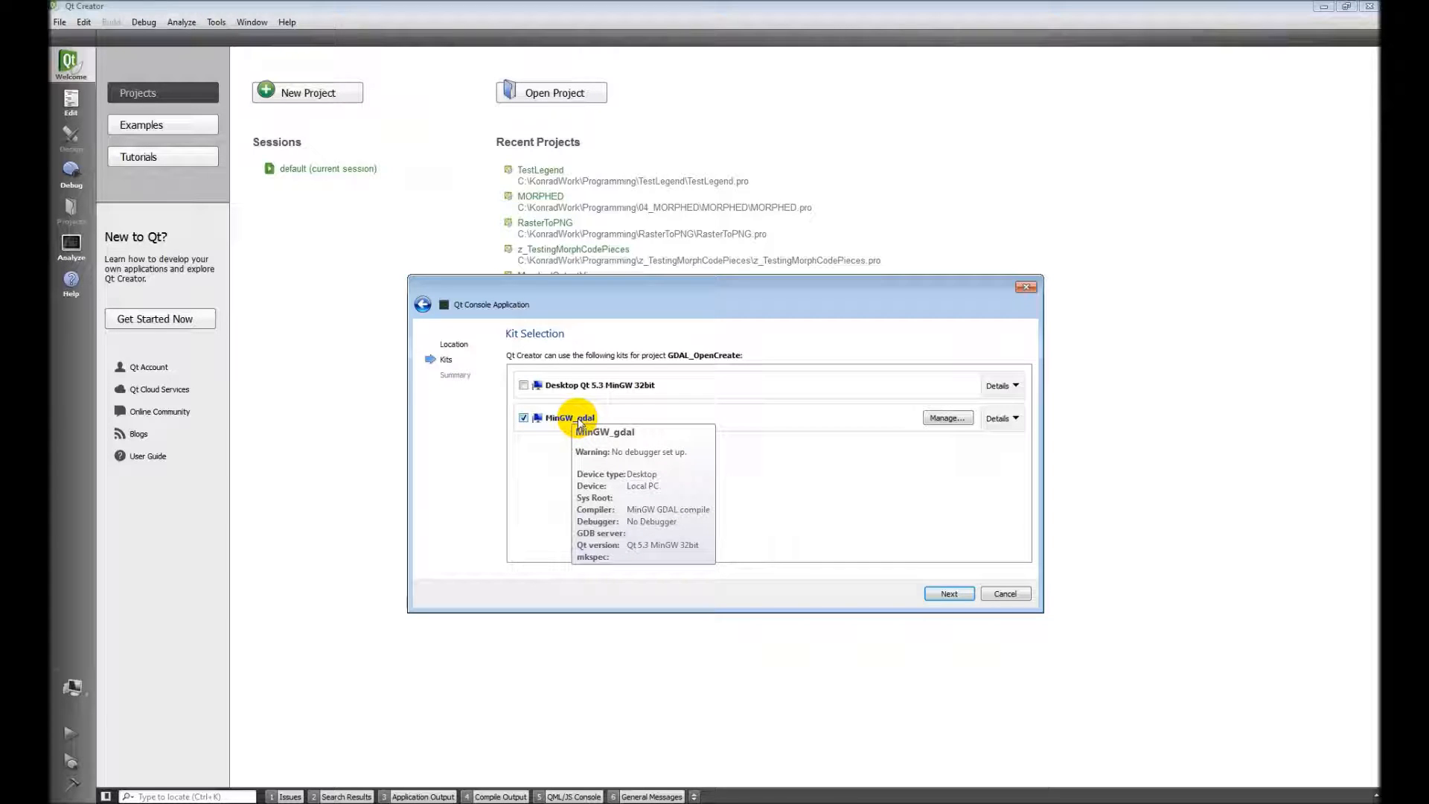
left_click(950, 592)
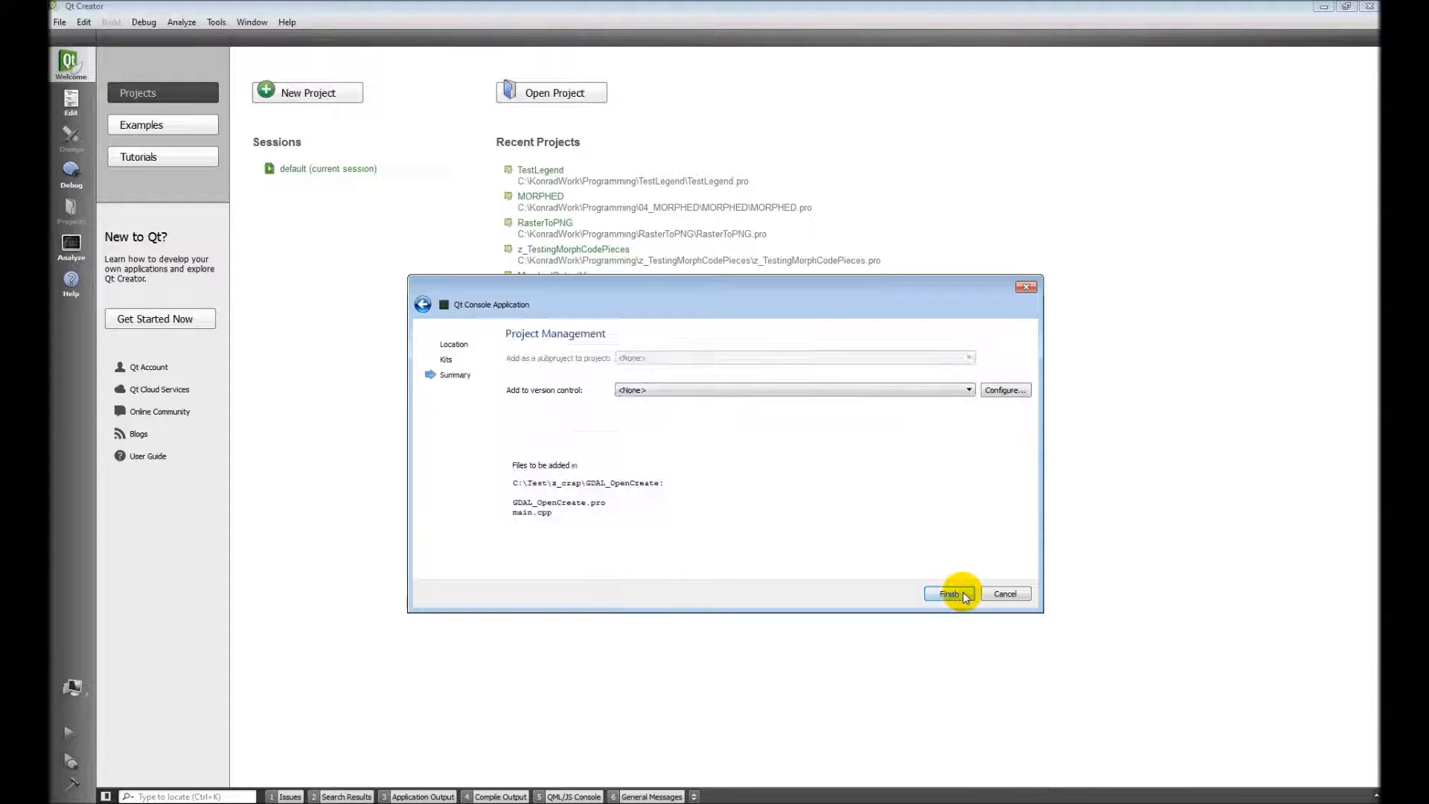
left_click(950, 594)
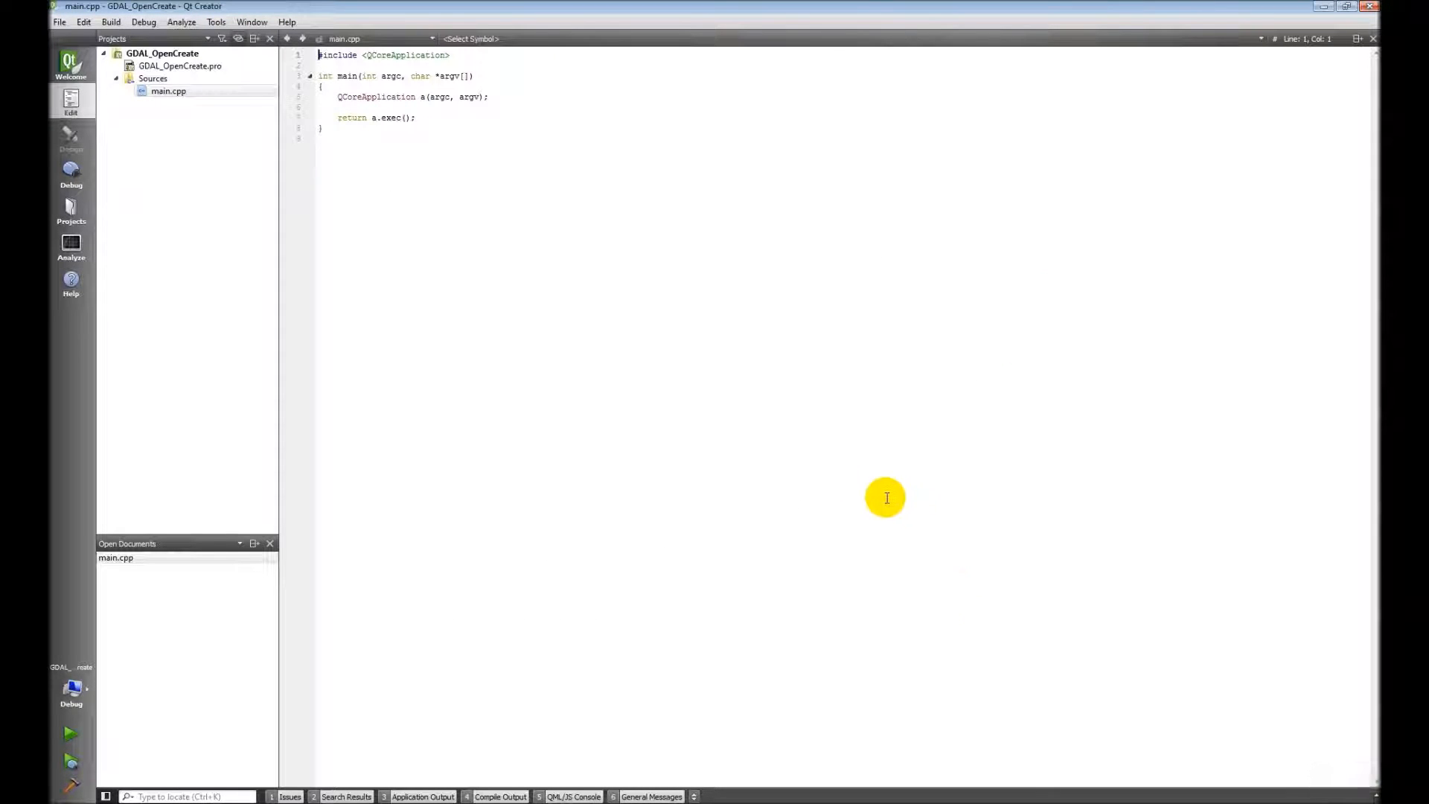
left_click(163, 53)
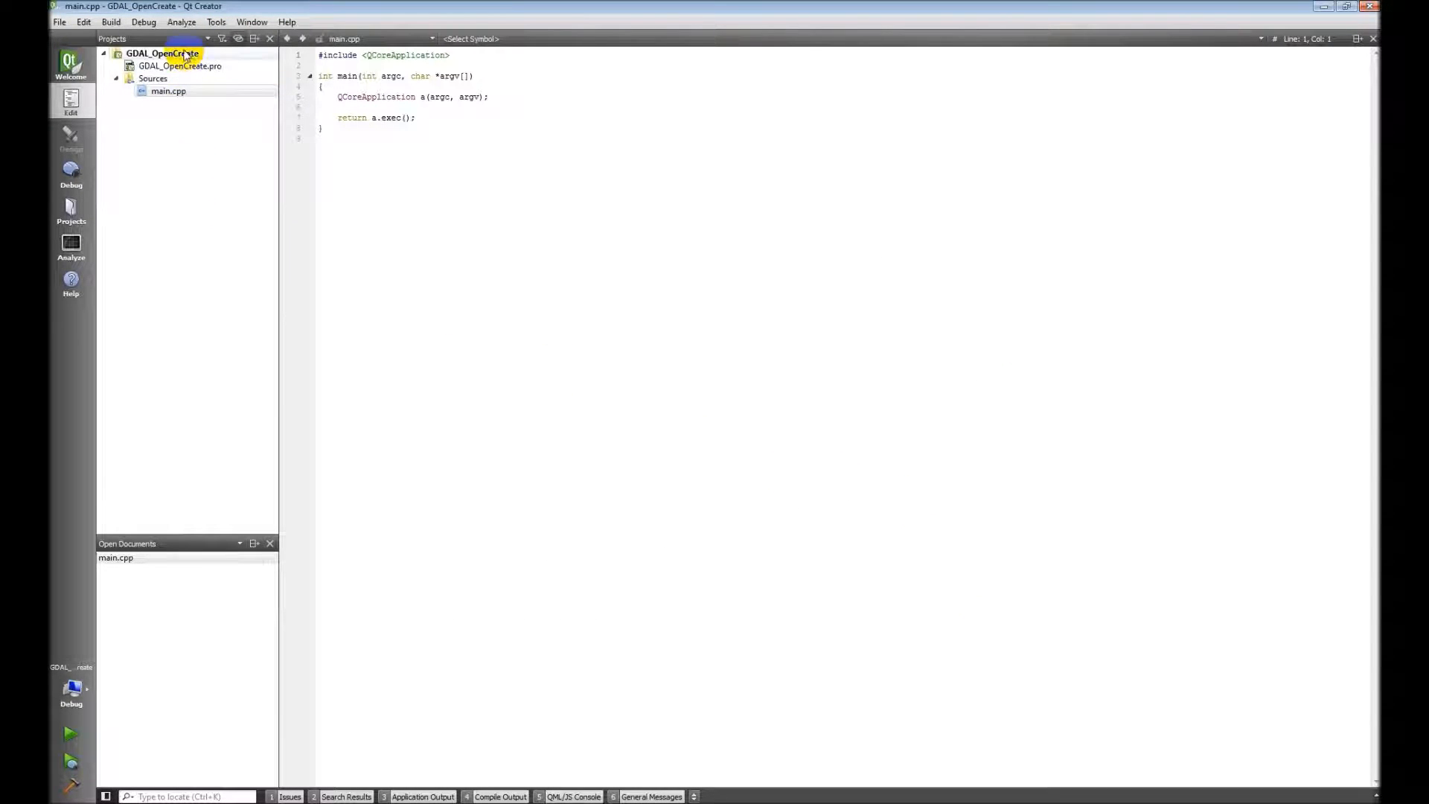
Step: Start the Add Library wizard for an external library, excluding the Mac platform
right_click(163, 54)
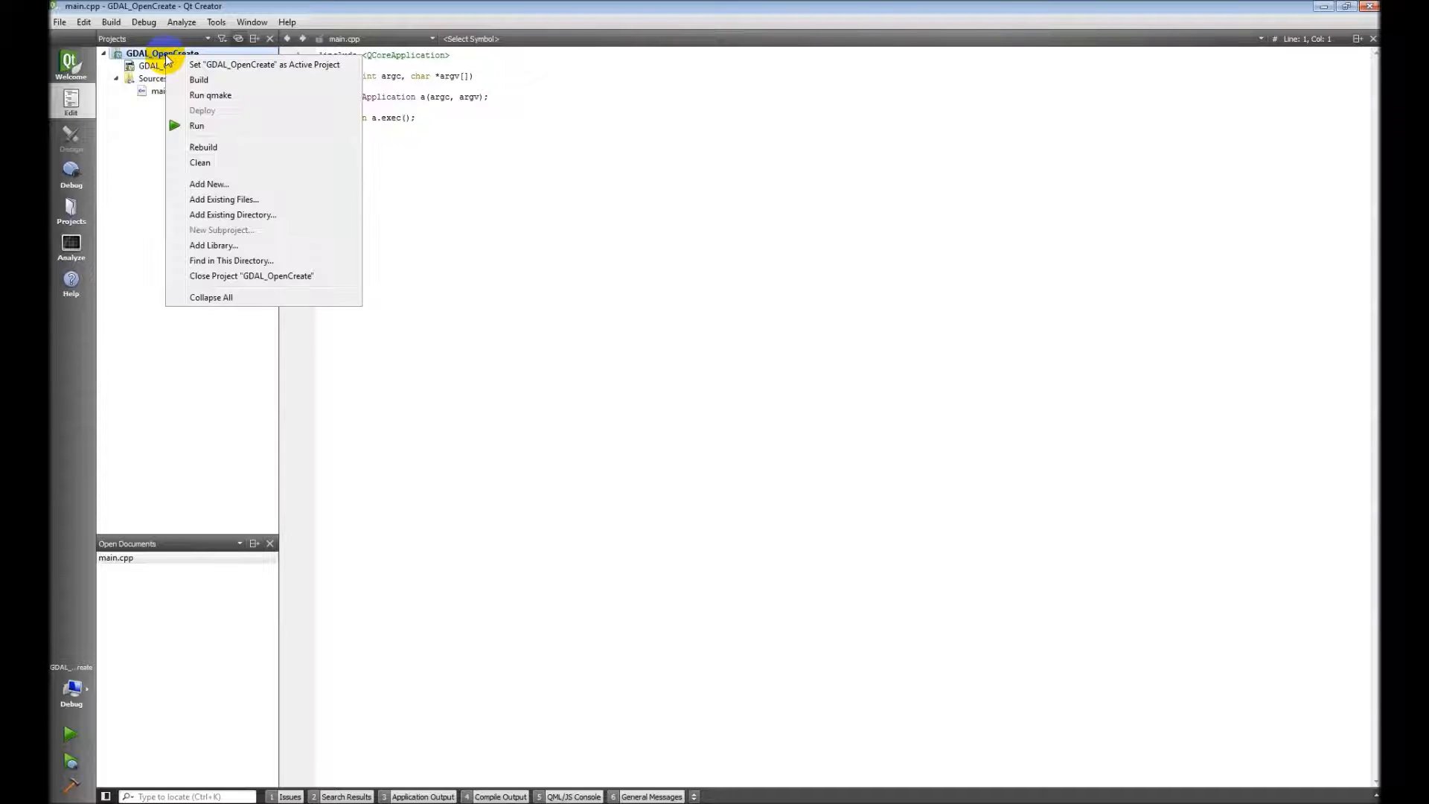
mouse_move(250, 247)
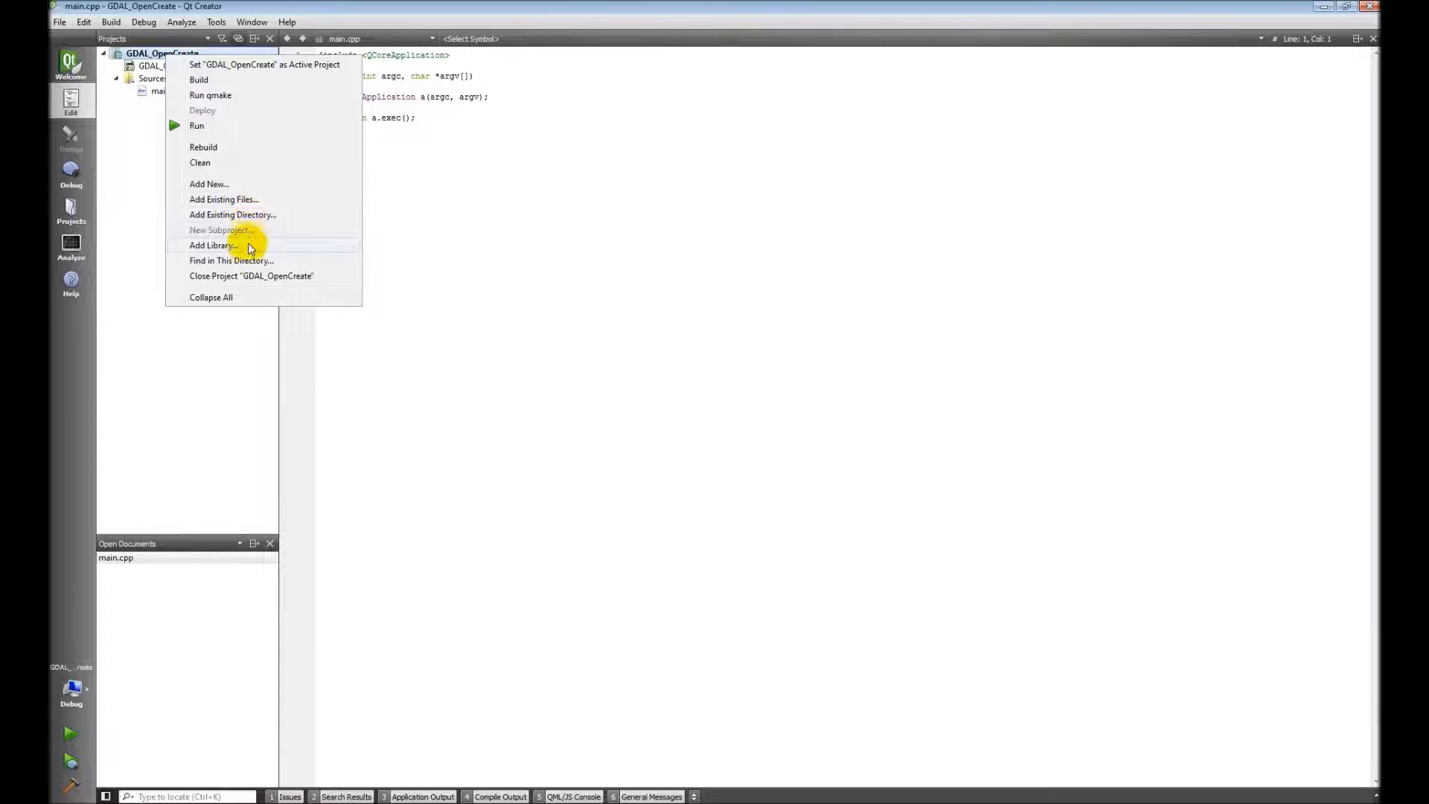
left_click(214, 244)
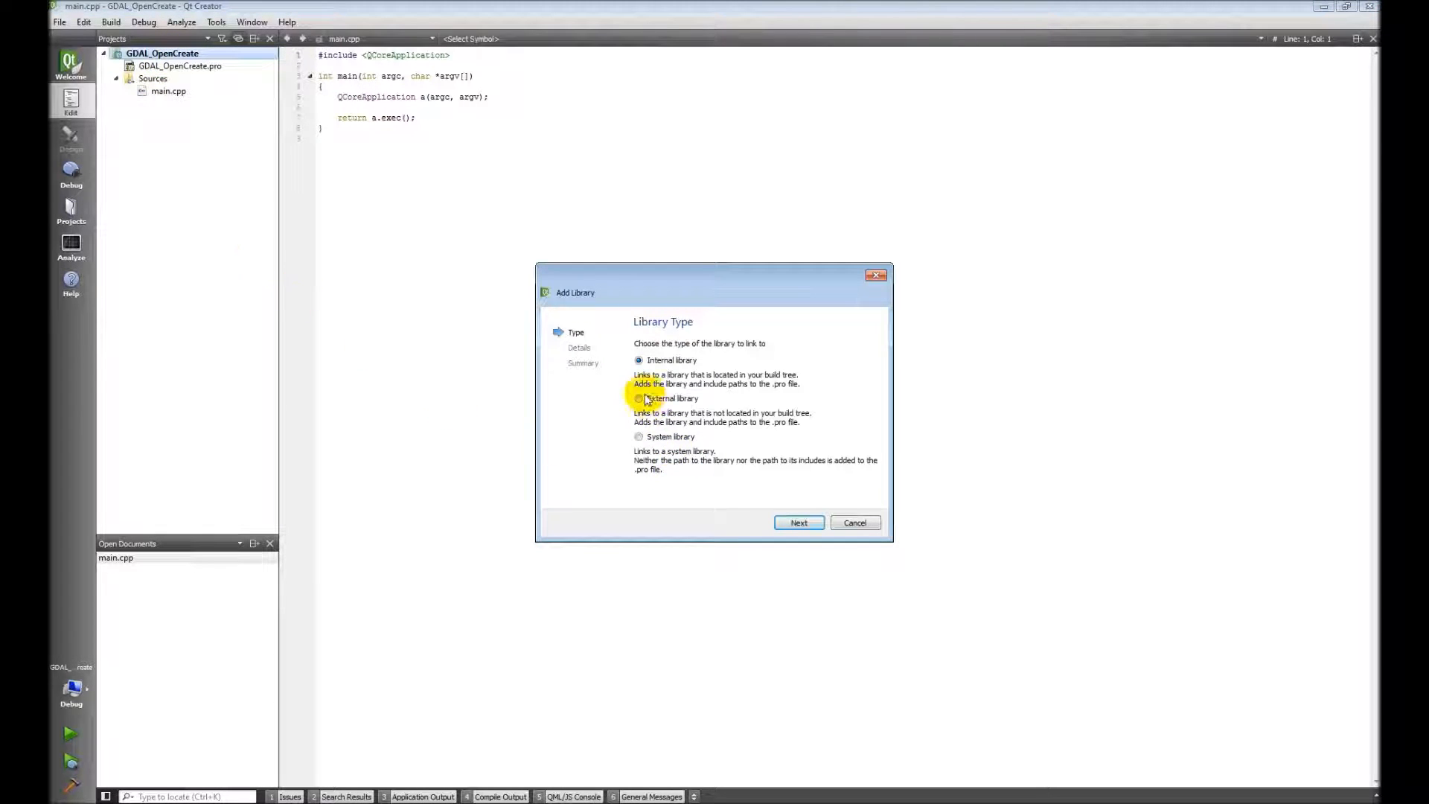
left_click(639, 399)
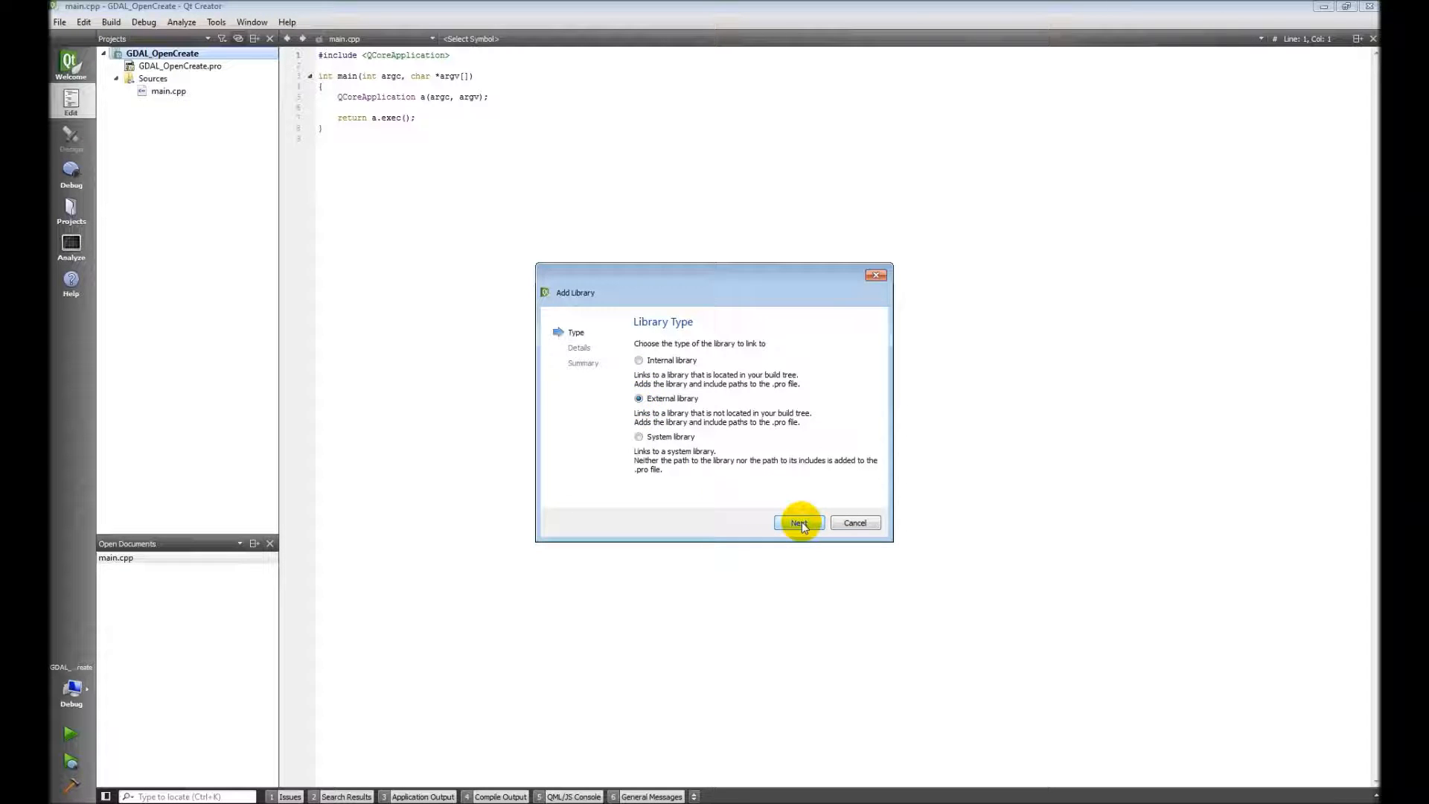
left_click(799, 522)
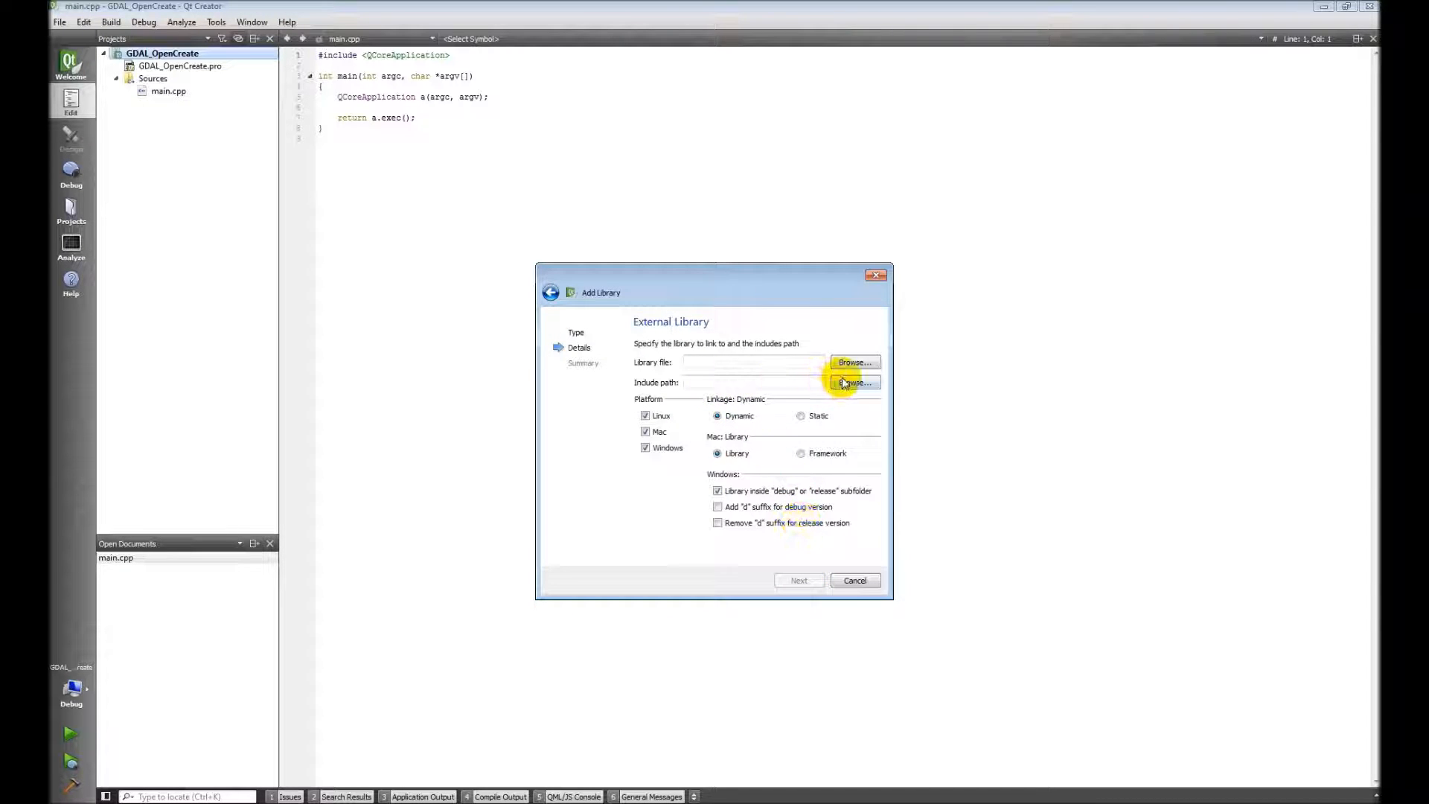
left_click(643, 432)
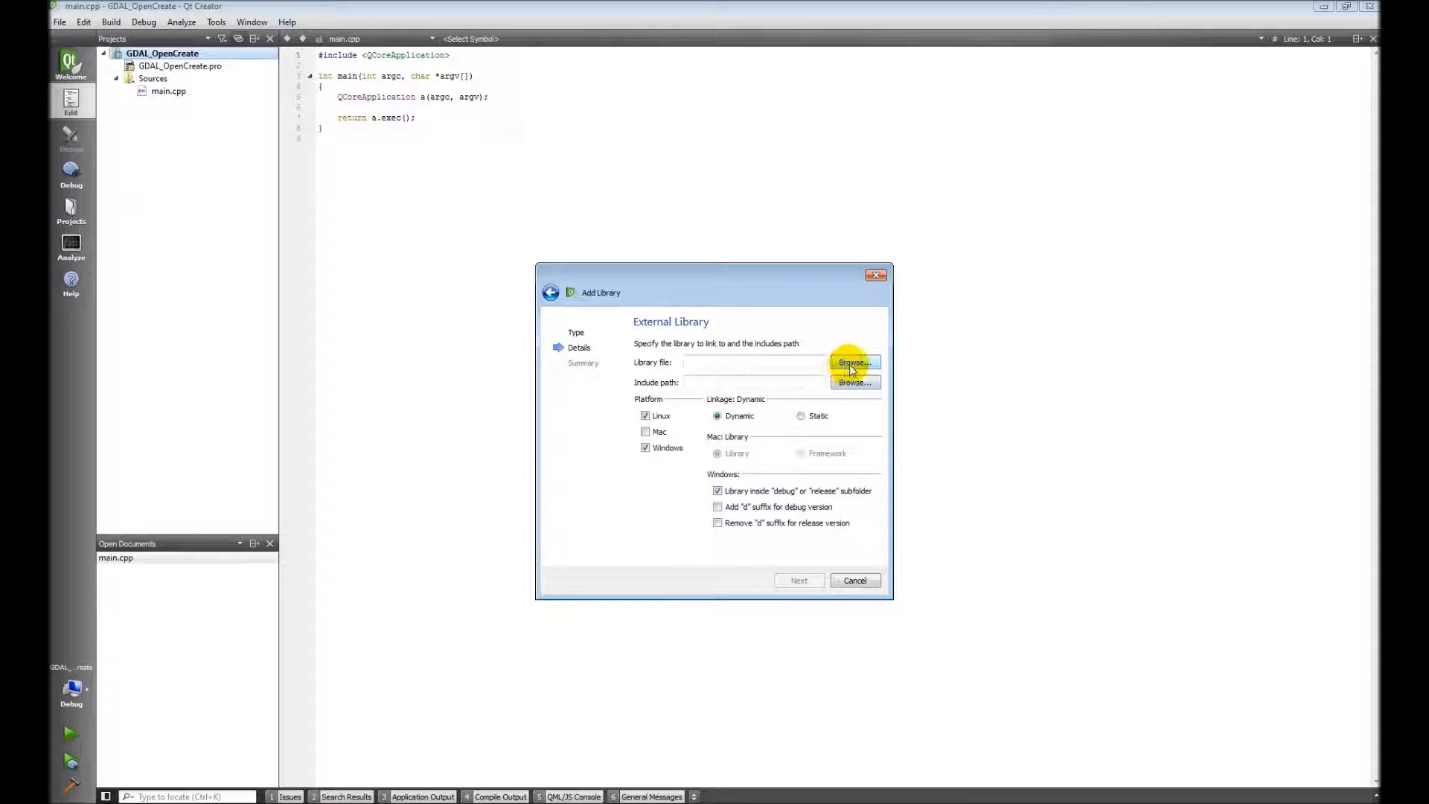
Step: Choose libgdal.dll.a from C:\MinGW\msys\1.0\local\lib as the library file
left_click(856, 362)
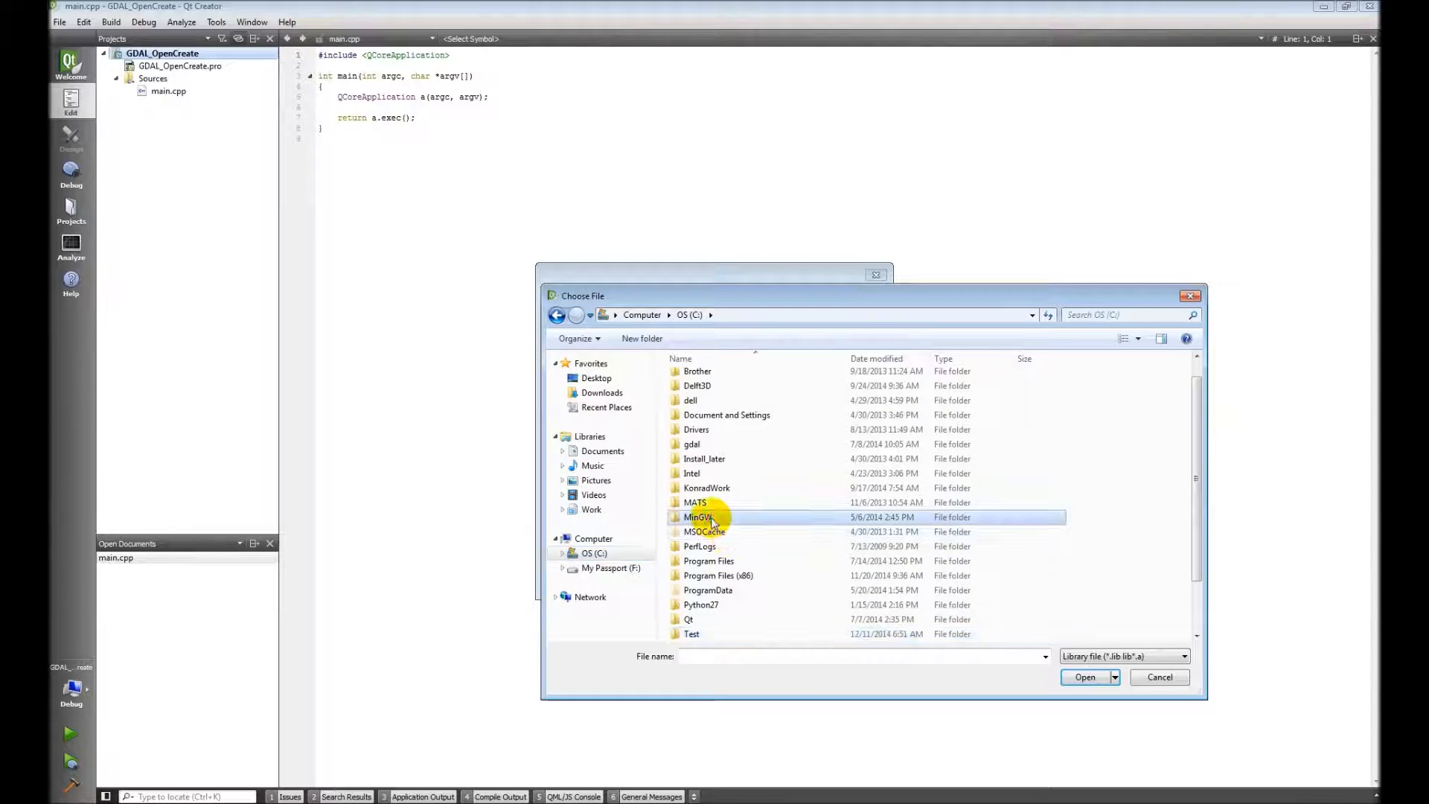
double_click(699, 518)
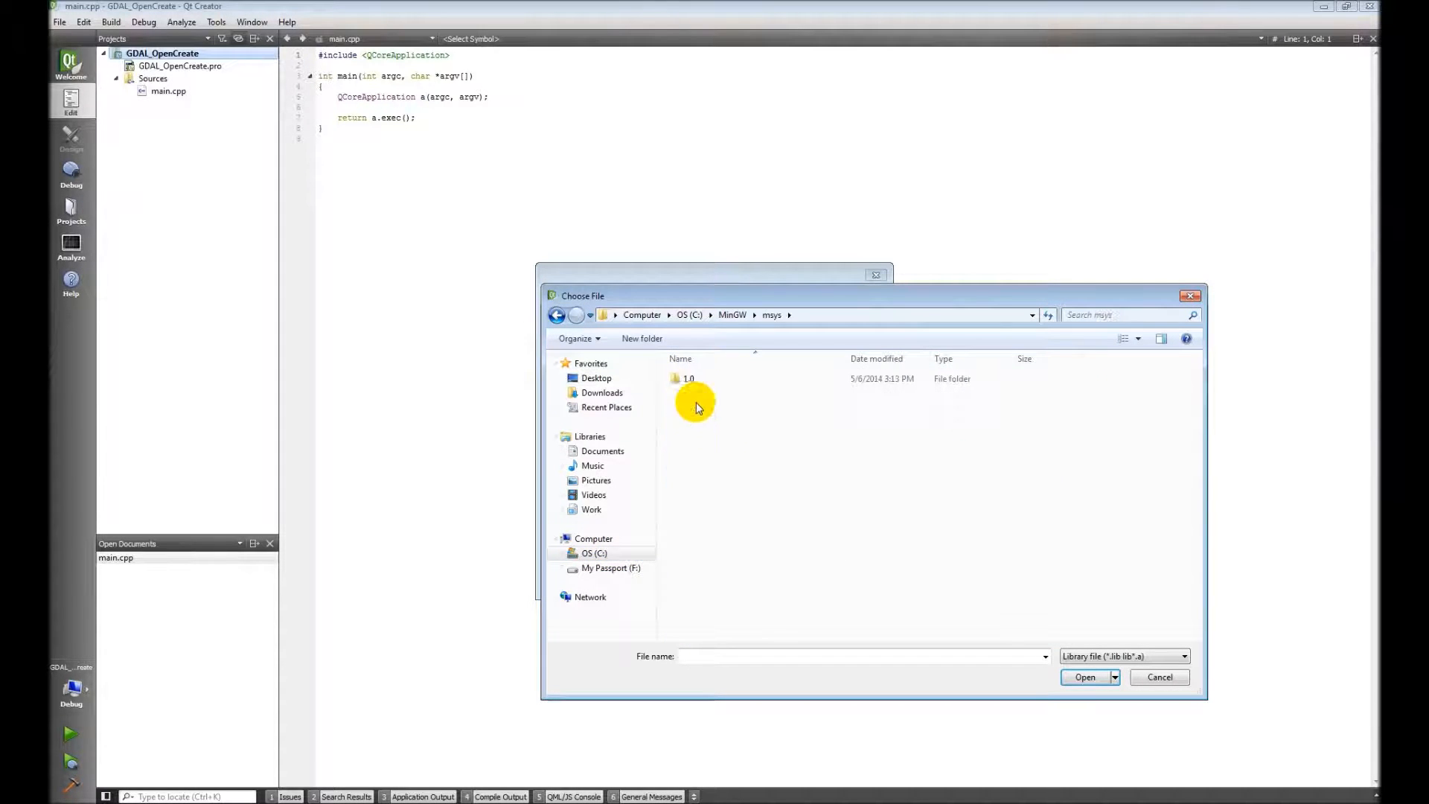
double_click(688, 378)
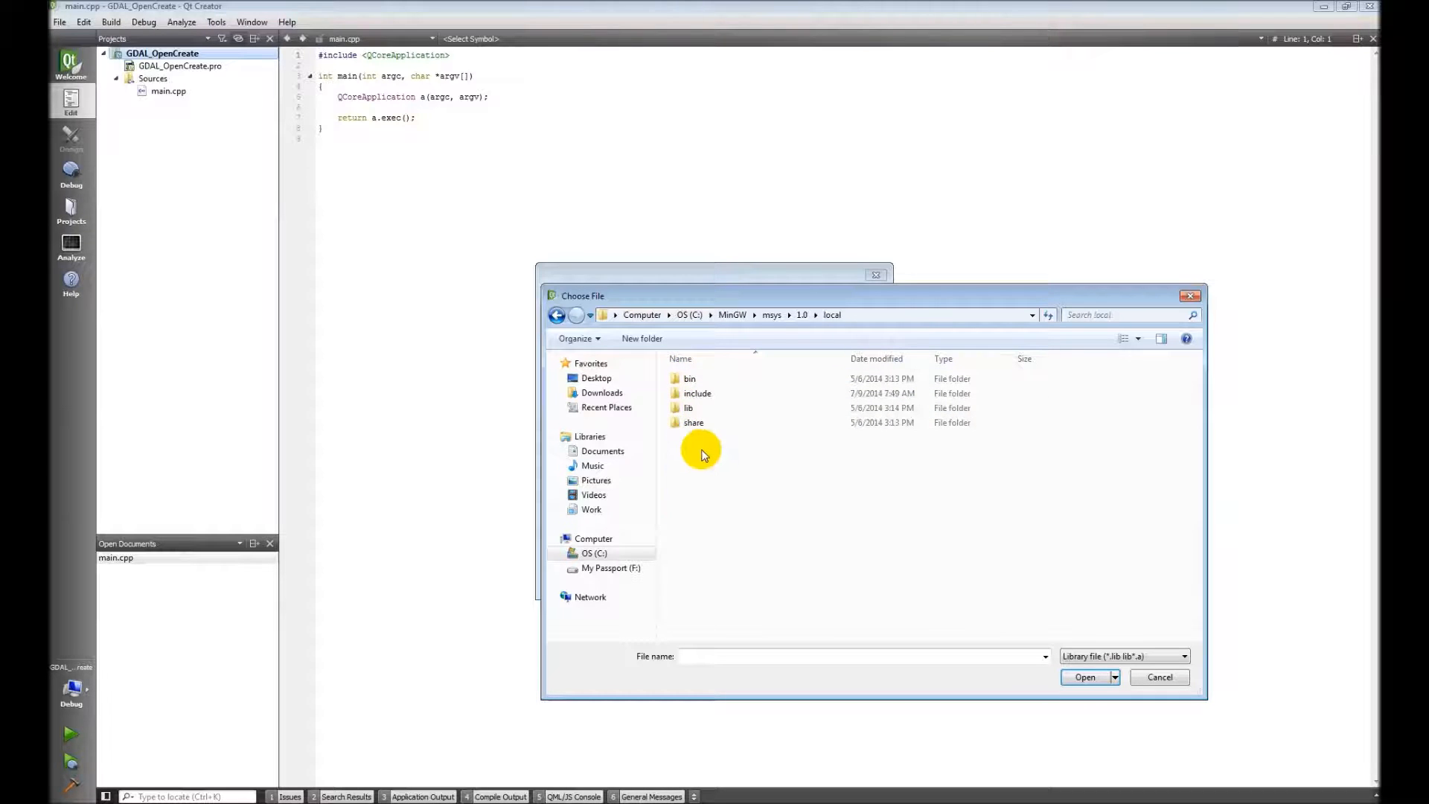
double_click(687, 408)
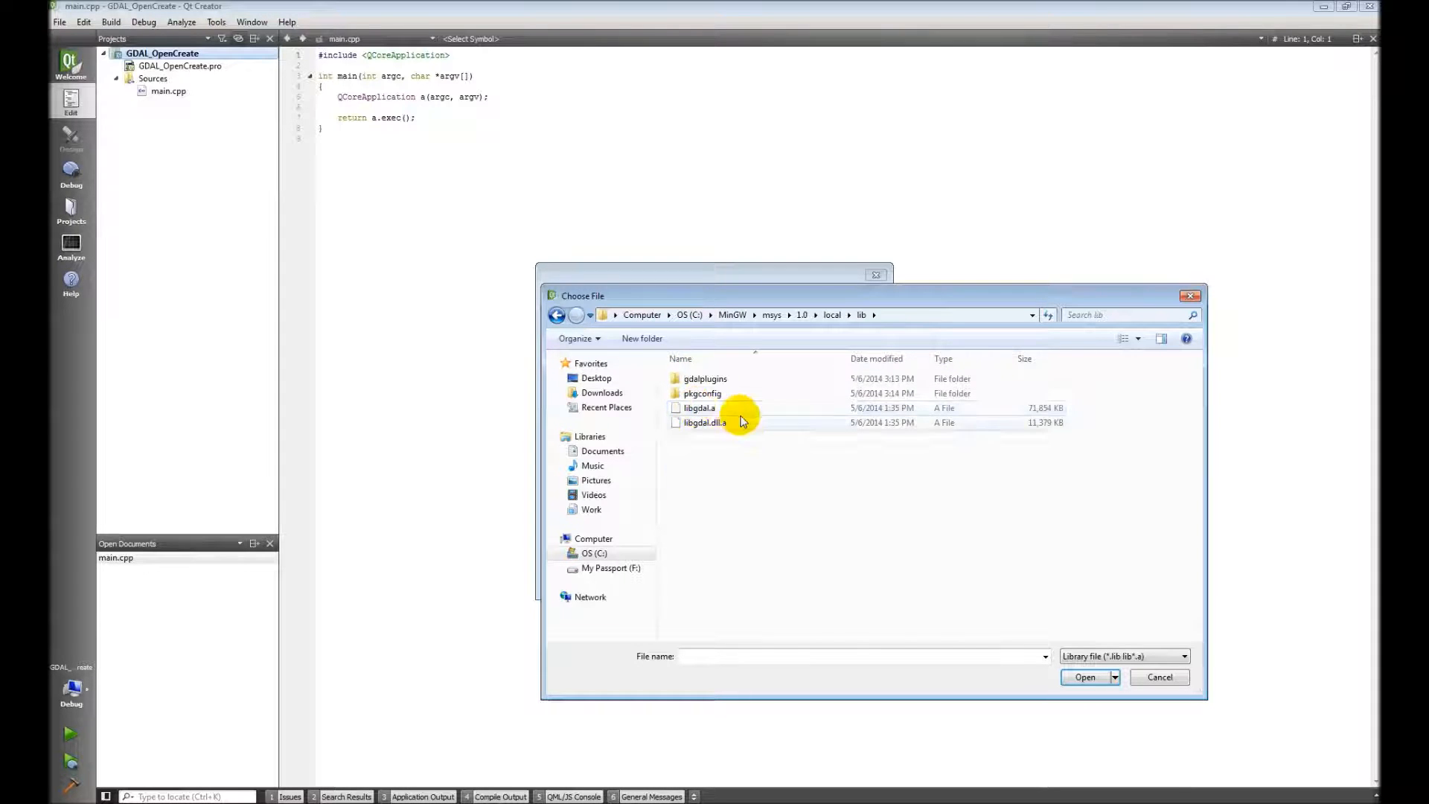
left_click(705, 422)
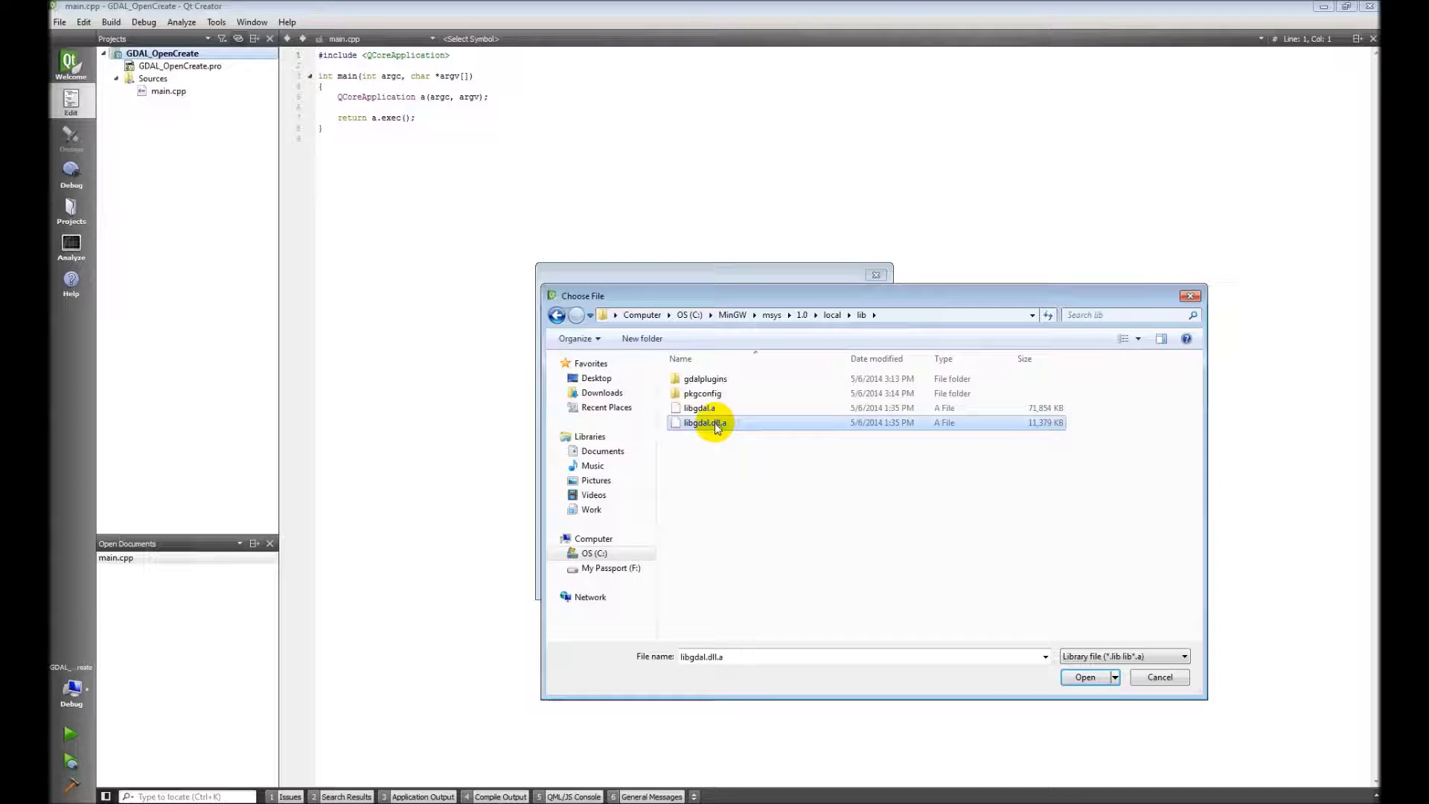
left_click(1084, 677)
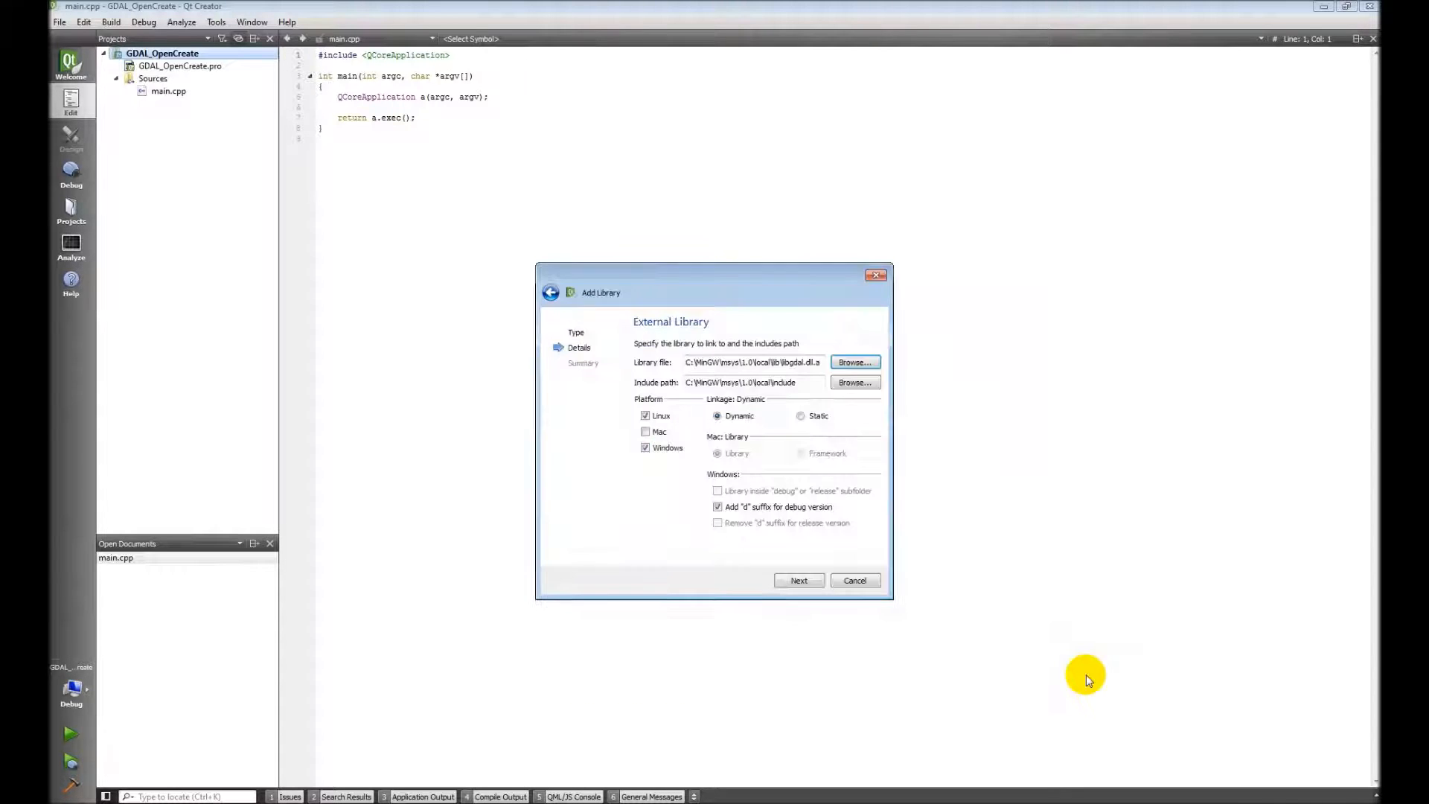
Step: Drop the debug 'd' suffix and insert the libgdal LIBS, INCLUDEPATH and DEPENDPATH lines into the .pro file
left_click(763, 382)
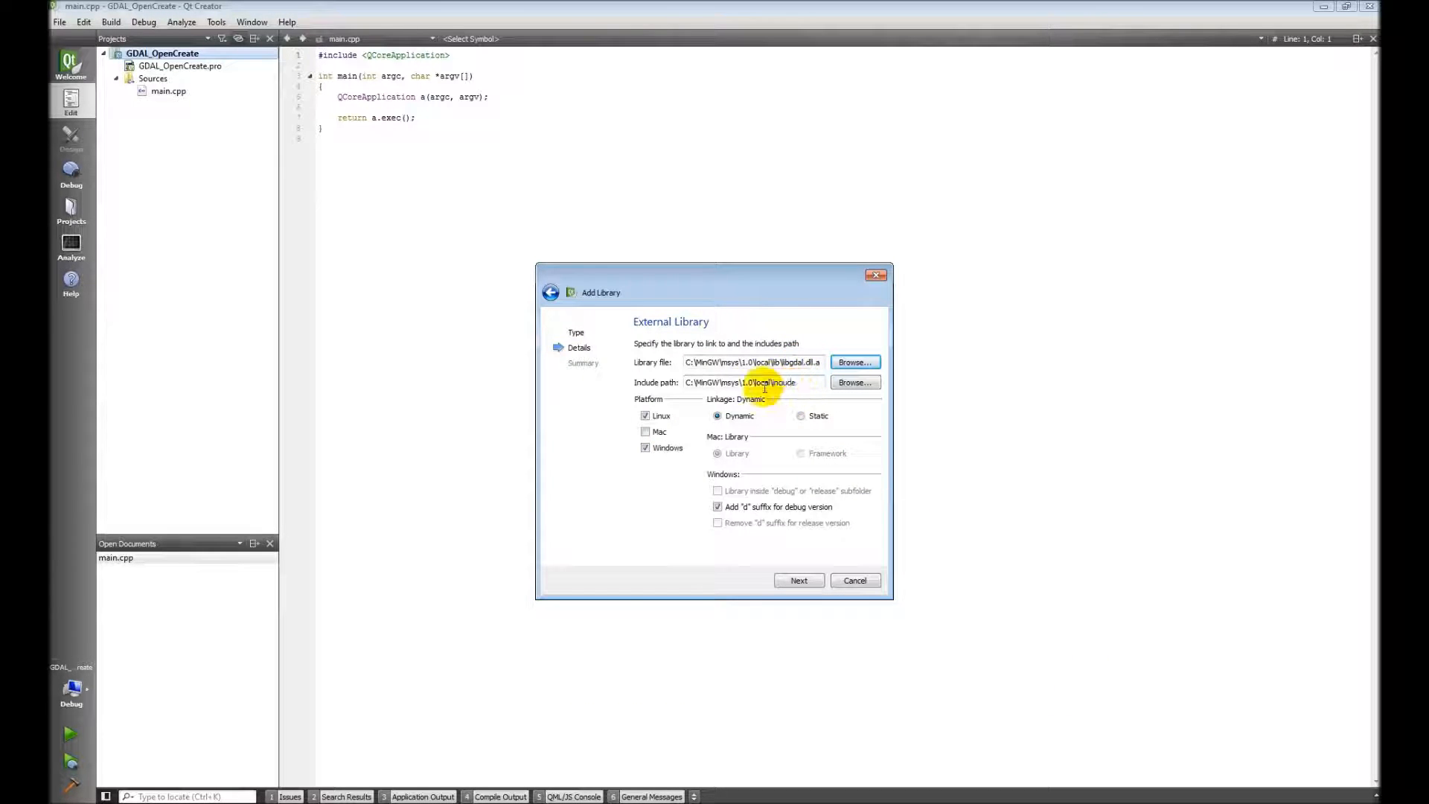
left_click(715, 506)
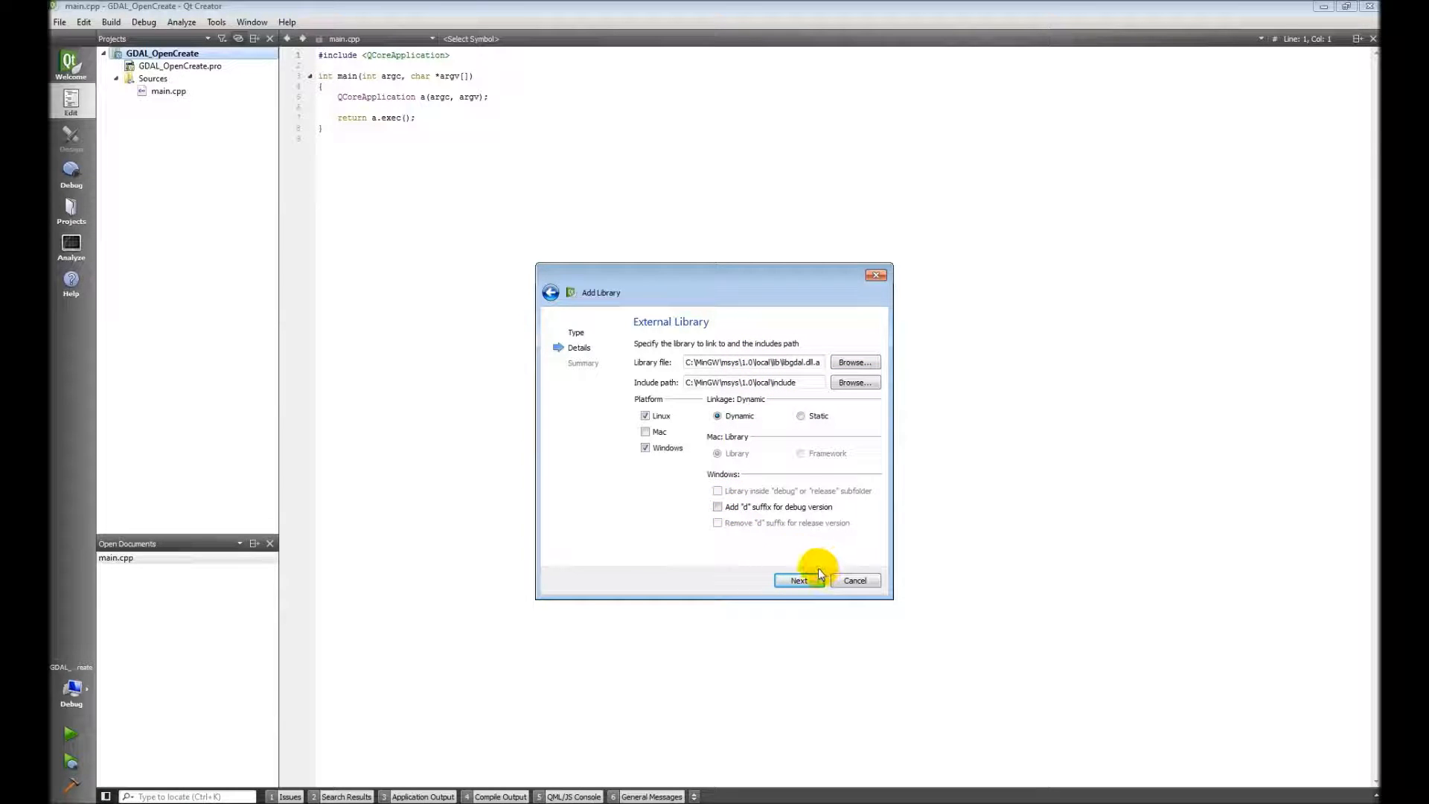
left_click(798, 581)
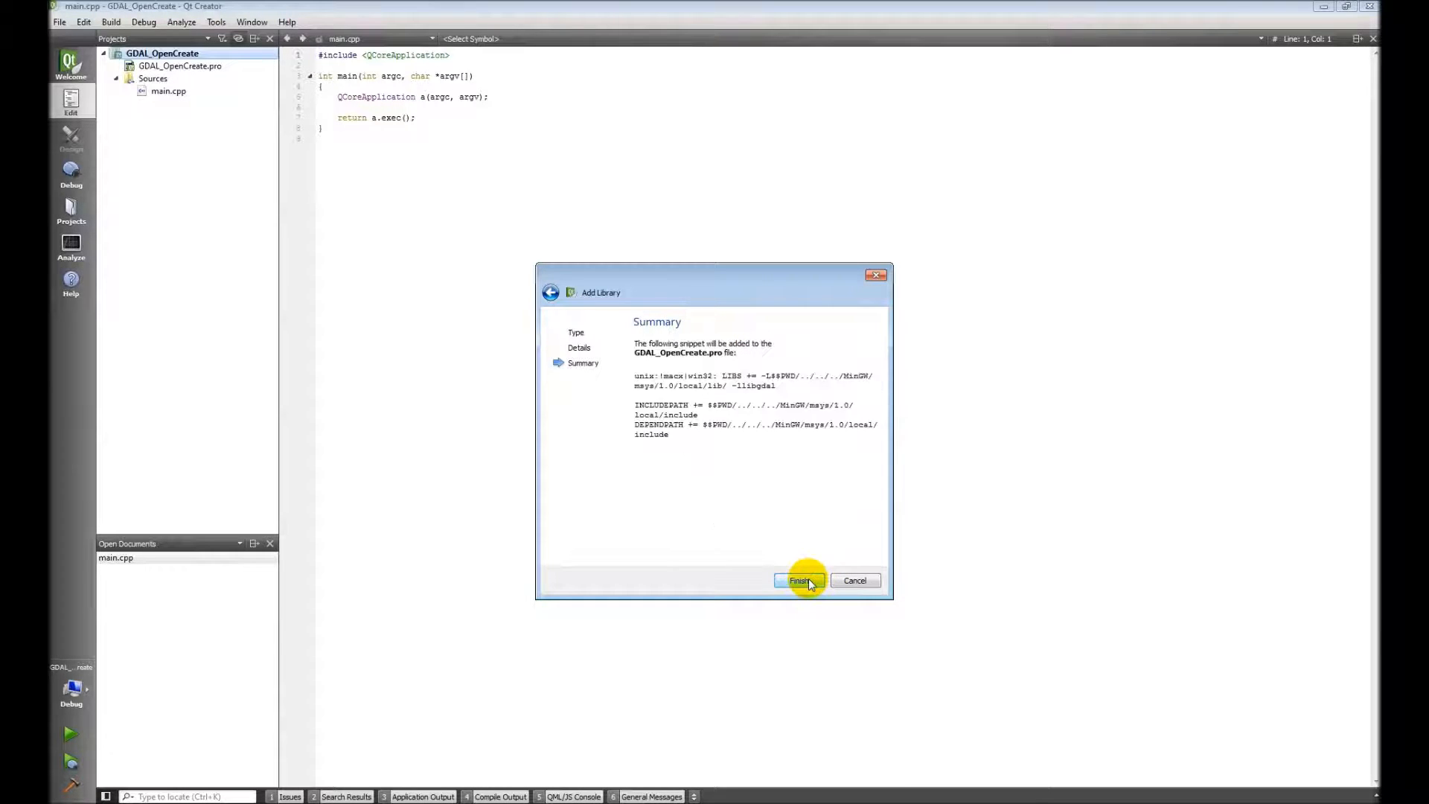
left_click(800, 581)
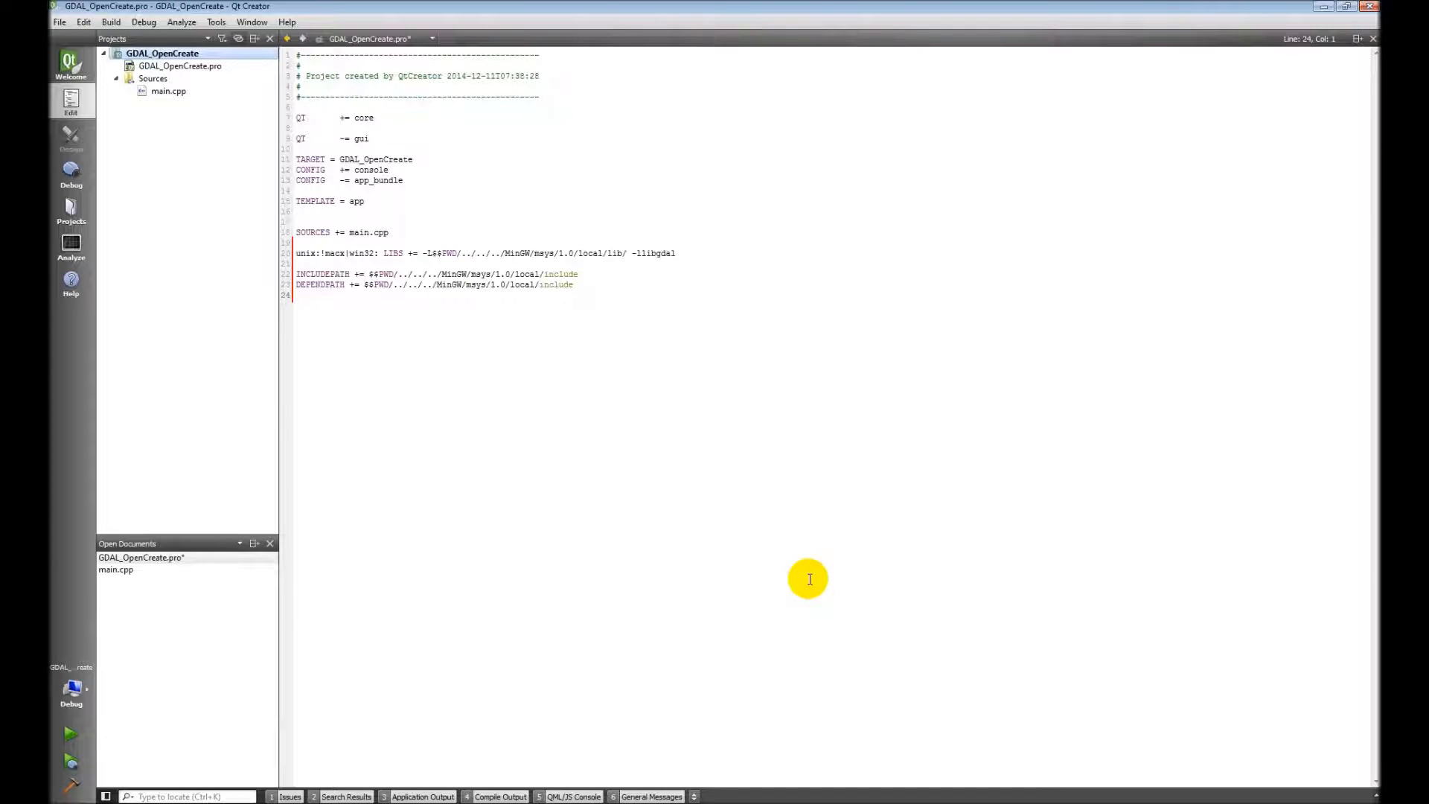
mouse_move(259, 515)
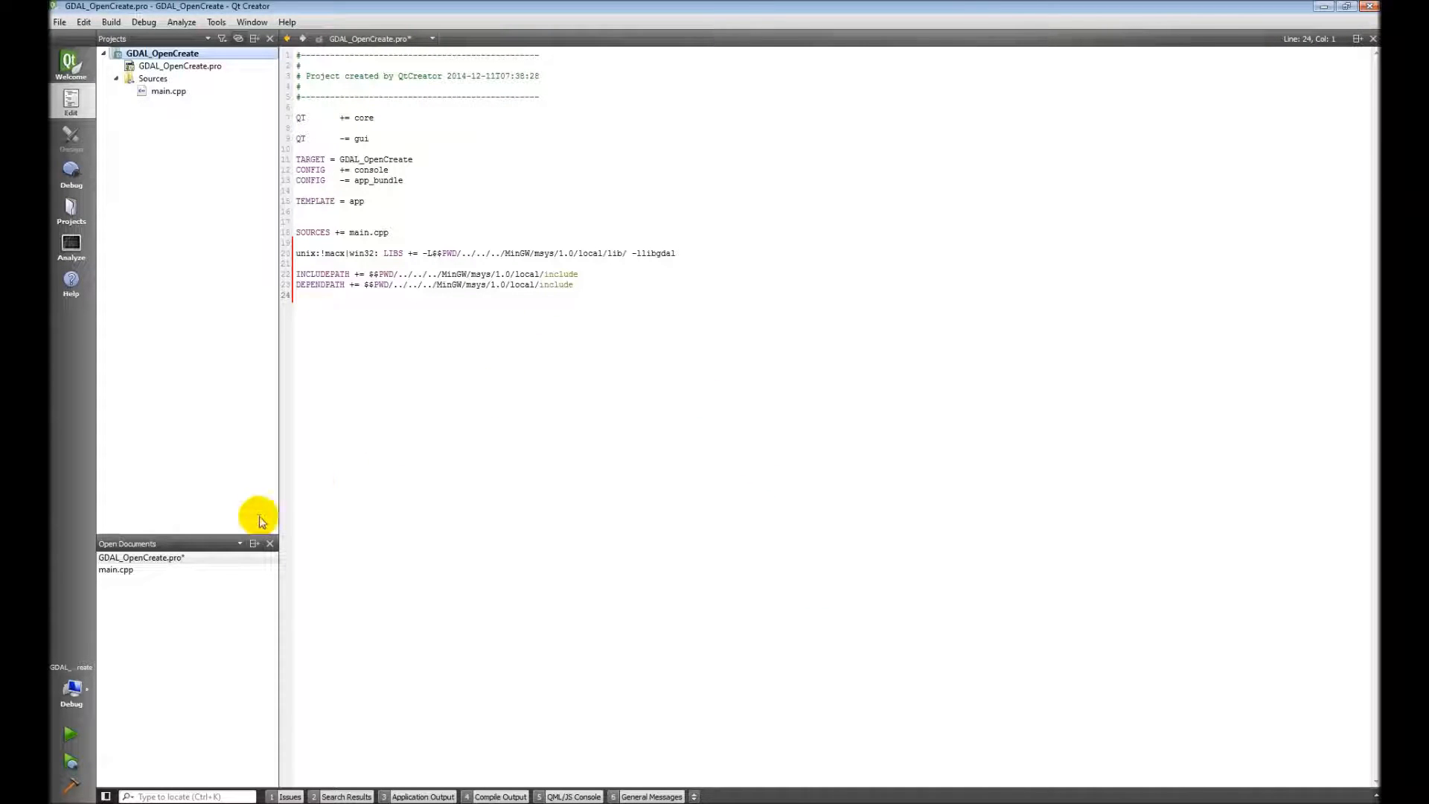
mouse_move(88, 782)
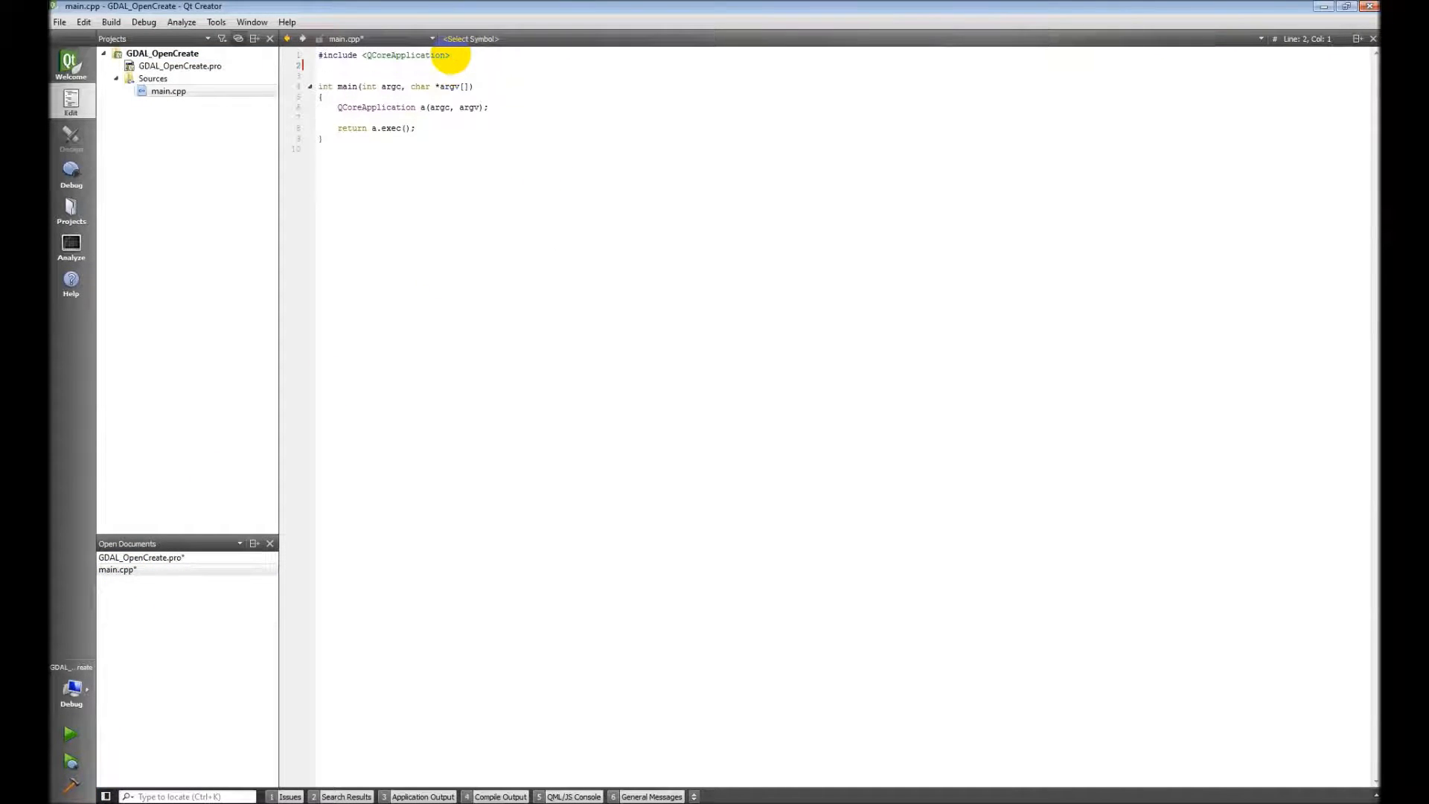
Step: Begin an #include line in main.cpp, save all files for the build and add a new blank line
type("#include")
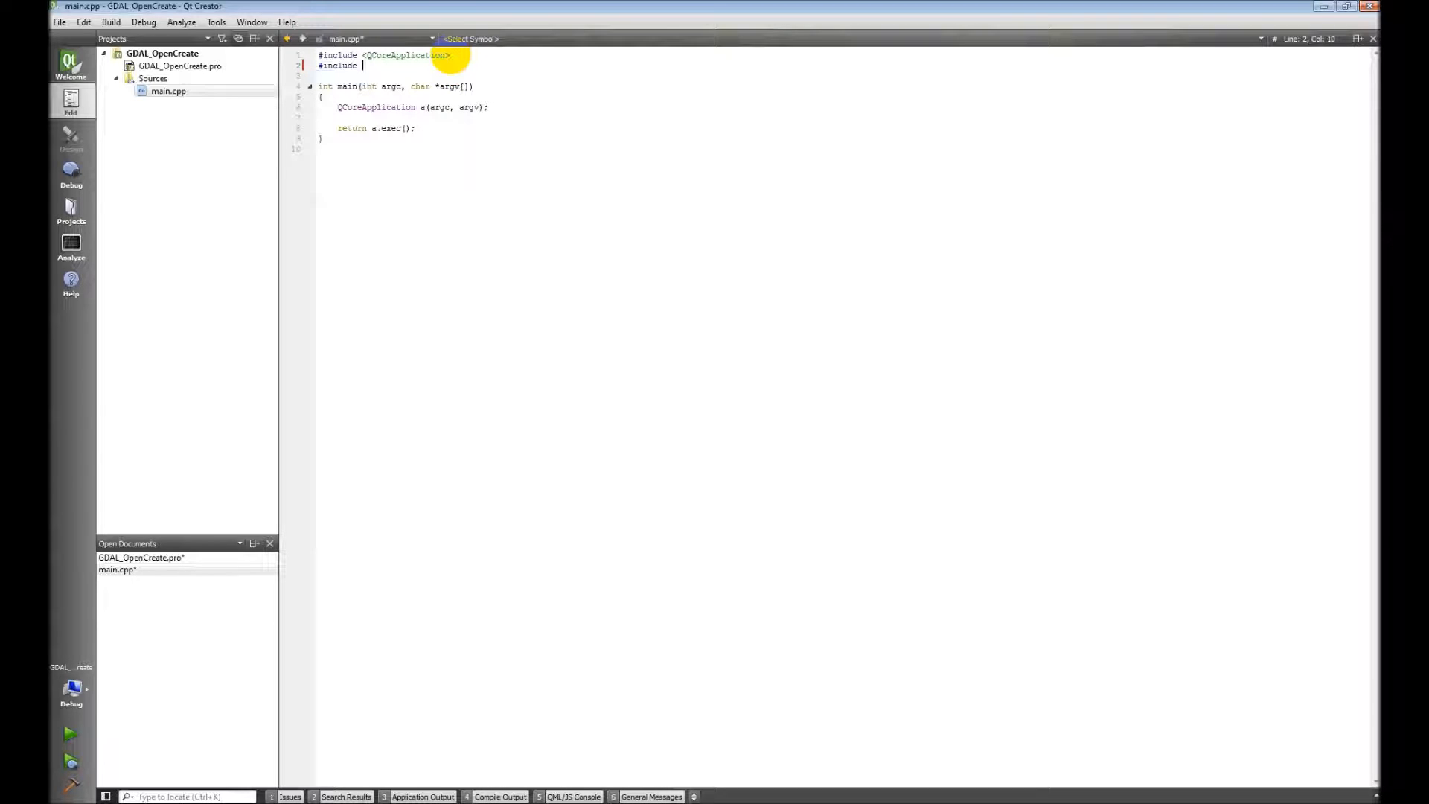
type("\"gd")
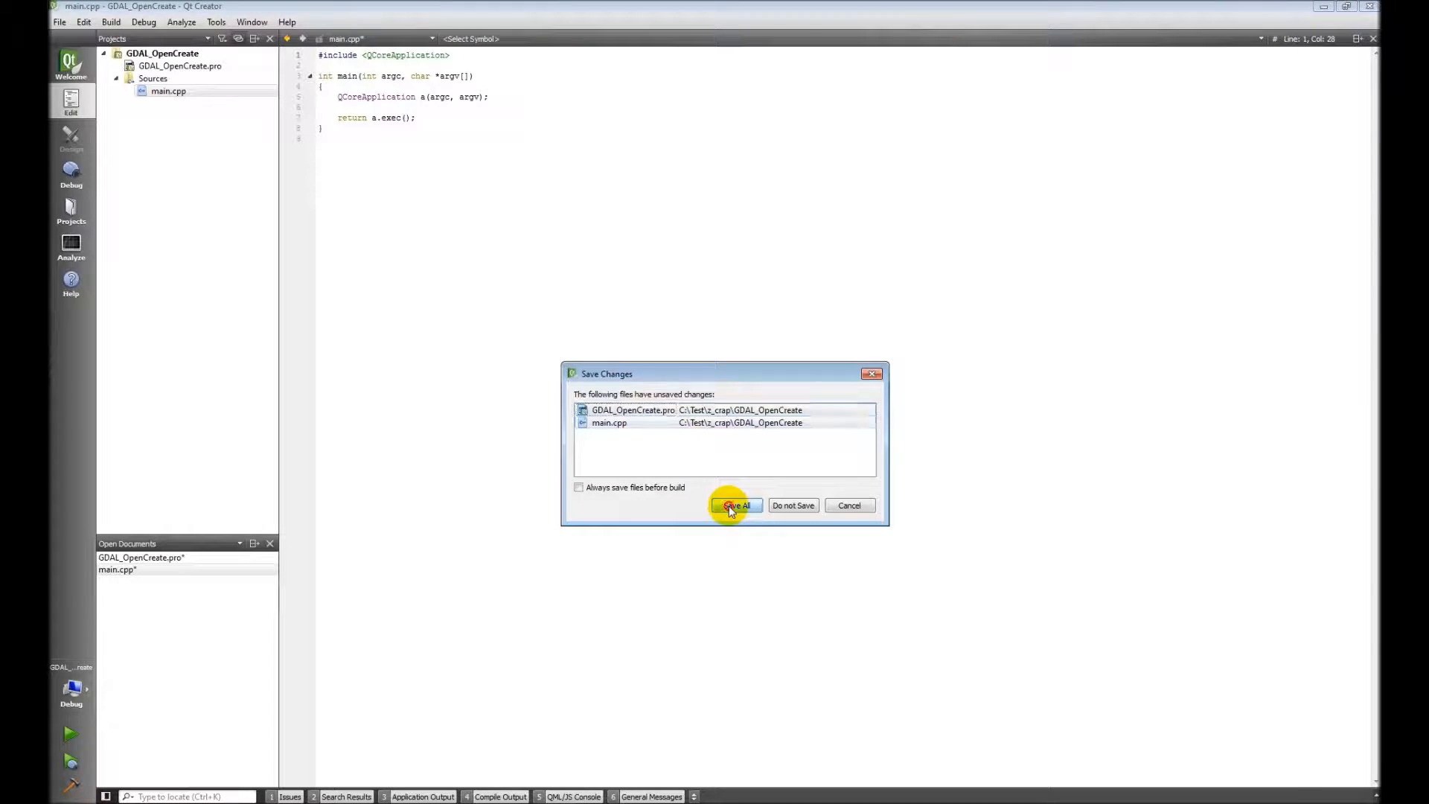
left_click(736, 506)
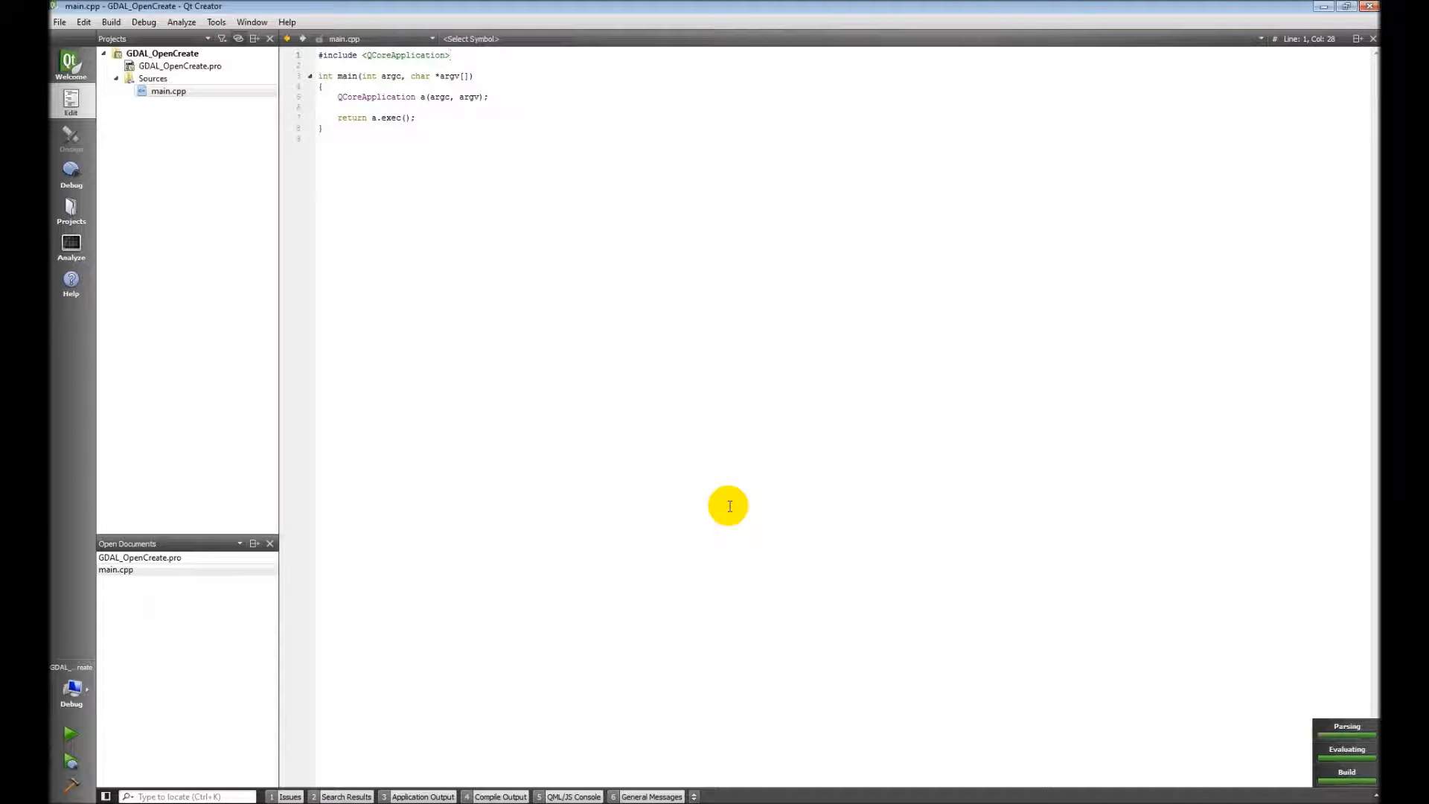
key("Enter")
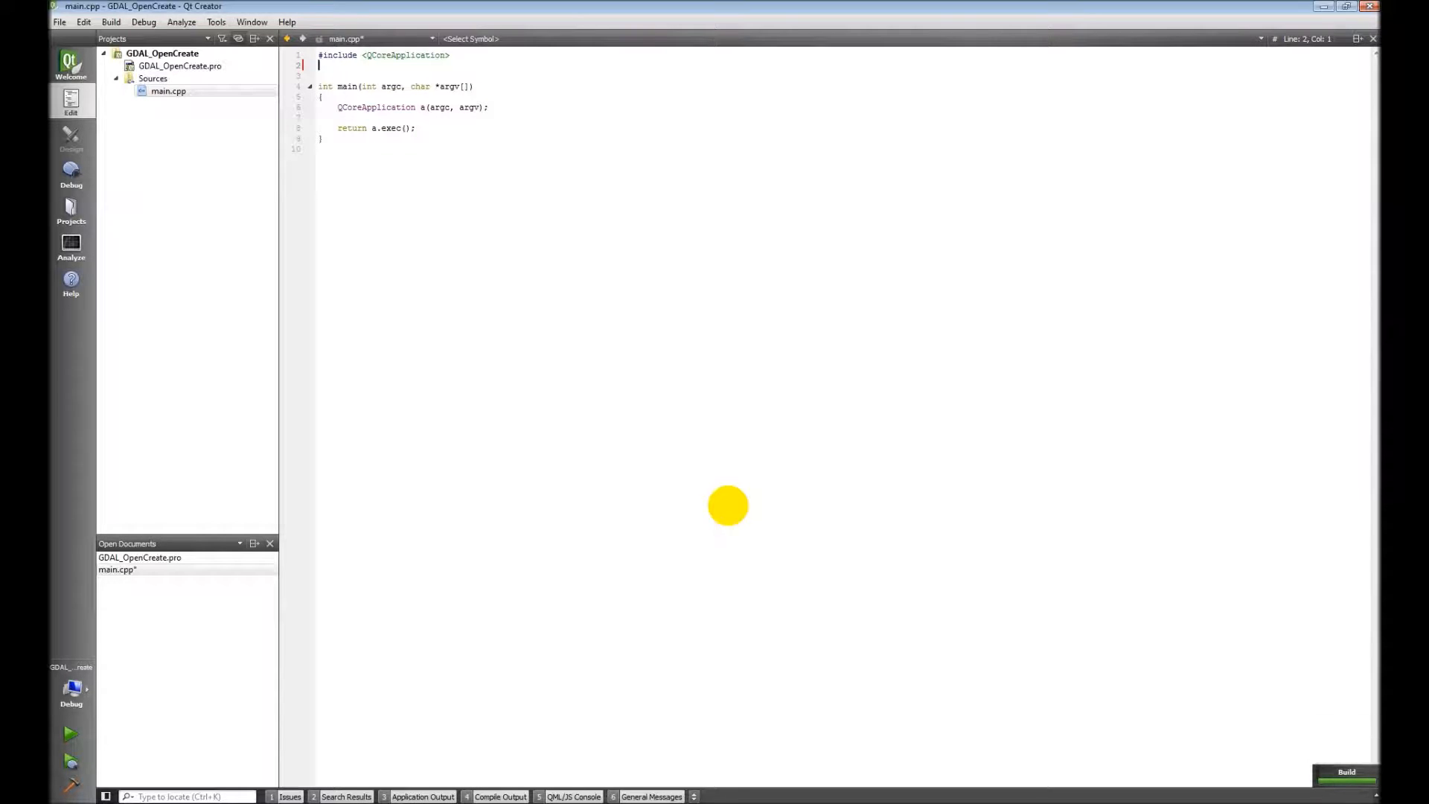
Step: Add #include "gdal.h" on line 2 of main.cpp via the completion list
type("#include")
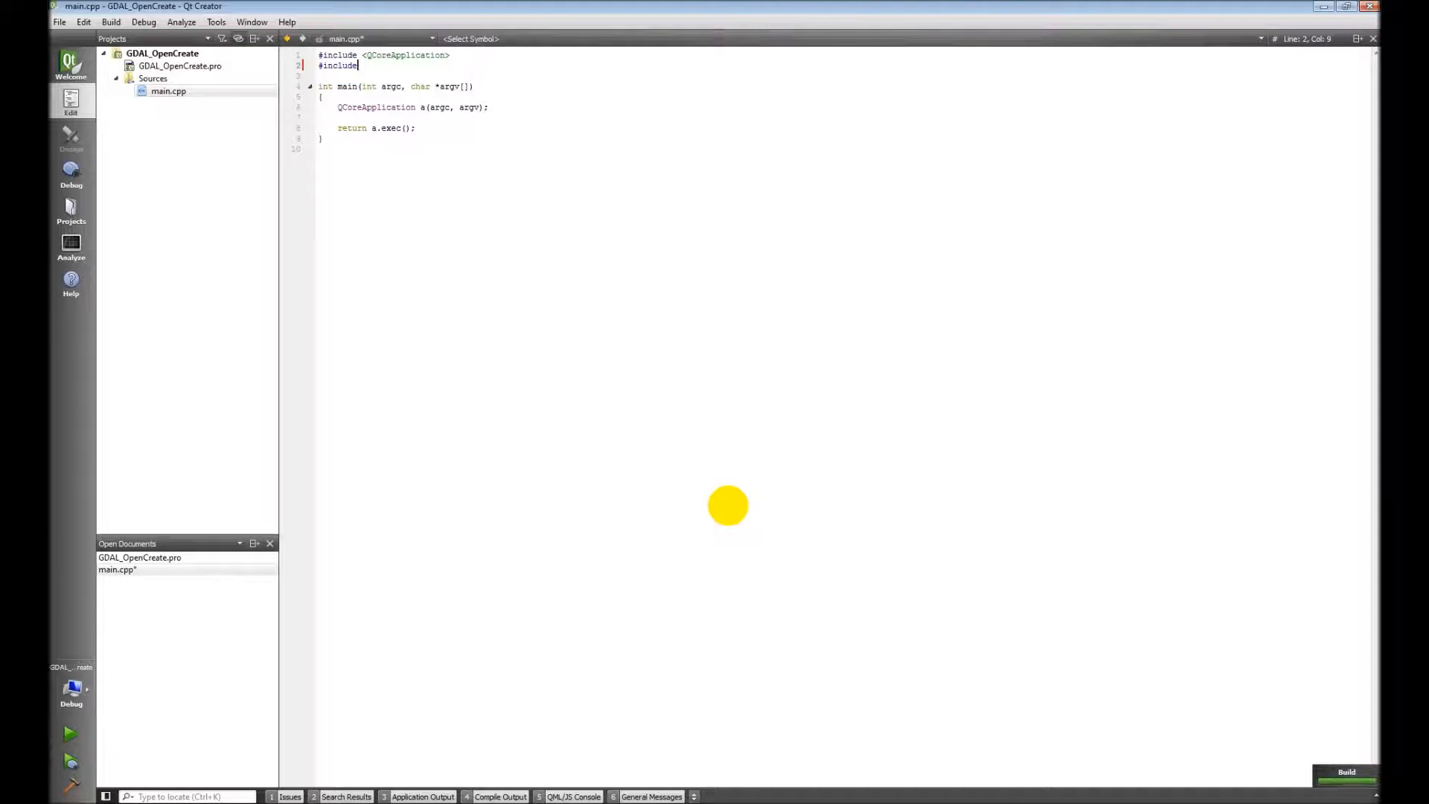
type("\"gda\"")
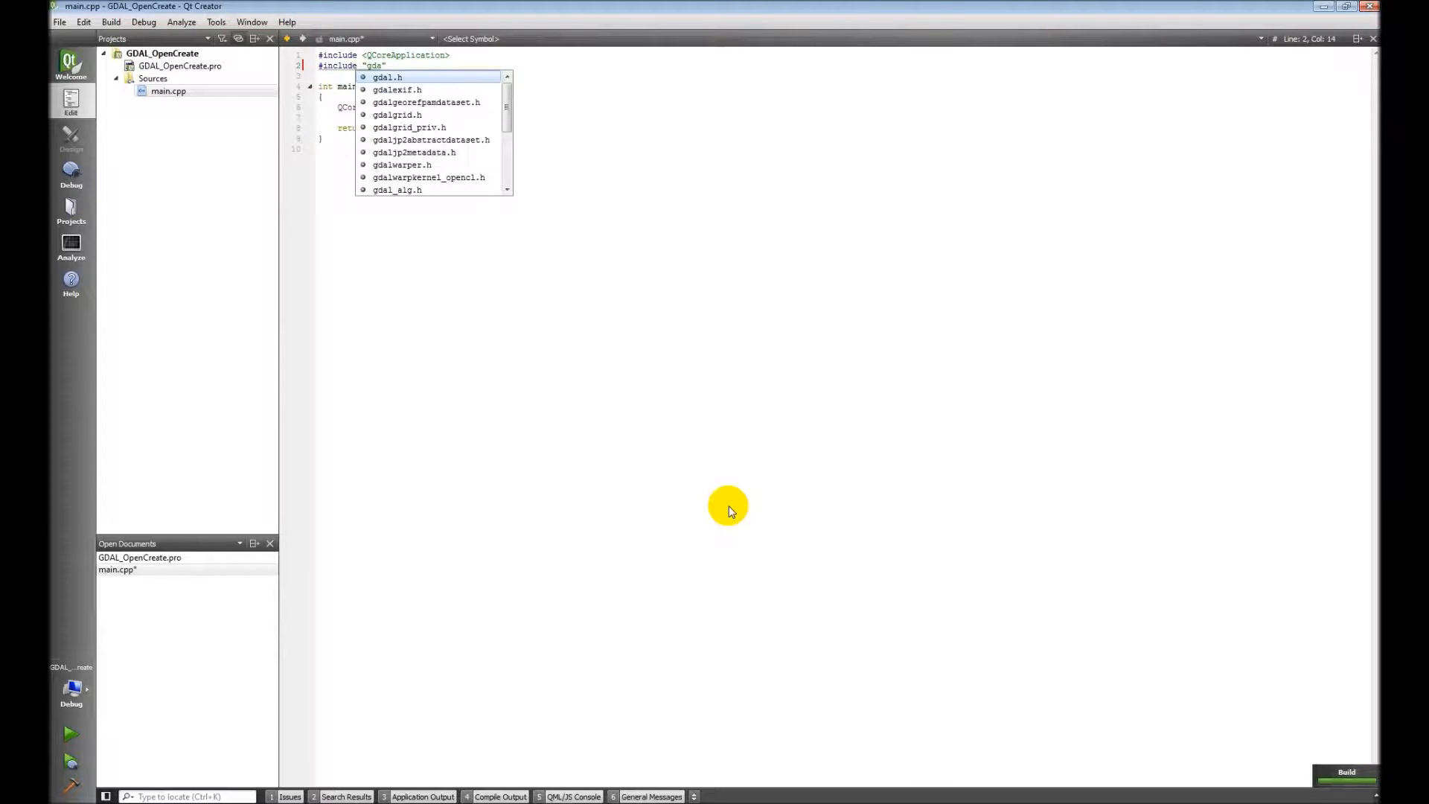
mouse_move(437, 79)
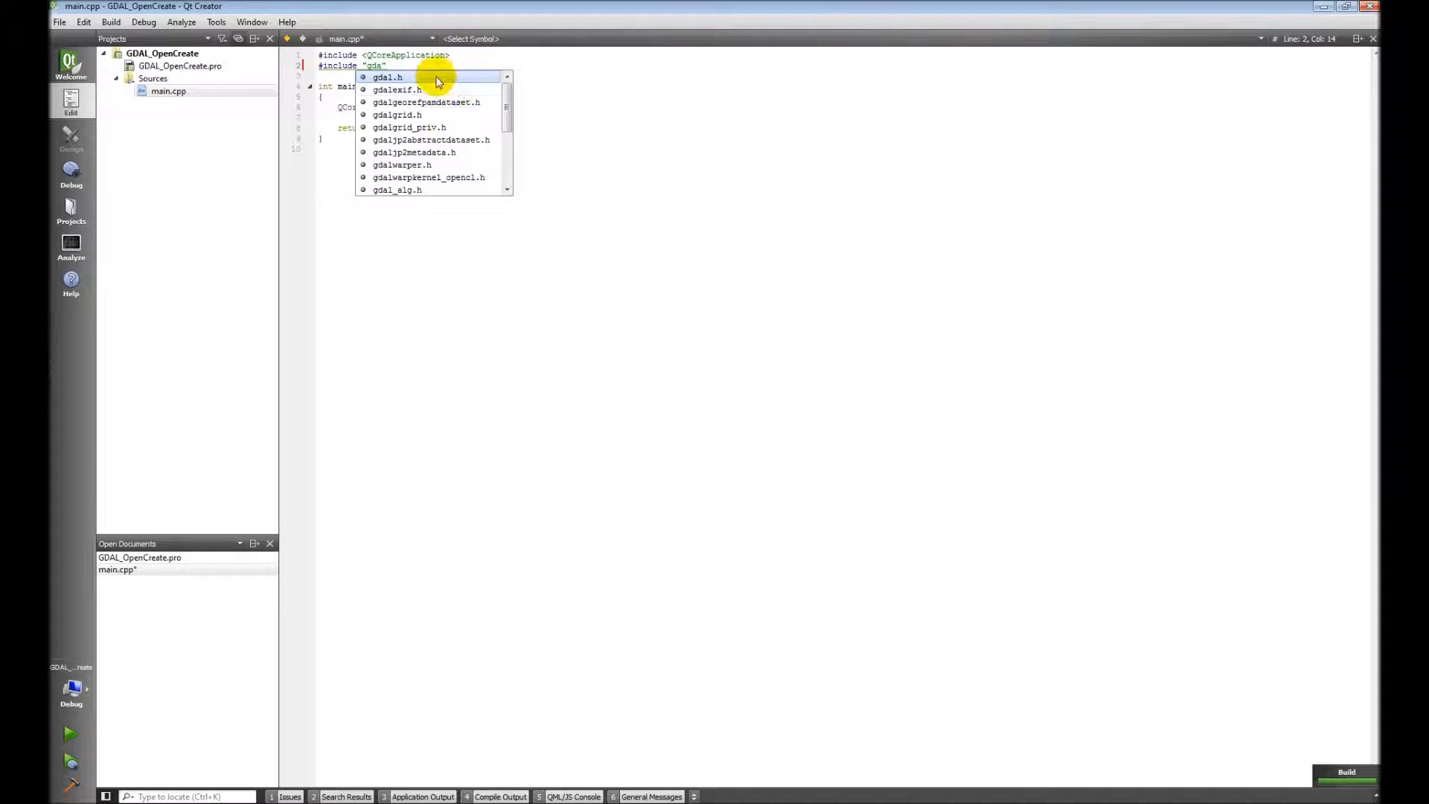
mouse_move(407, 199)
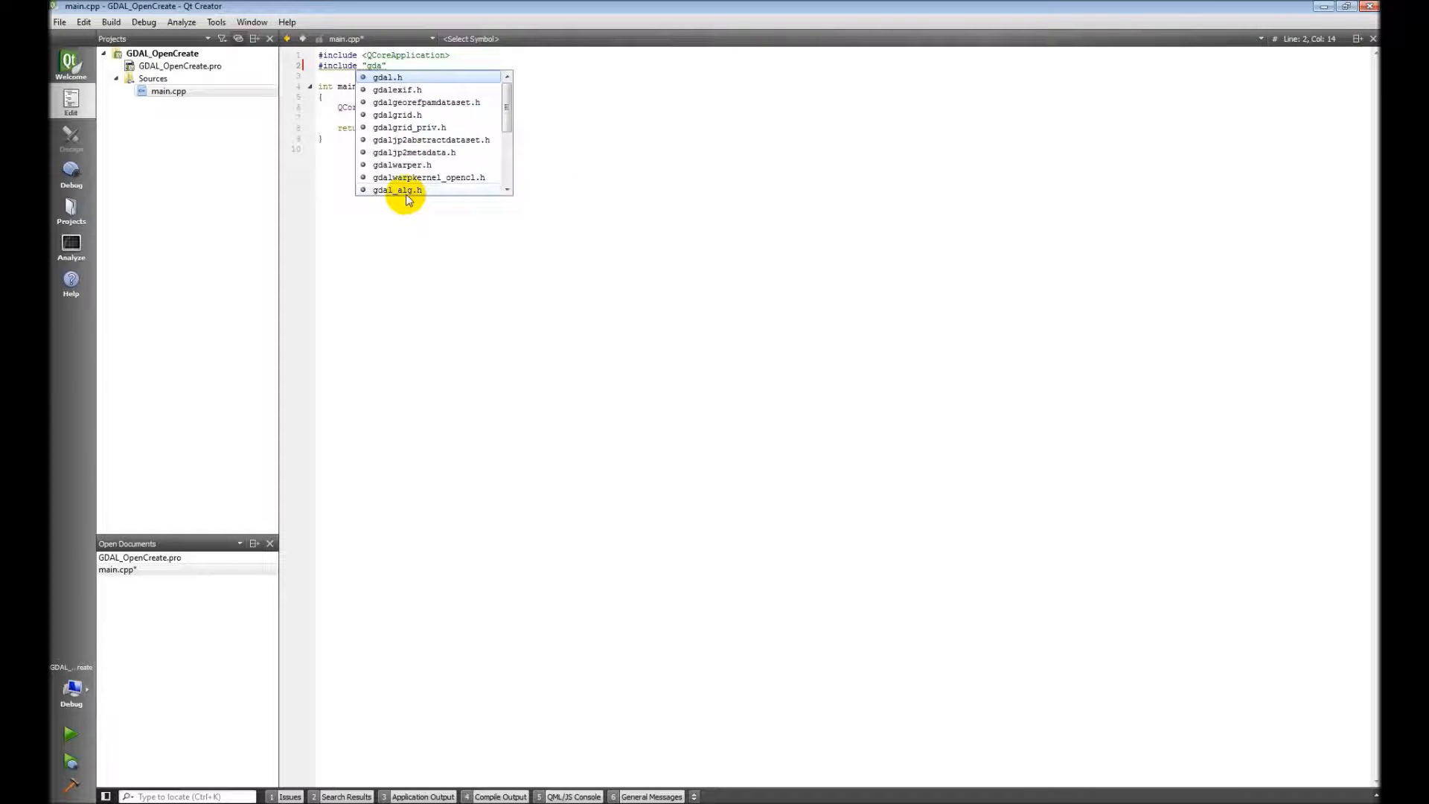
mouse_move(420, 195)
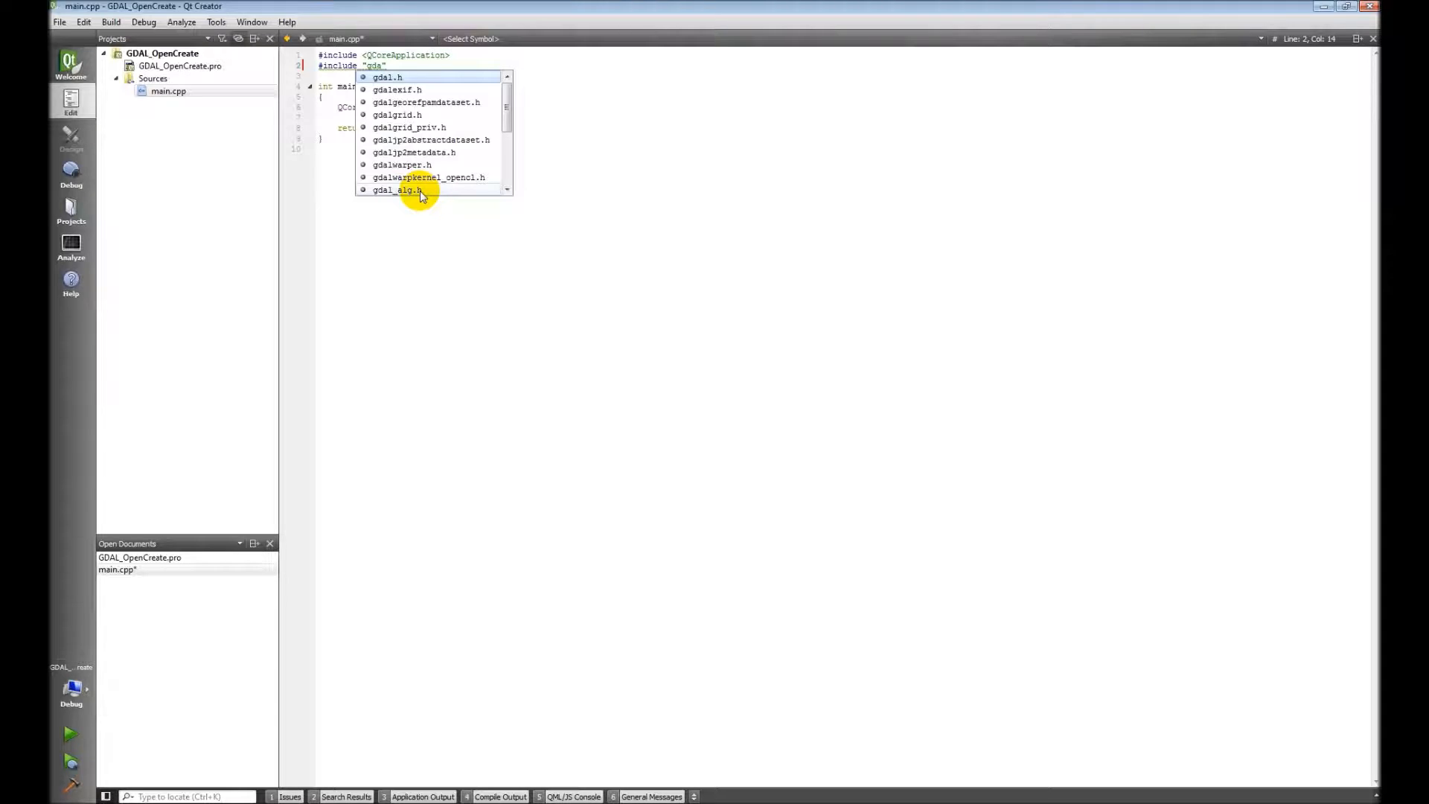
left_click(389, 78)
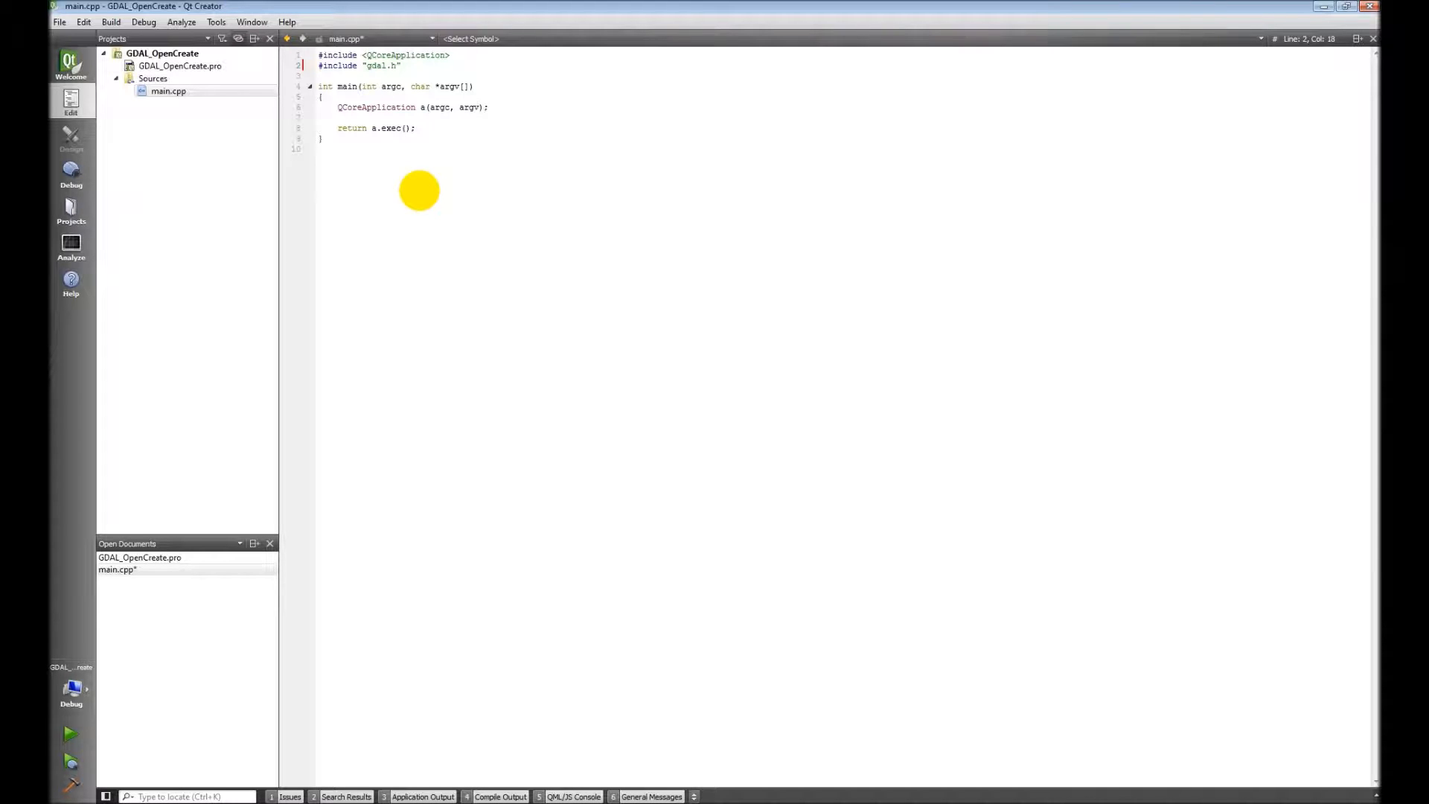
mouse_move(291, 733)
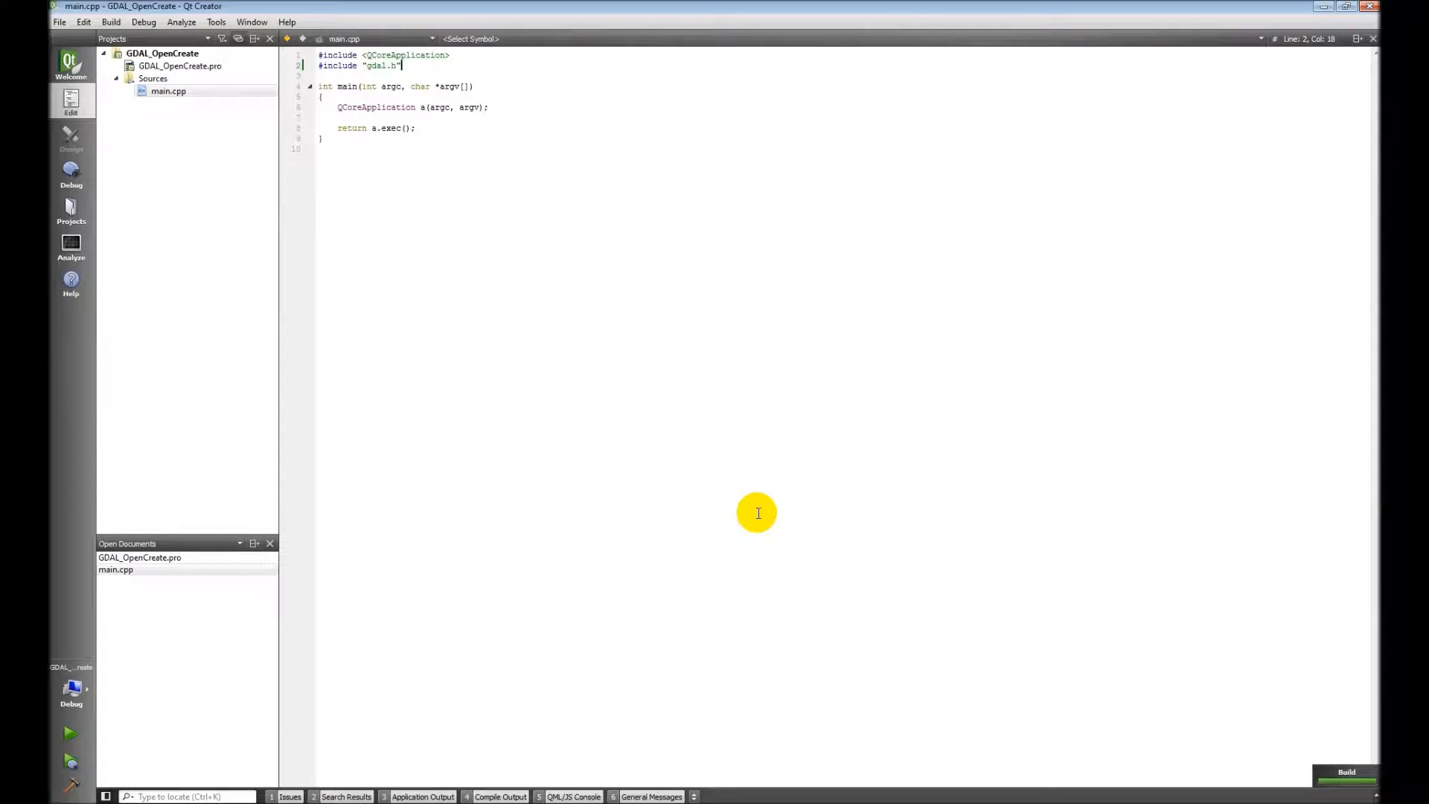
mouse_move(528, 560)
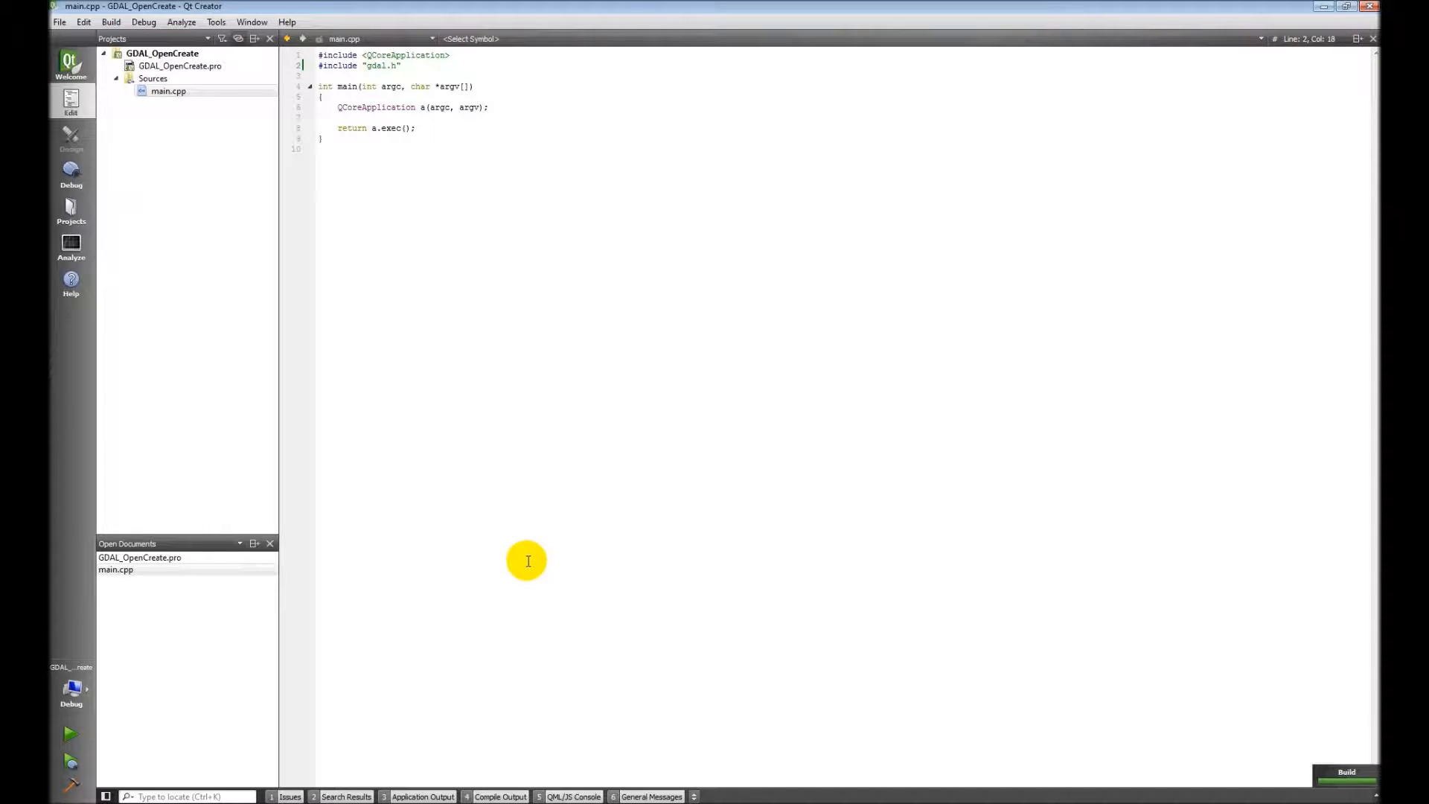
mouse_move(545, 510)
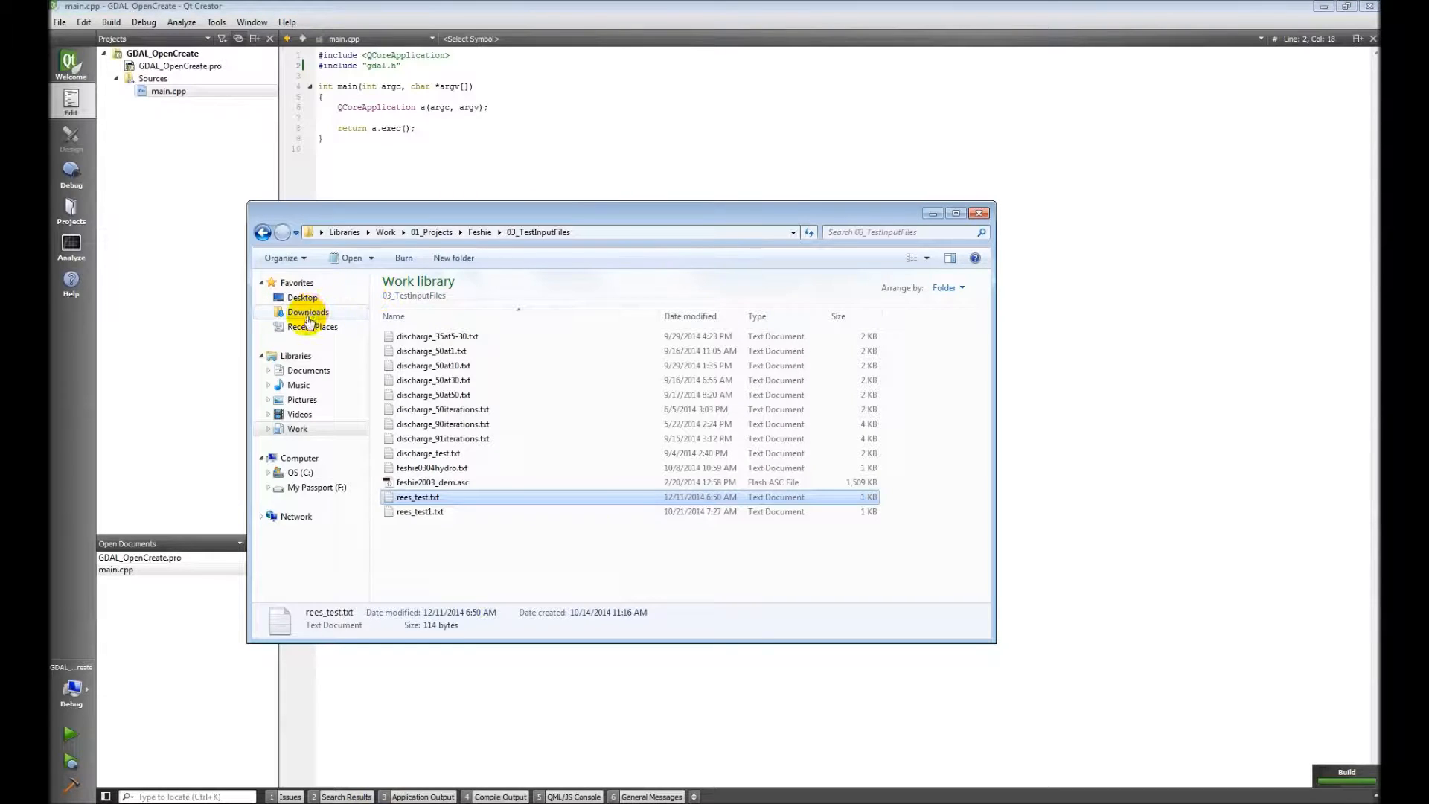
mouse_move(302, 398)
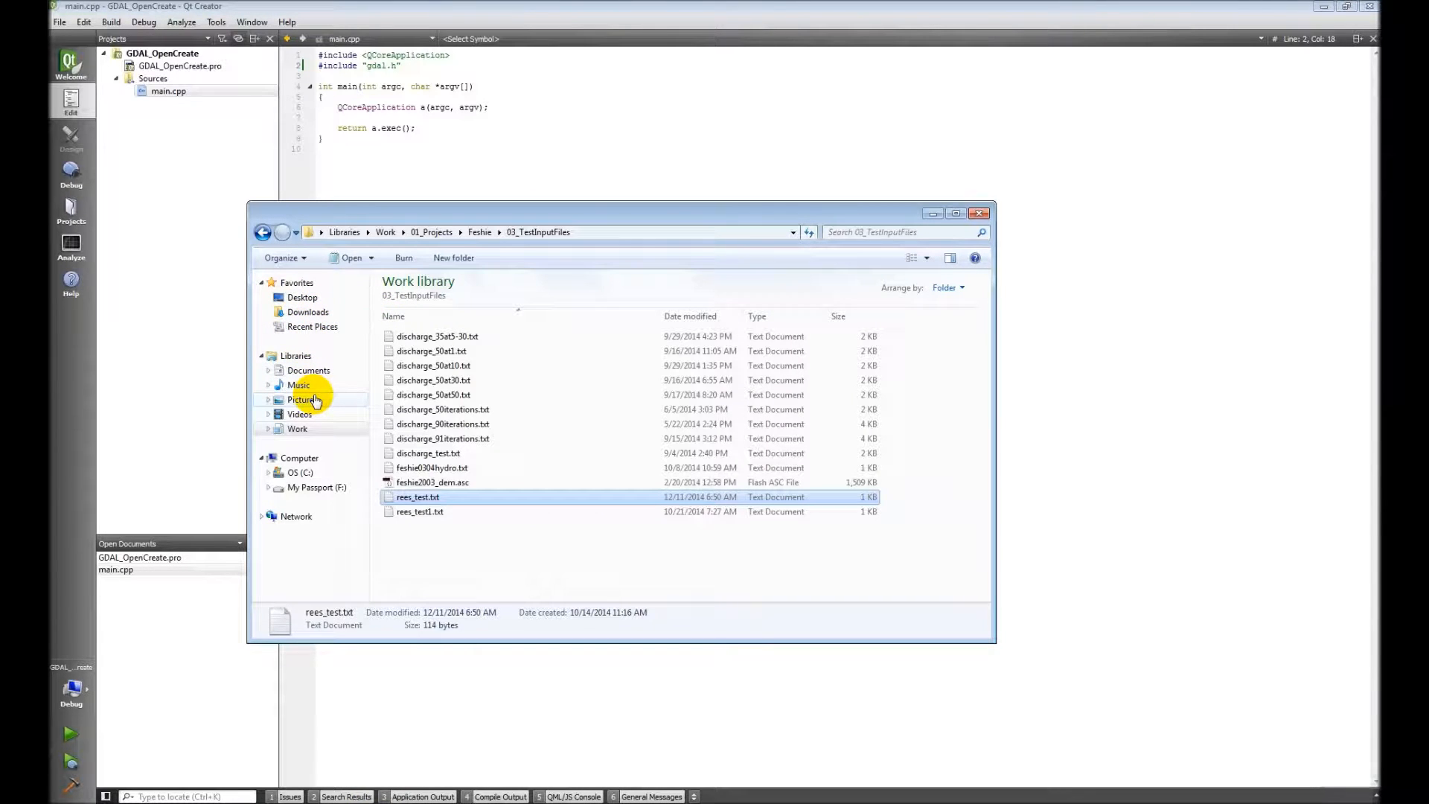
mouse_move(322, 405)
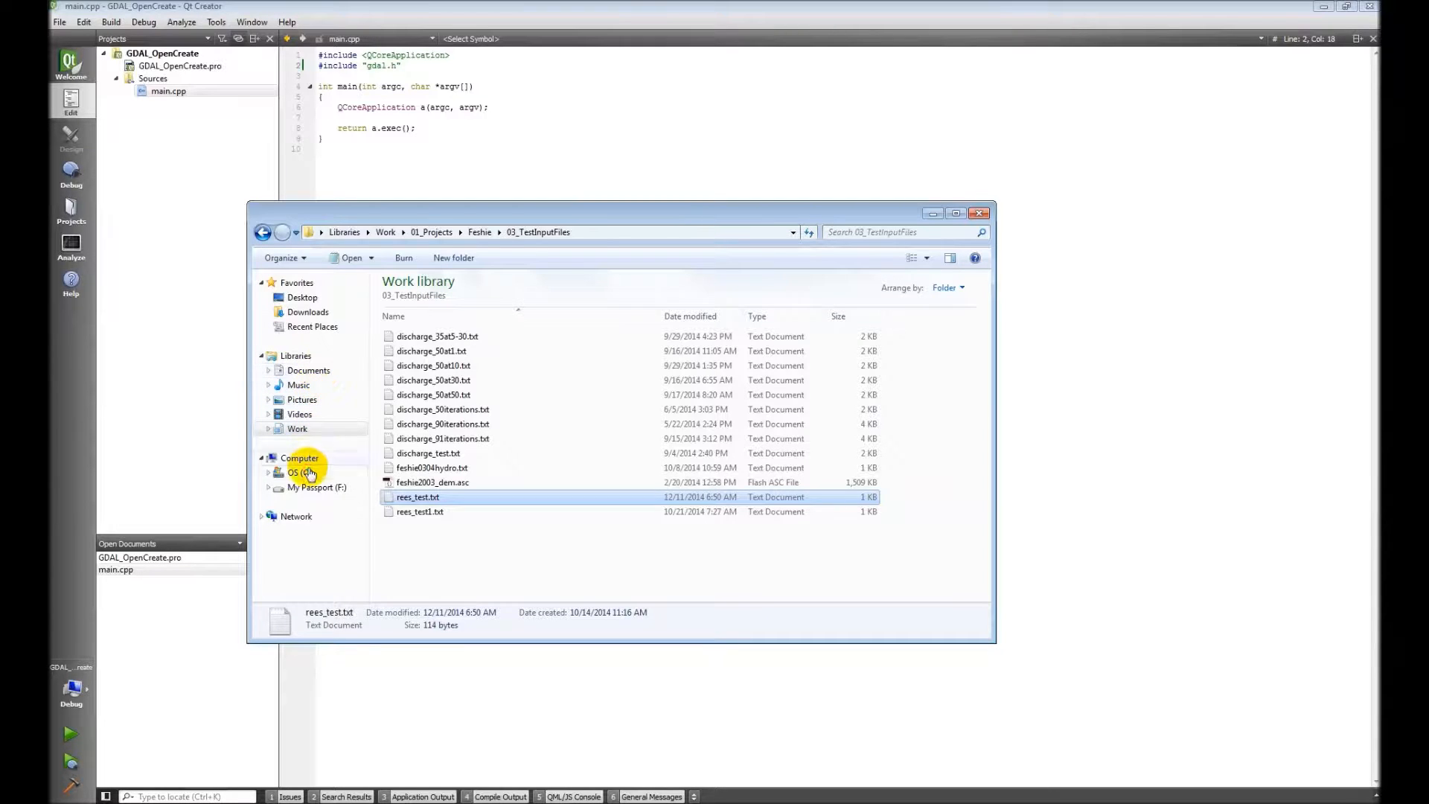
Step: Browse C:\Test\z_crap\GDAL_OpenCreate to view its .pro, .pro.user and main.cpp files, then return to z_crap
left_click(295, 474)
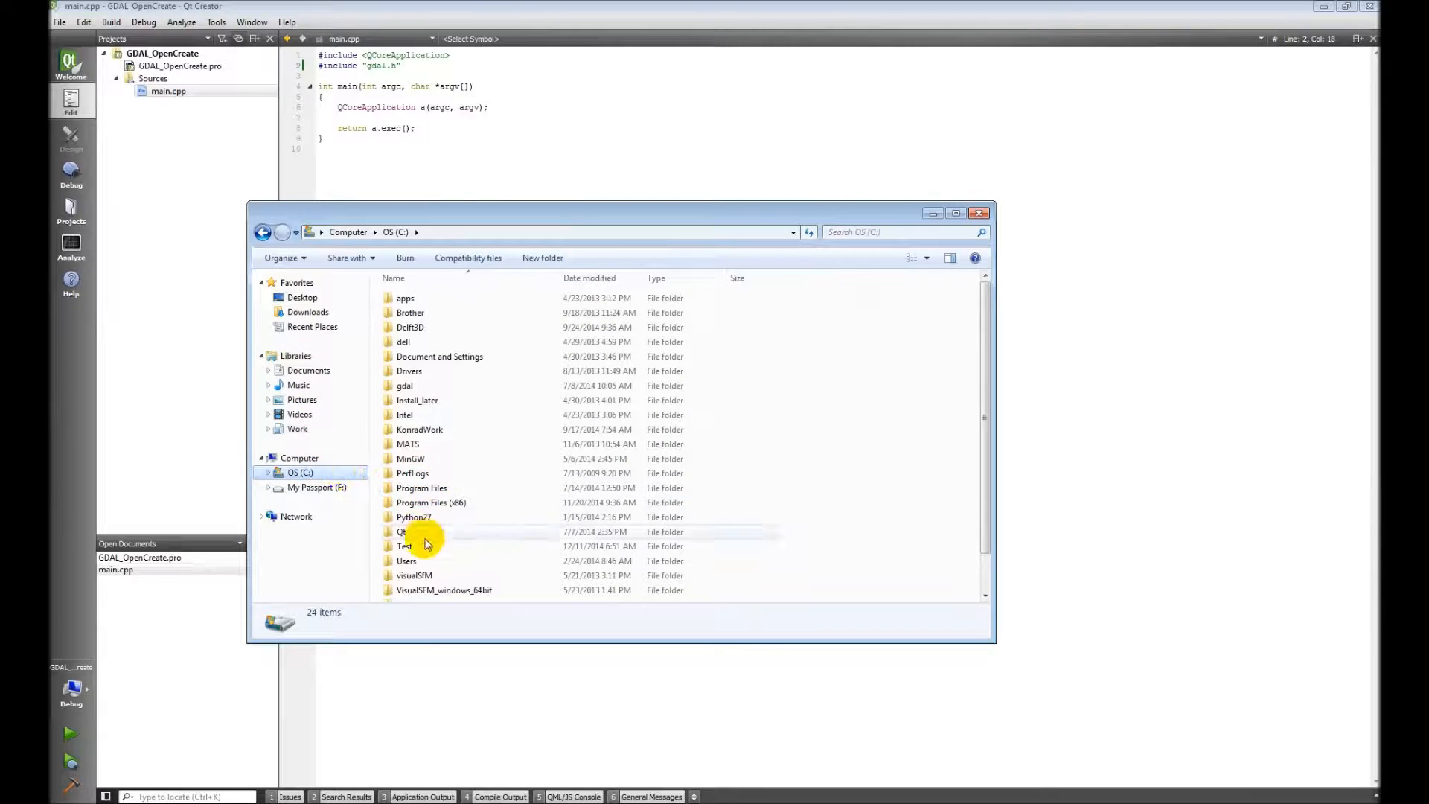
double_click(405, 546)
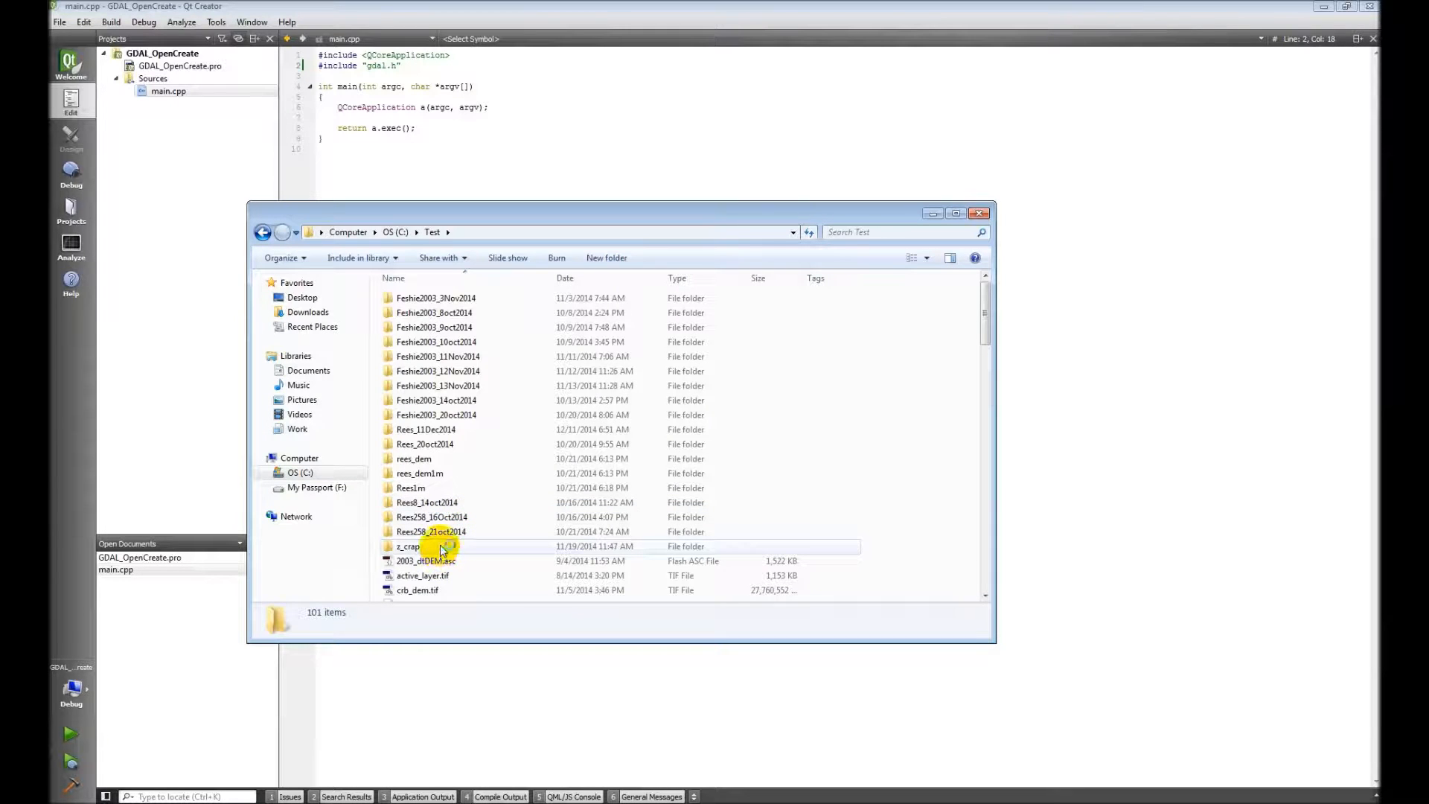
double_click(406, 546)
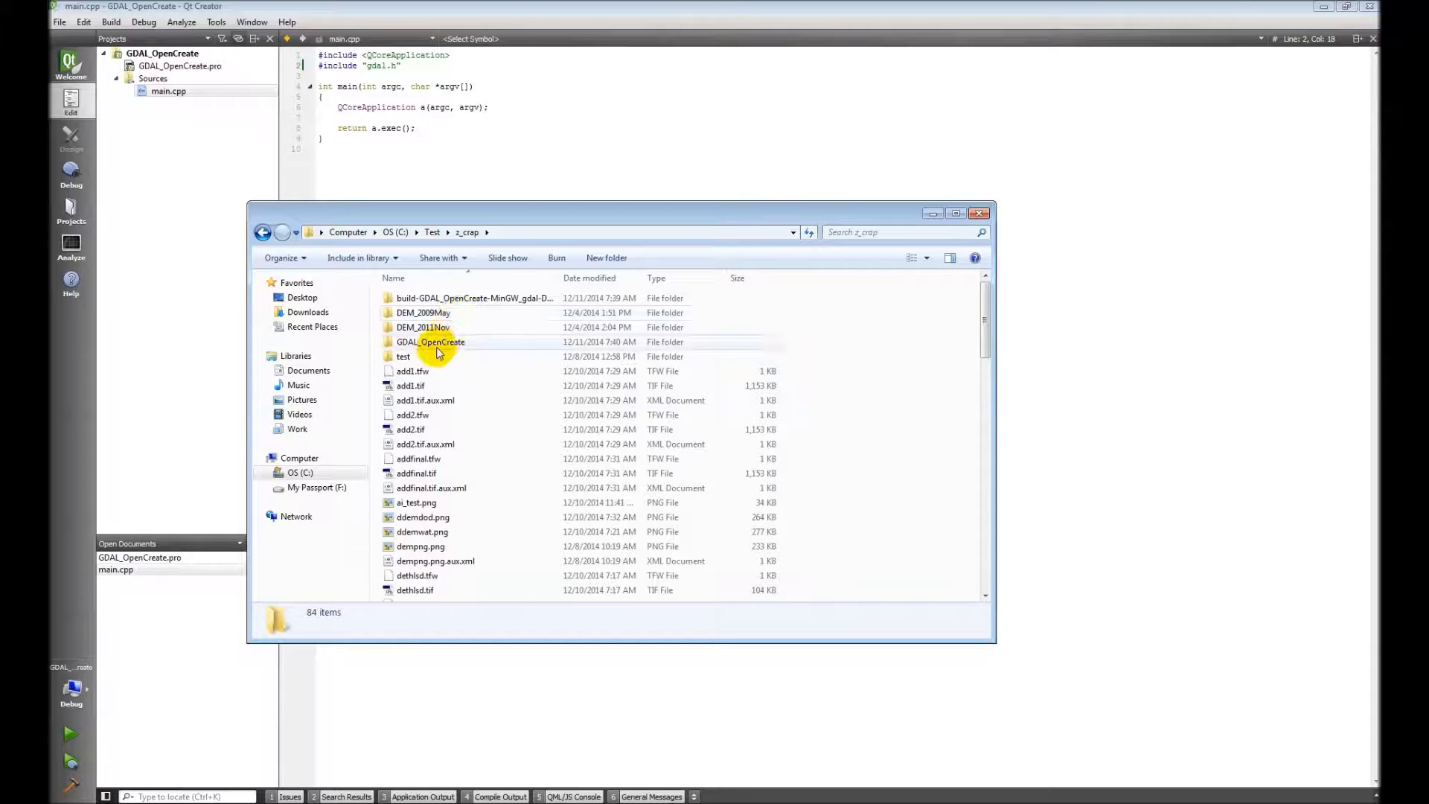
double_click(426, 343)
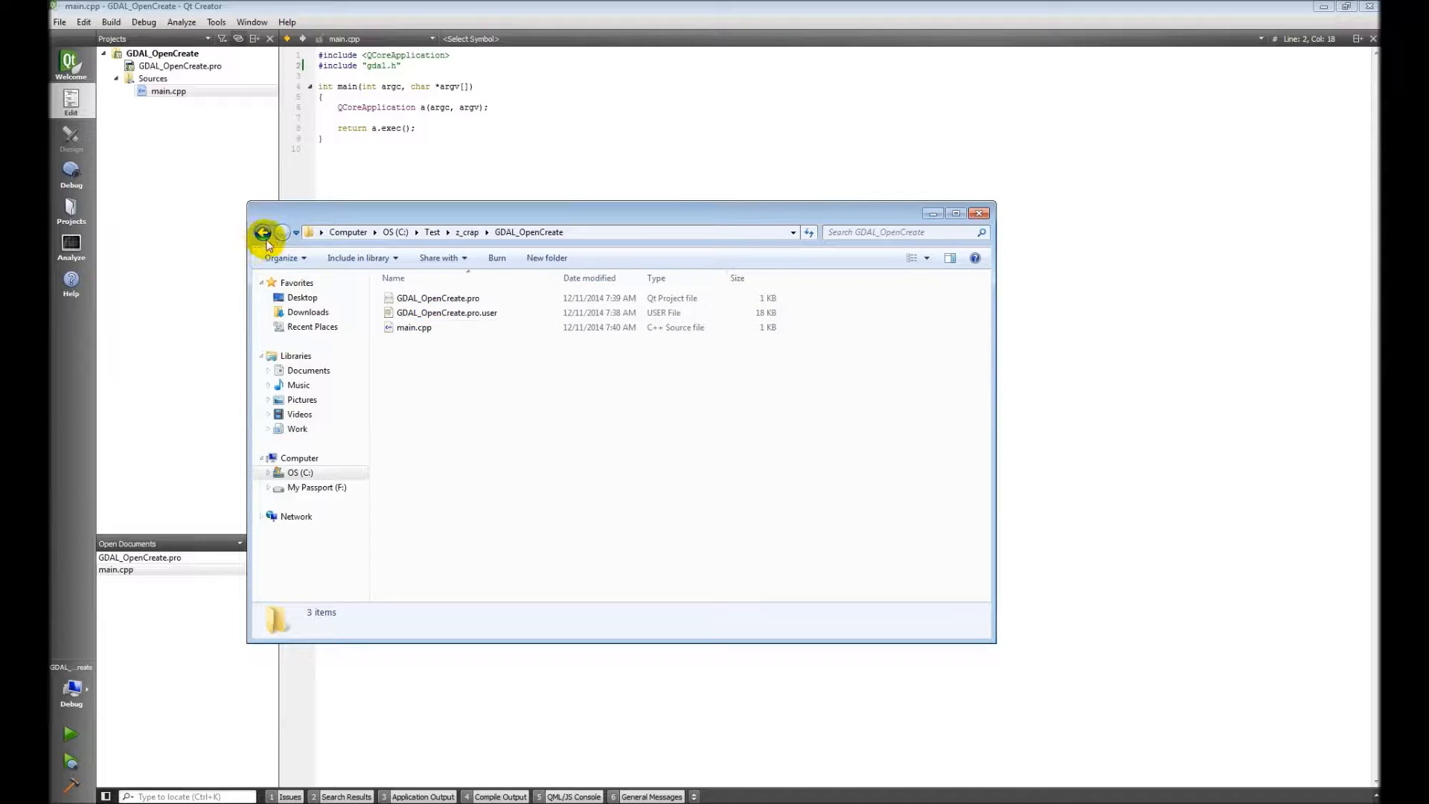
left_click(263, 232)
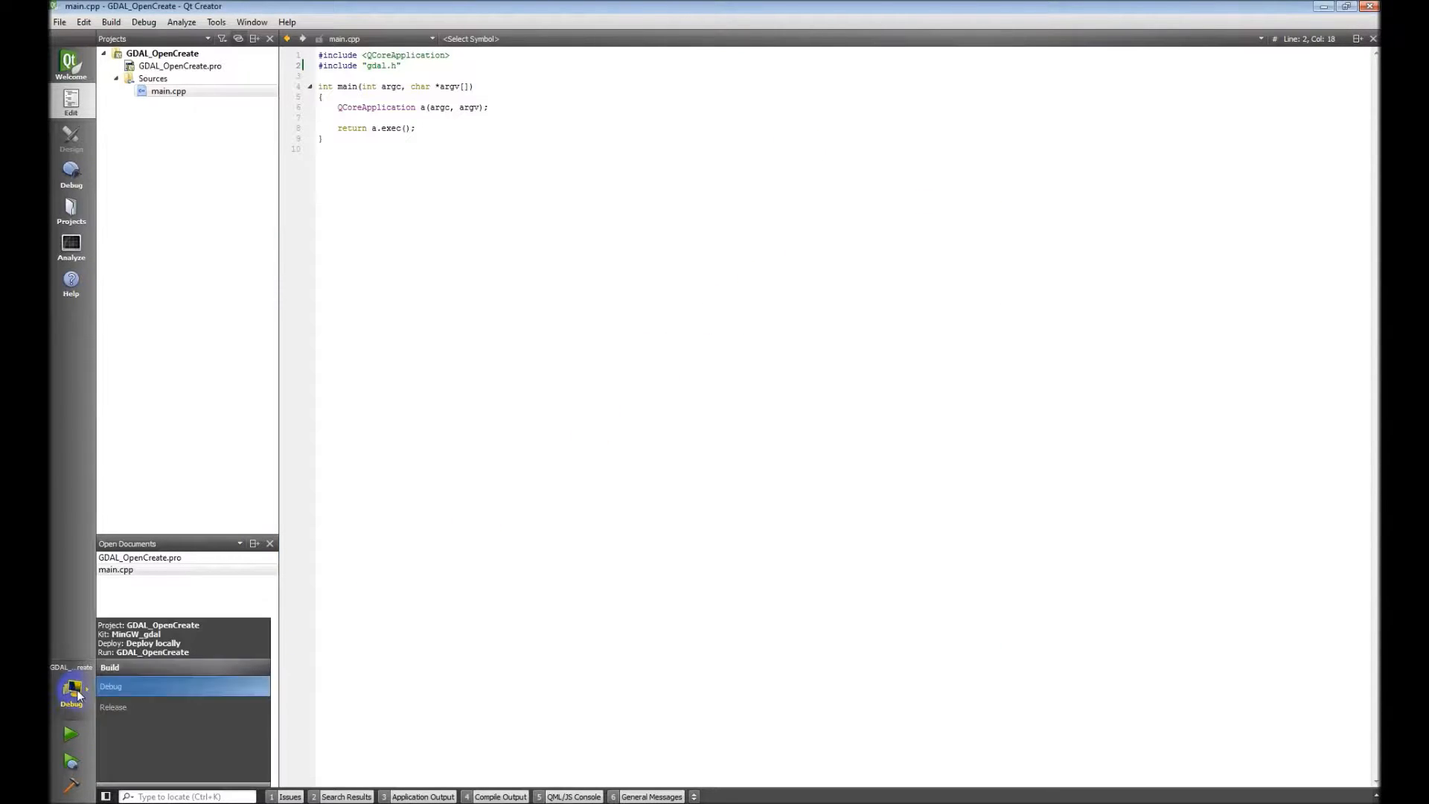
Step: Switch the active build configuration from Debug to Release
left_click(127, 707)
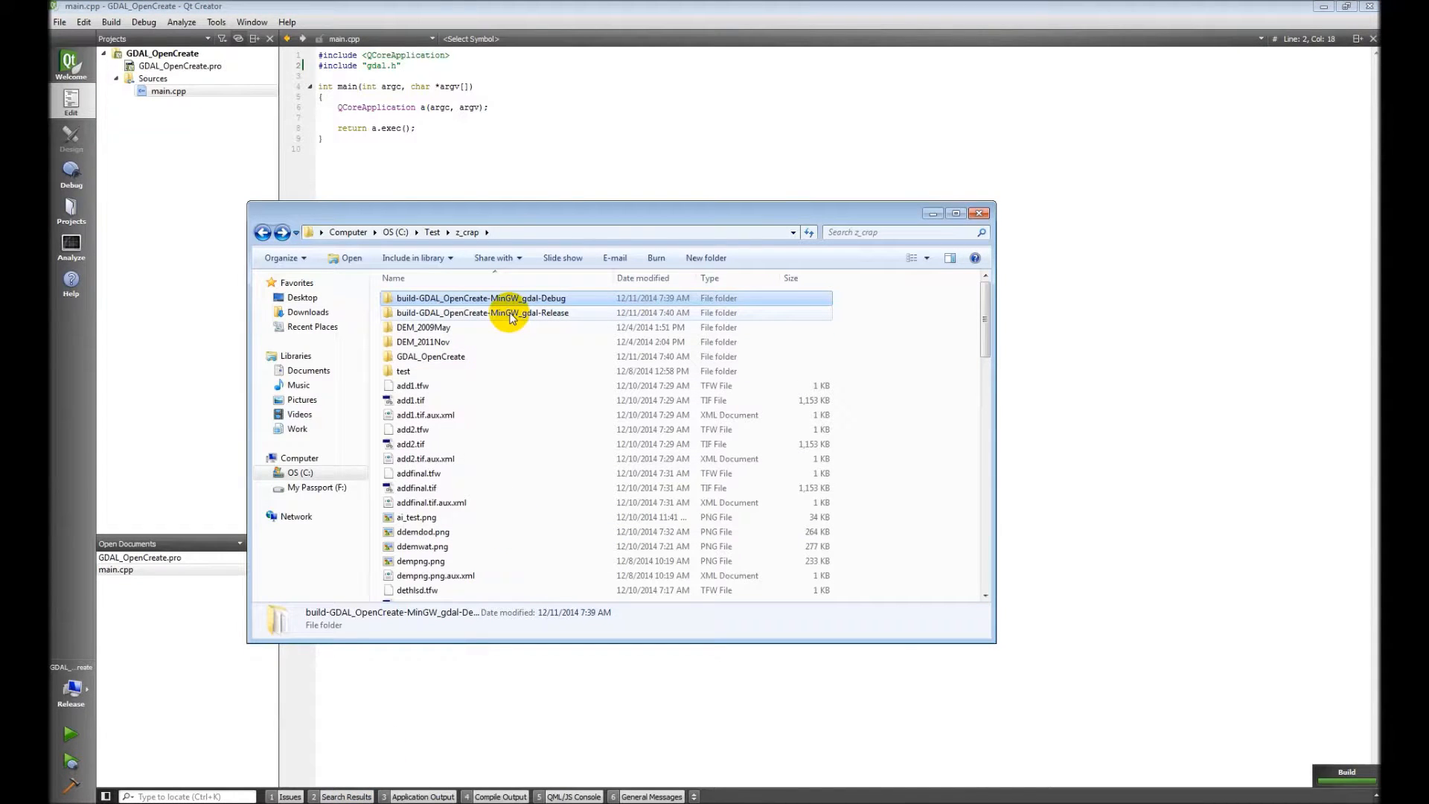
Step: Open build-GDAL_OpenCreate-MinGW_gdal-Release\release and locate GDAL_OpenCreate.exe beside main.o
double_click(482, 313)
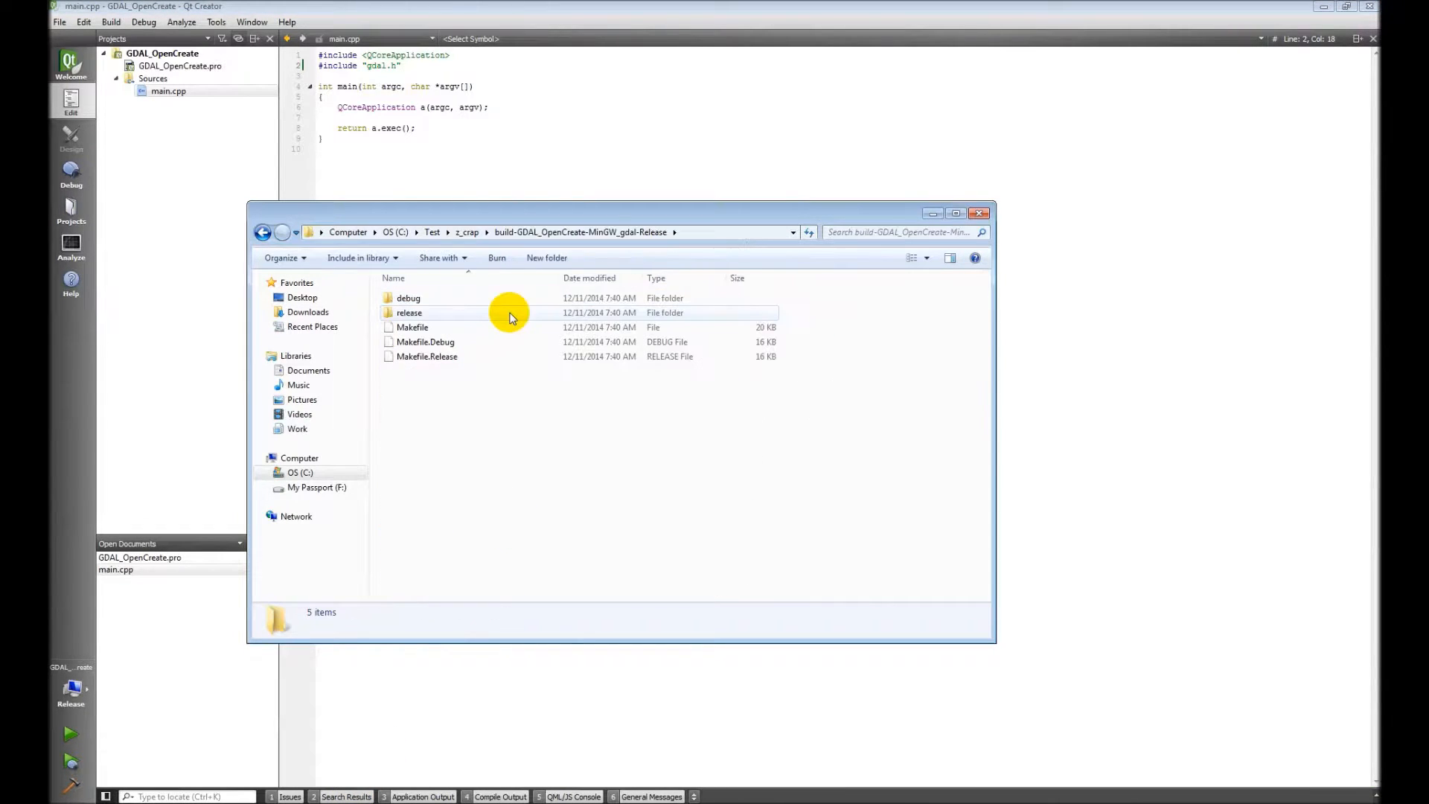
double_click(408, 312)
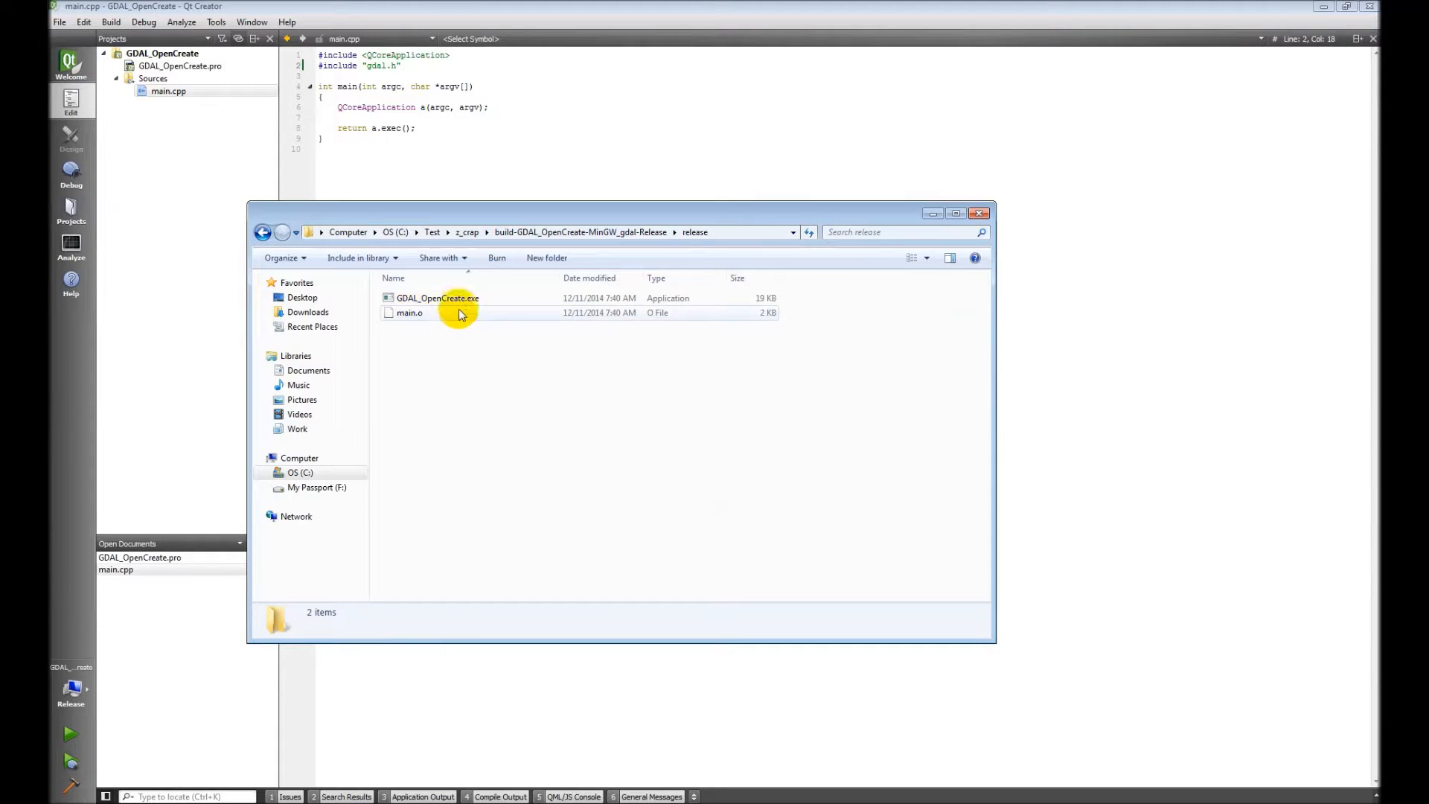
left_click(437, 298)
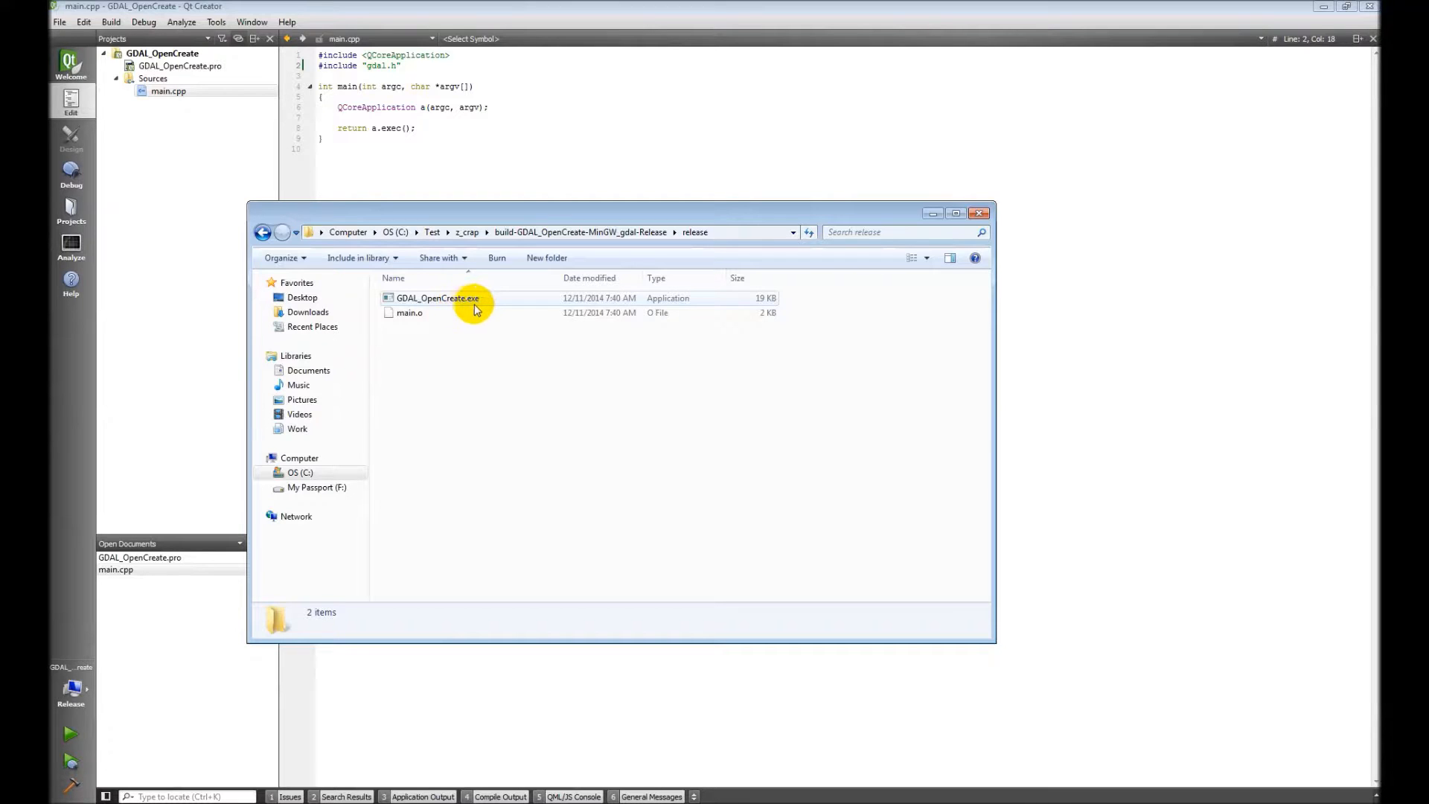
mouse_move(496, 277)
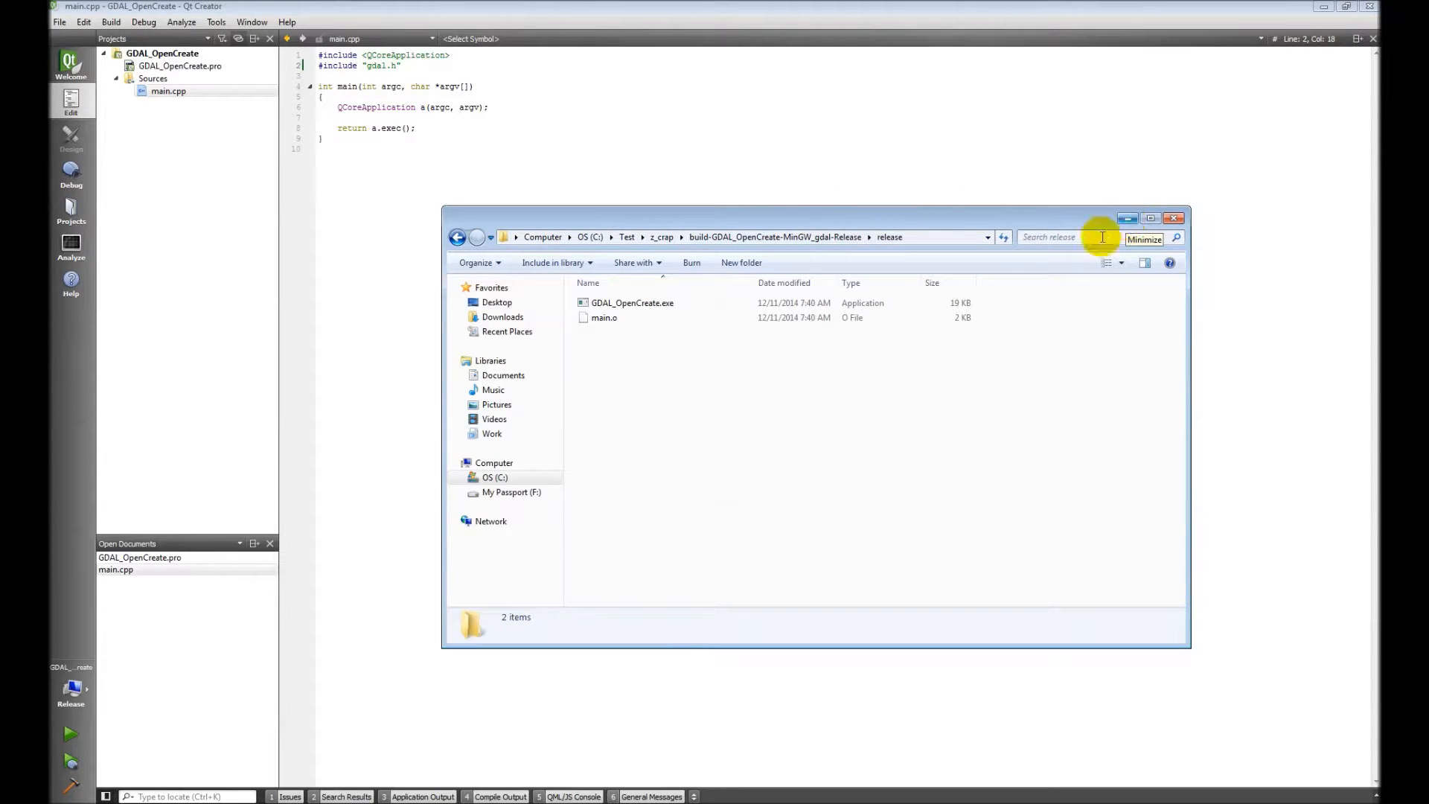
Step: Browse a second Explorer window to C:\MinGW\msys\1.0\local\bin
left_click(491, 476)
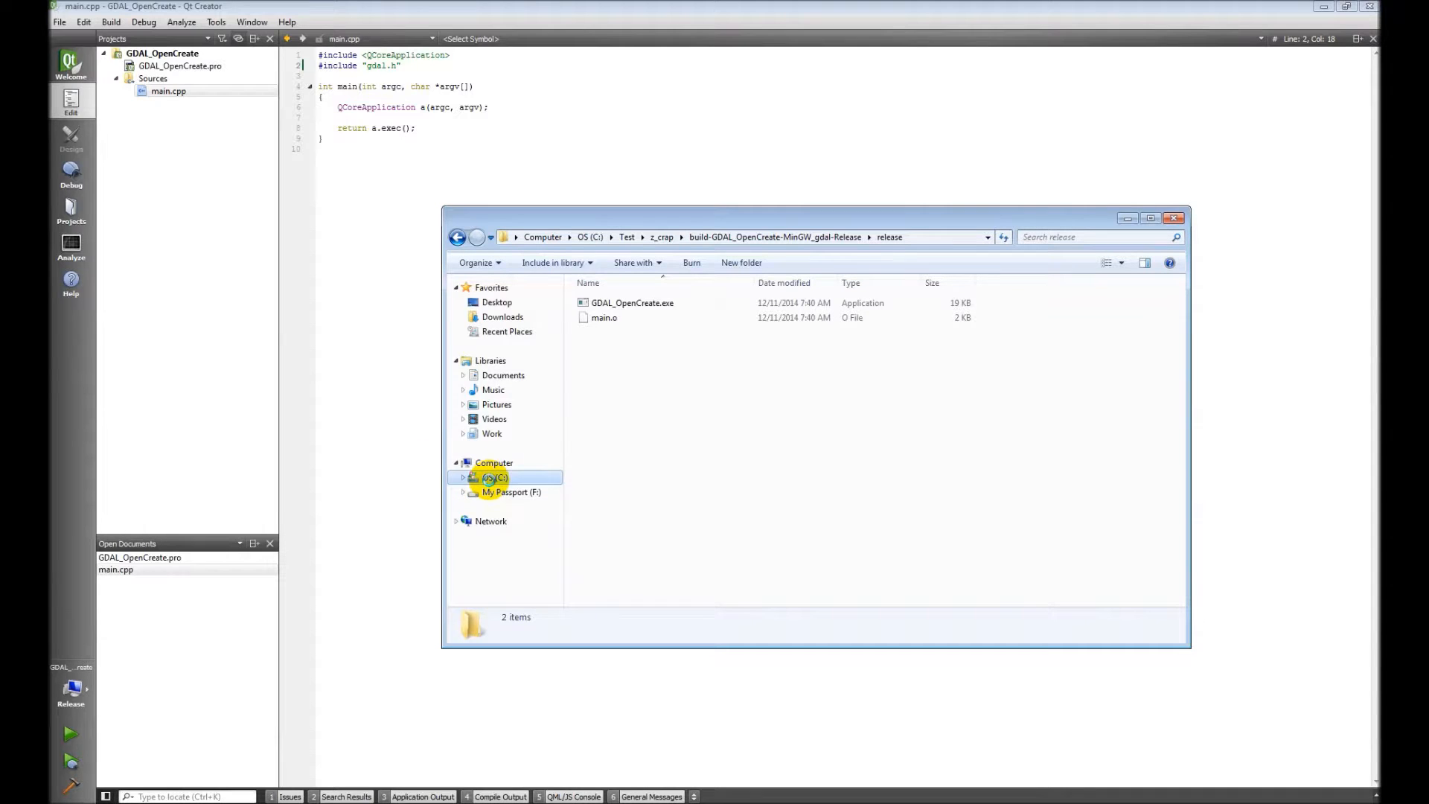
right_click(494, 476)
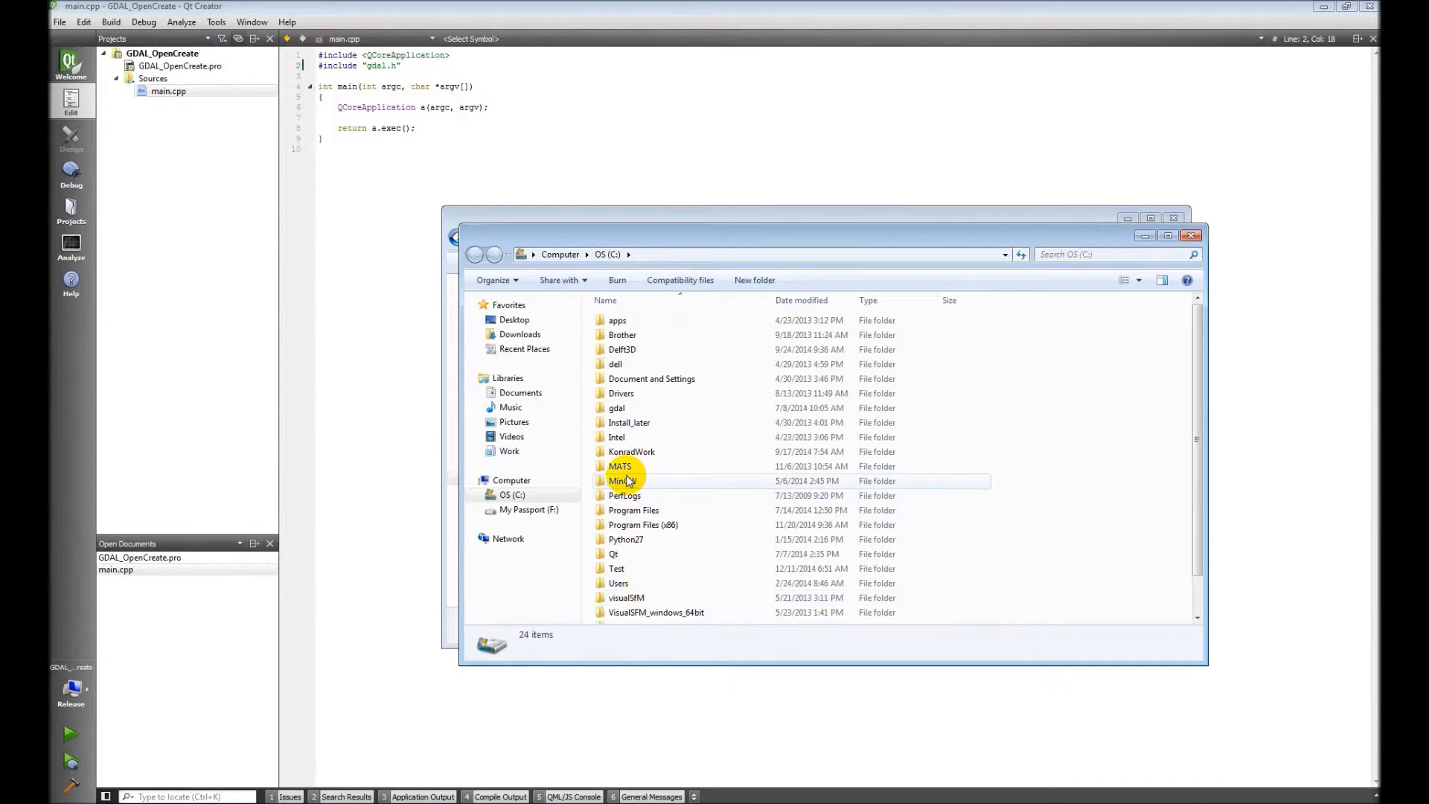
double_click(619, 481)
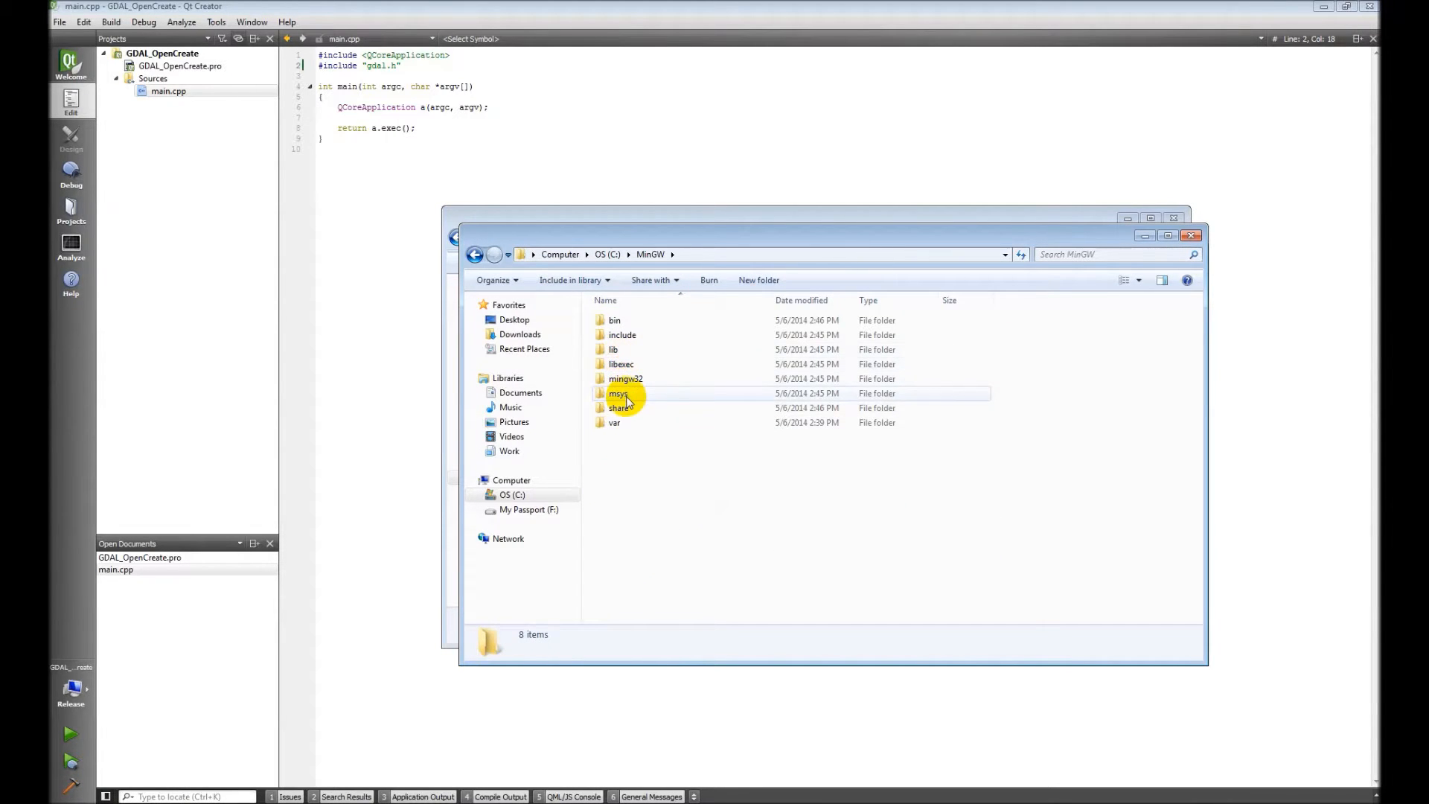
double_click(618, 393)
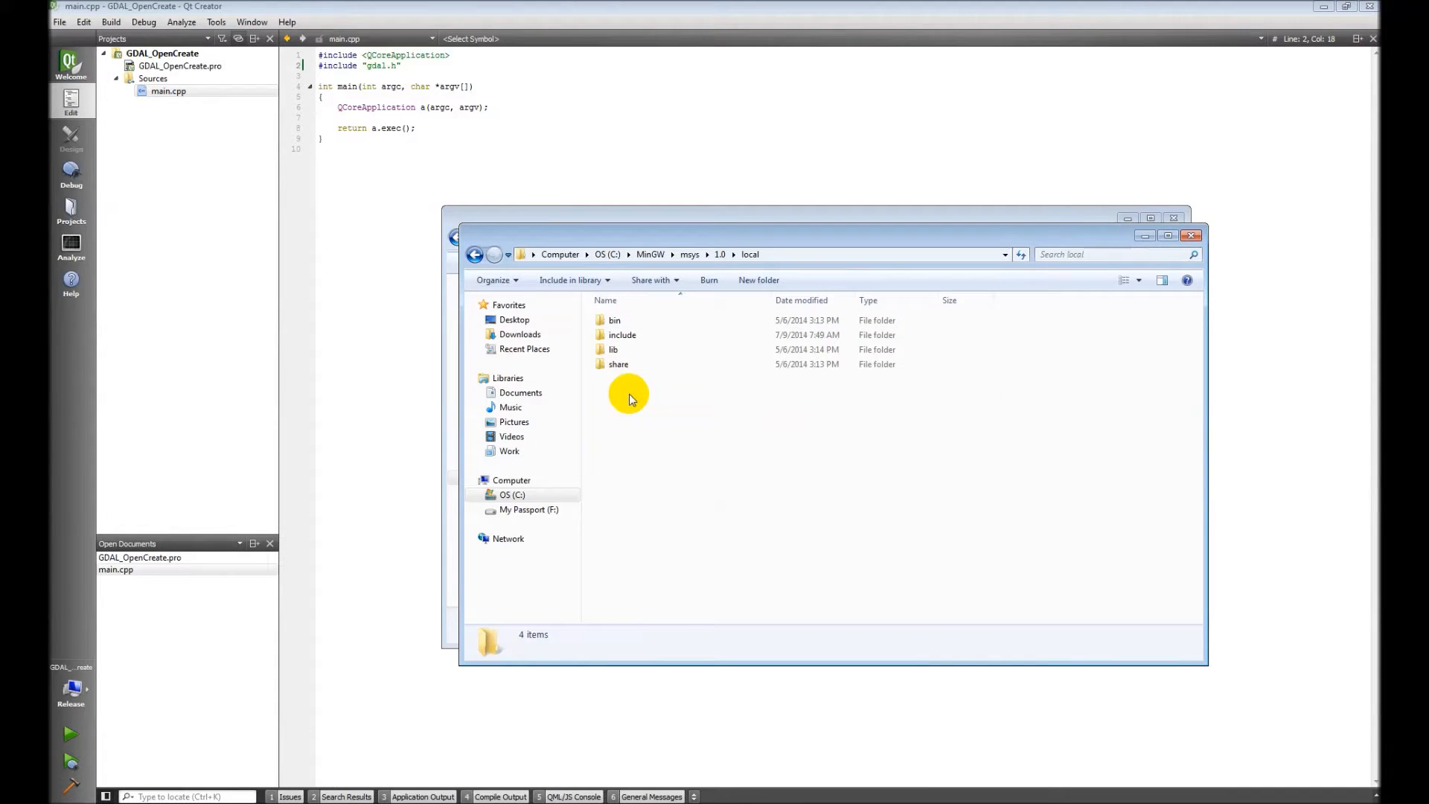
double_click(613, 320)
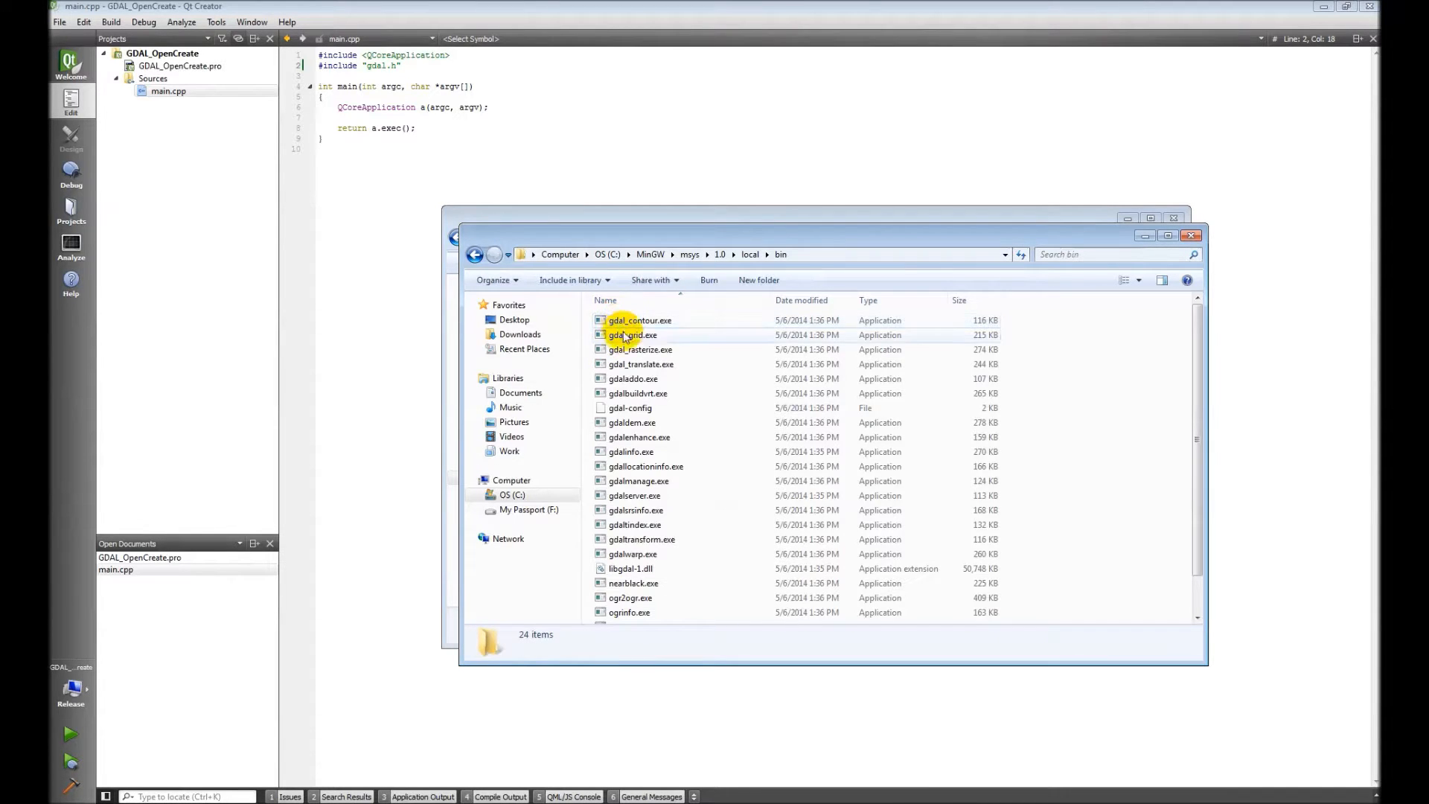
Step: Copy libgdal-1.dll into the release folder beside GDAL_OpenCreate.exe
left_click(628, 568)
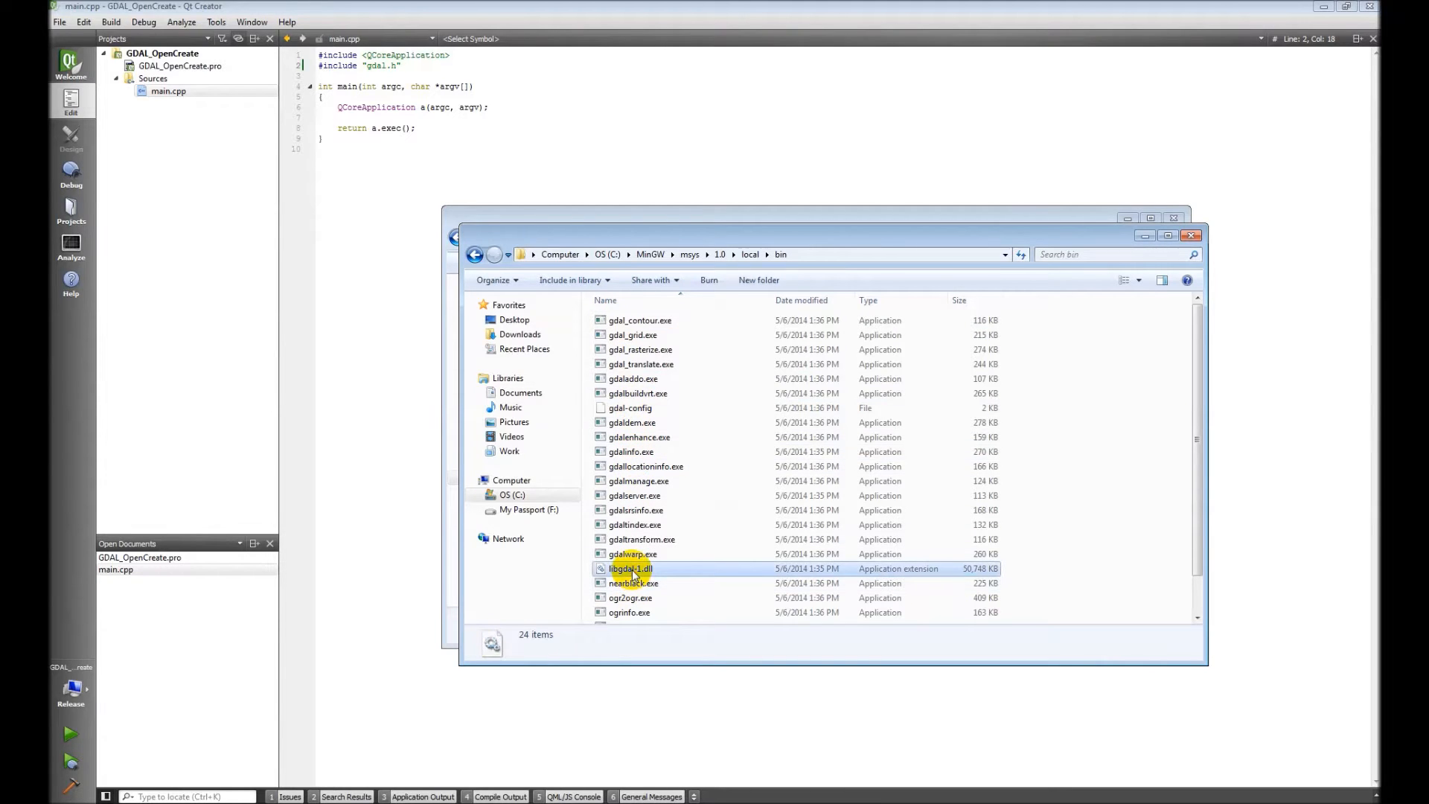
left_click(636, 568)
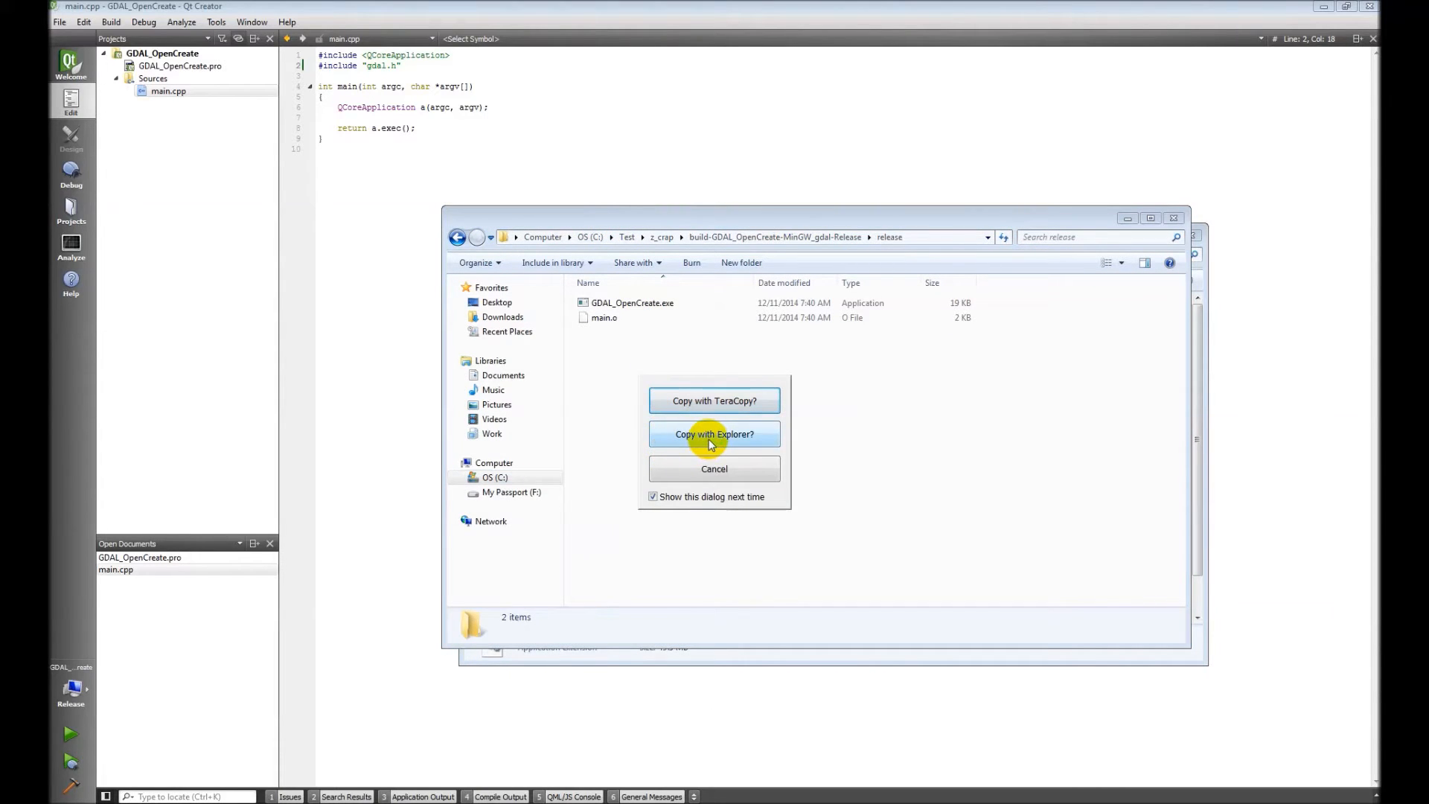
left_click(715, 435)
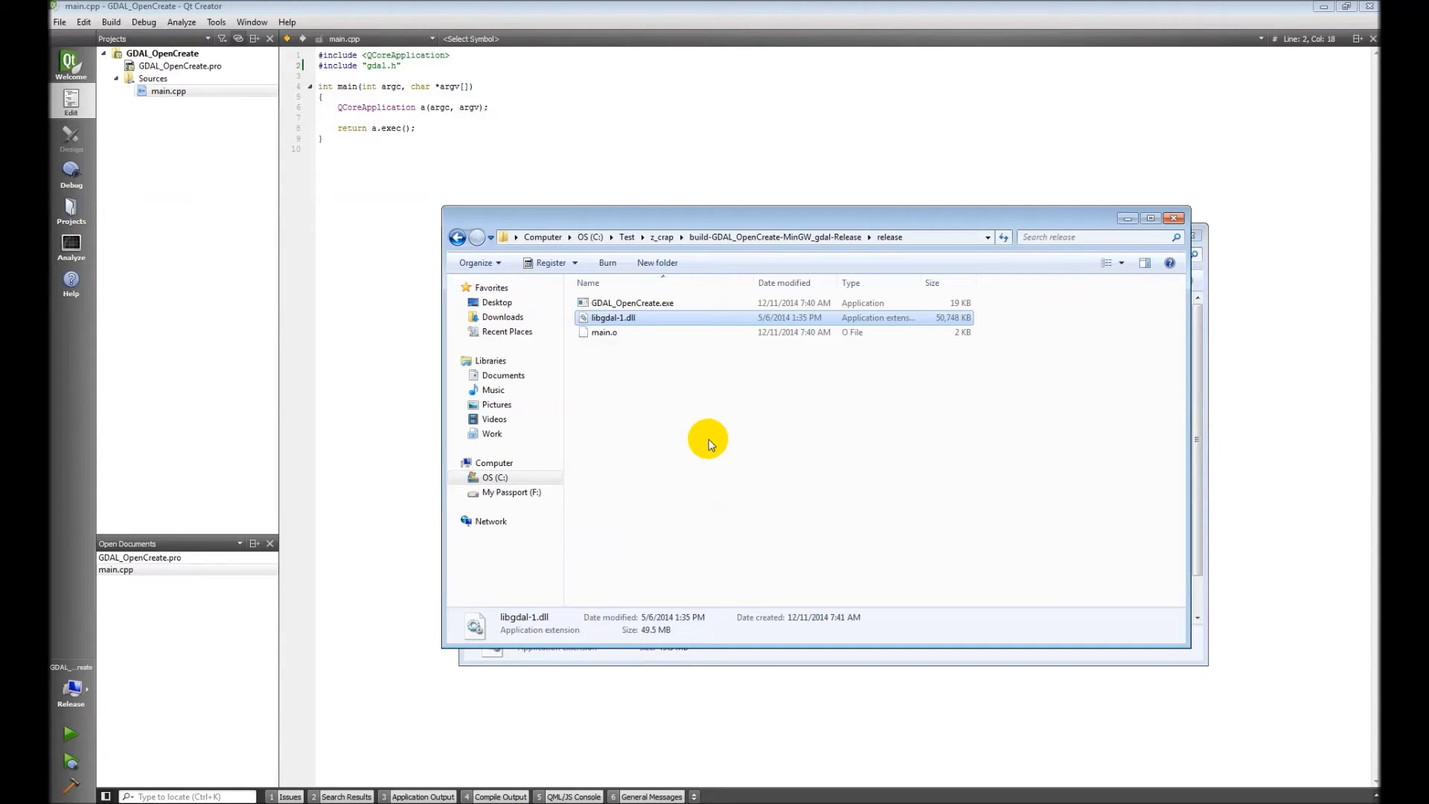
mouse_move(717, 418)
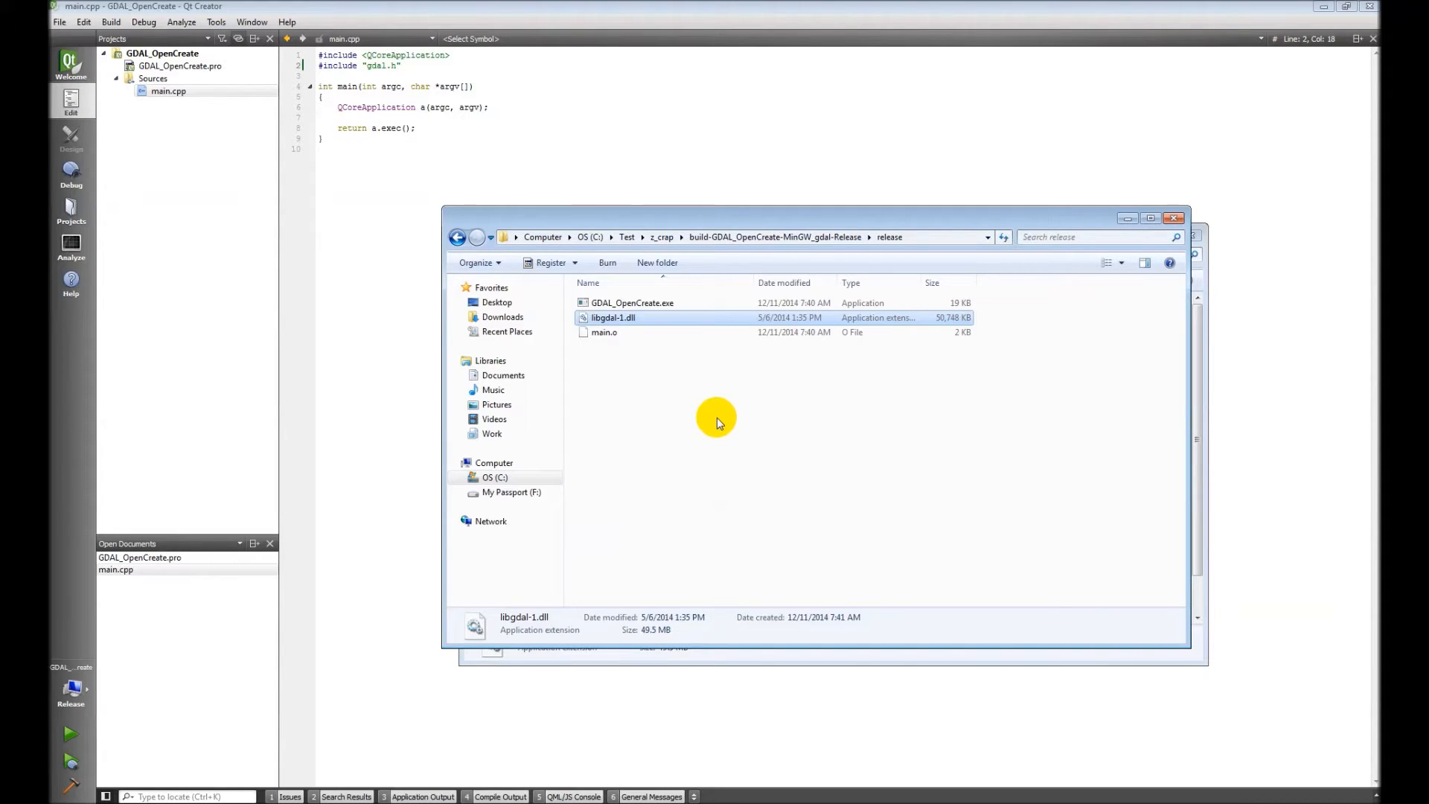
mouse_move(730, 224)
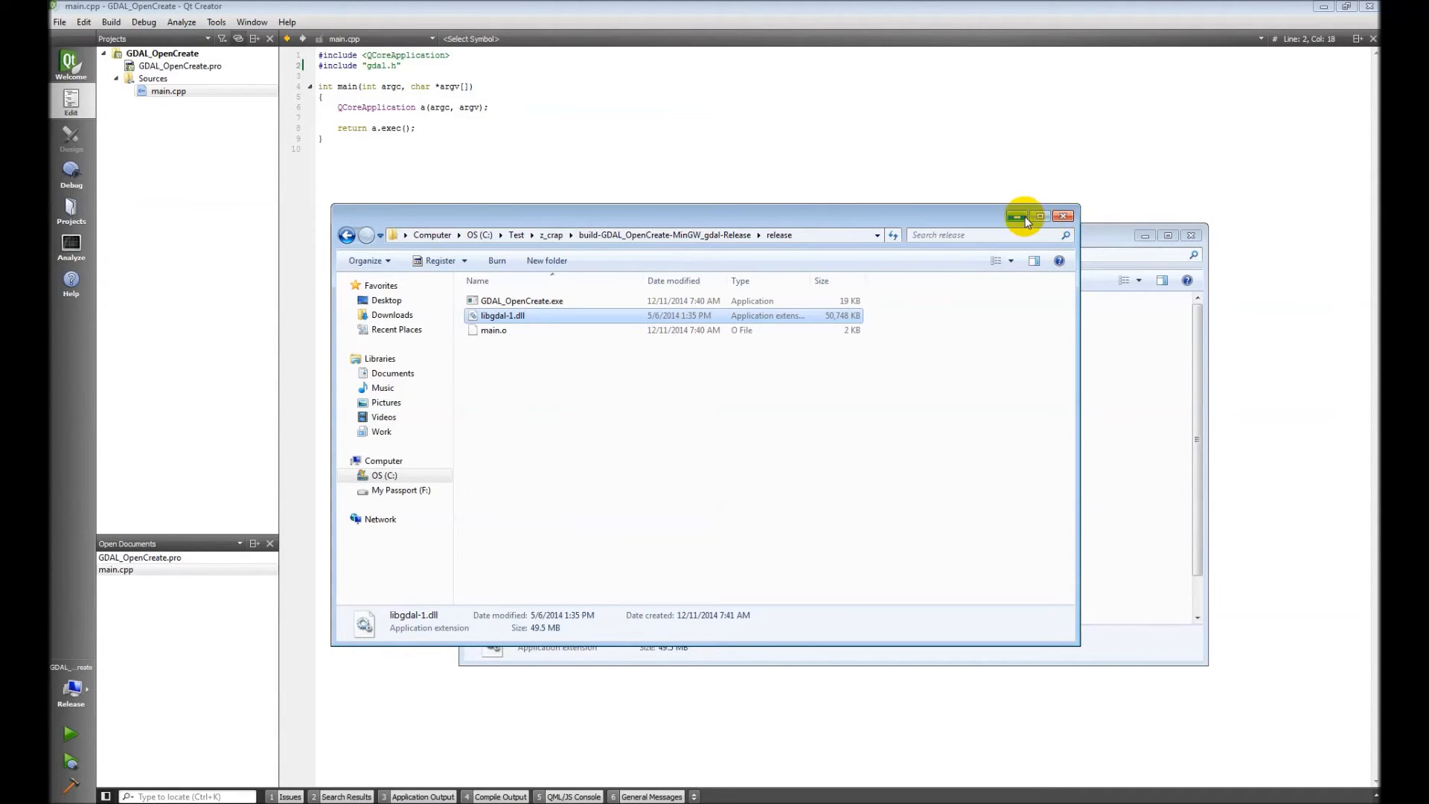
Step: Minimize the Explorer window so Qt Creator's main.cpp editor shows again
left_click(1063, 216)
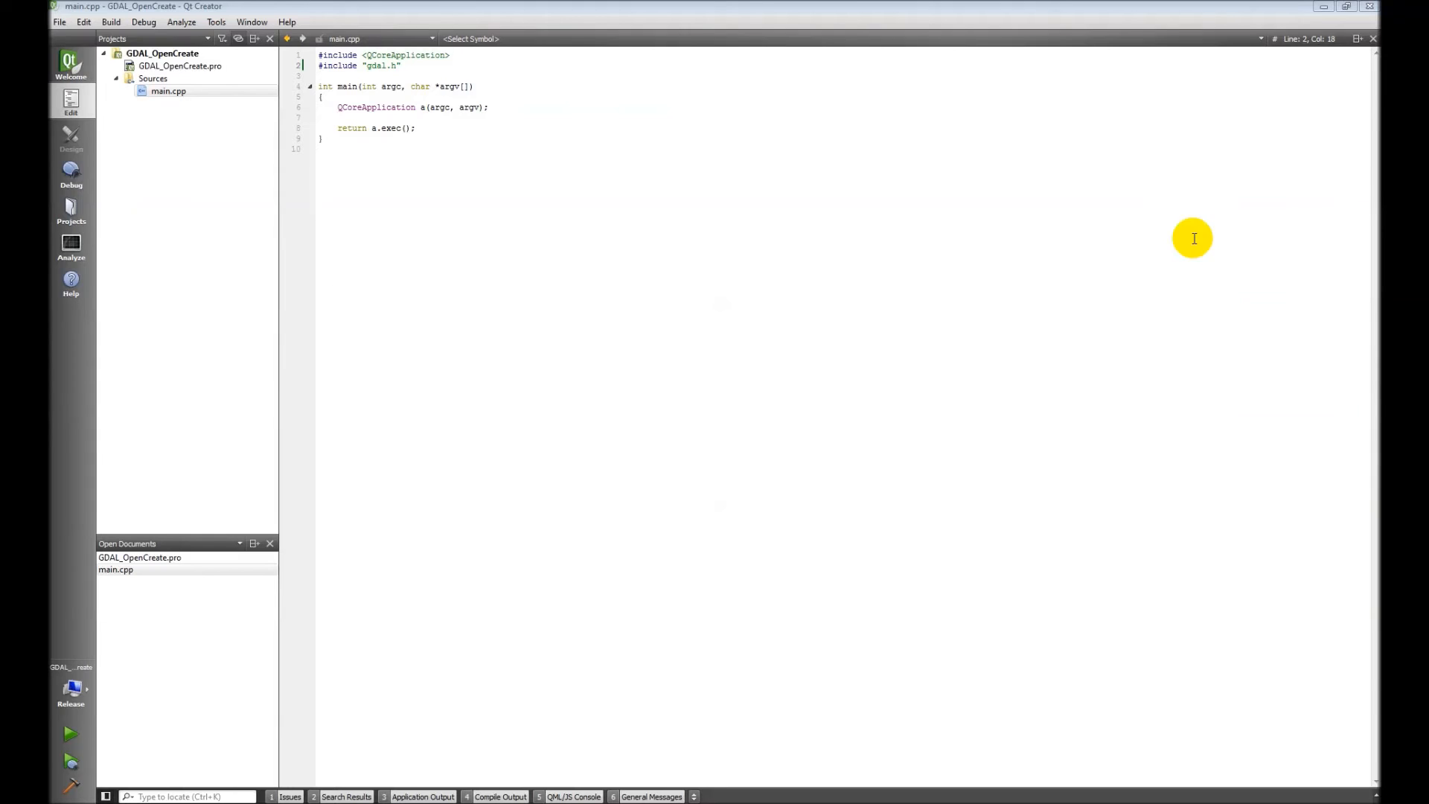
mouse_move(473, 414)
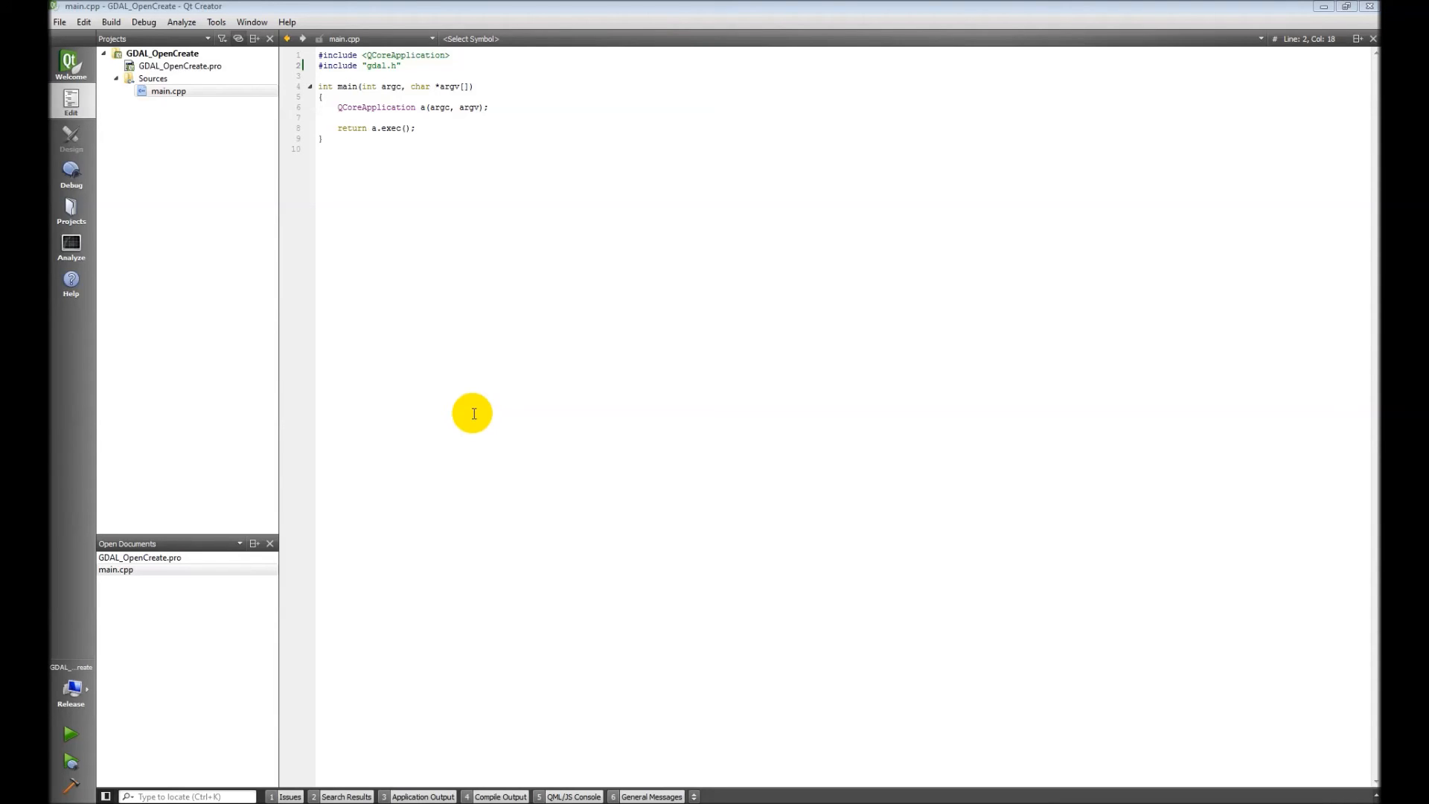
mouse_move(475, 408)
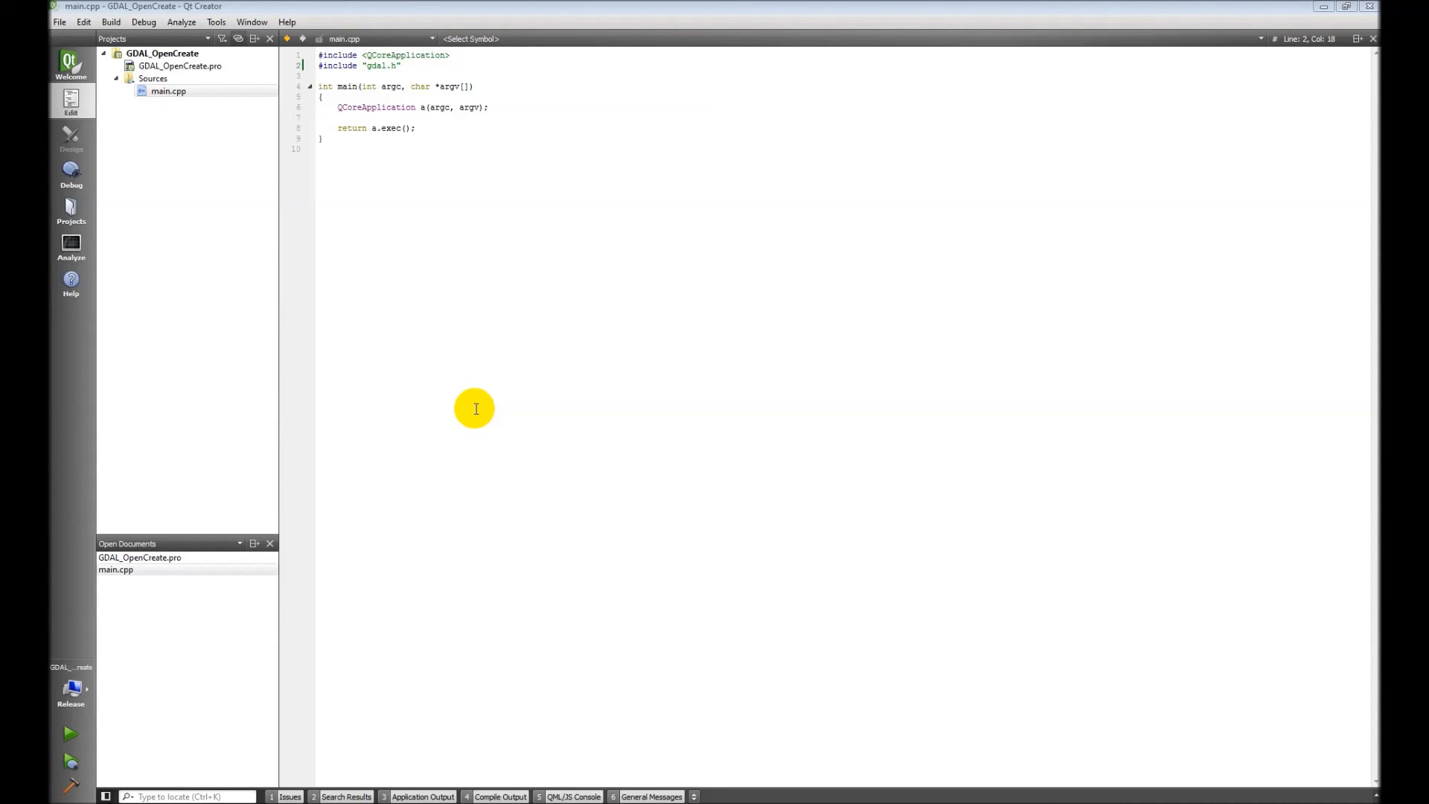